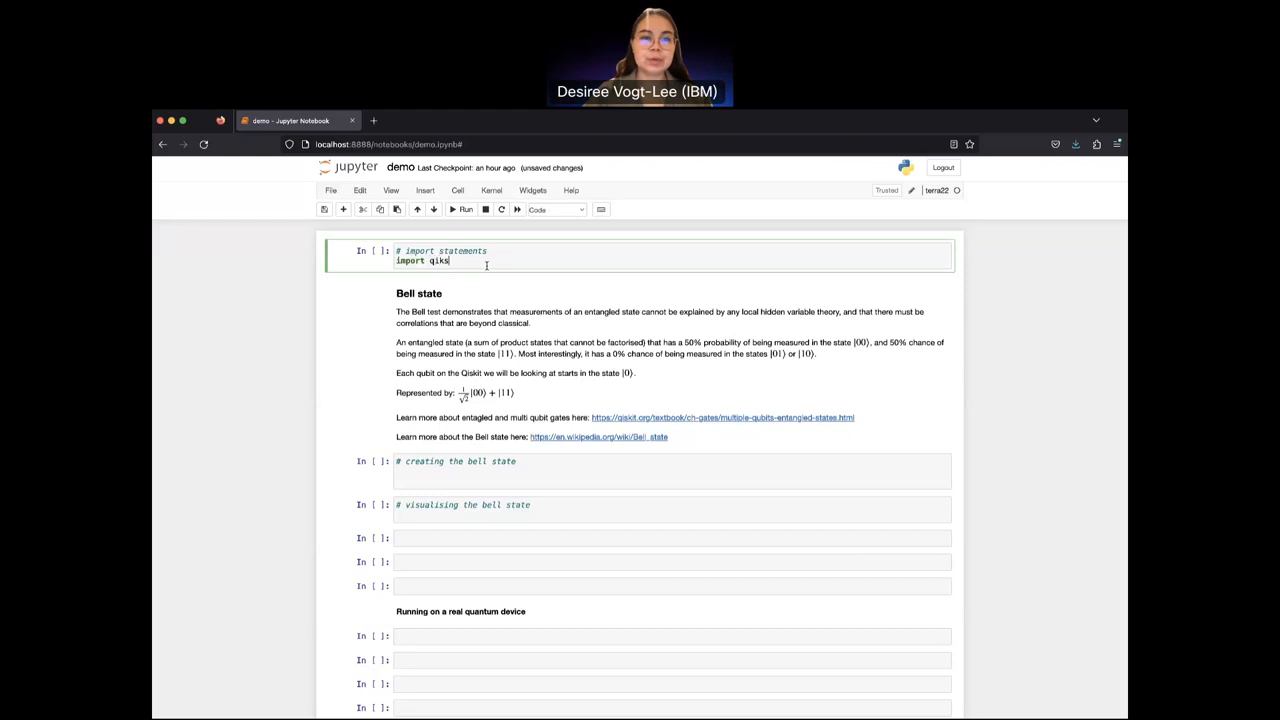
Step: Import QuantumRegister, QuantumCircuit, ClassicalRegister from qiskit, pi from numpy, and AerSimulator from qiskit_aer
type("kit")
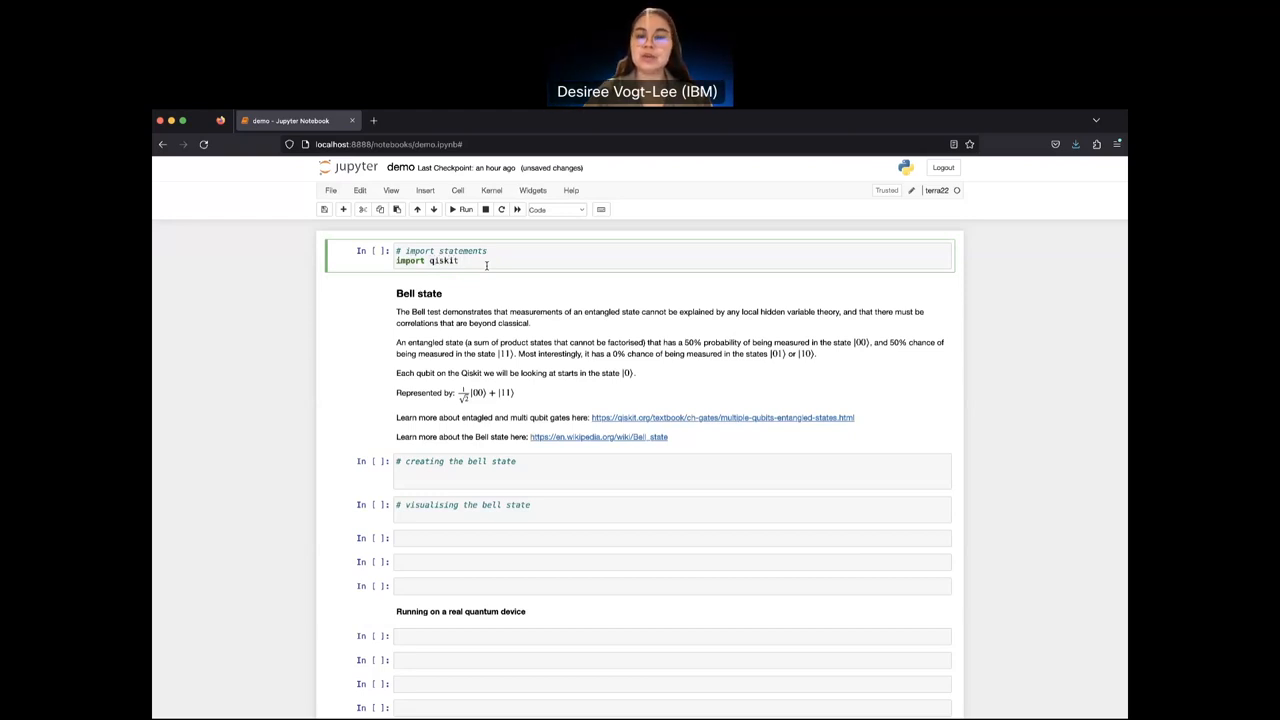
type("import QuantumRegister")
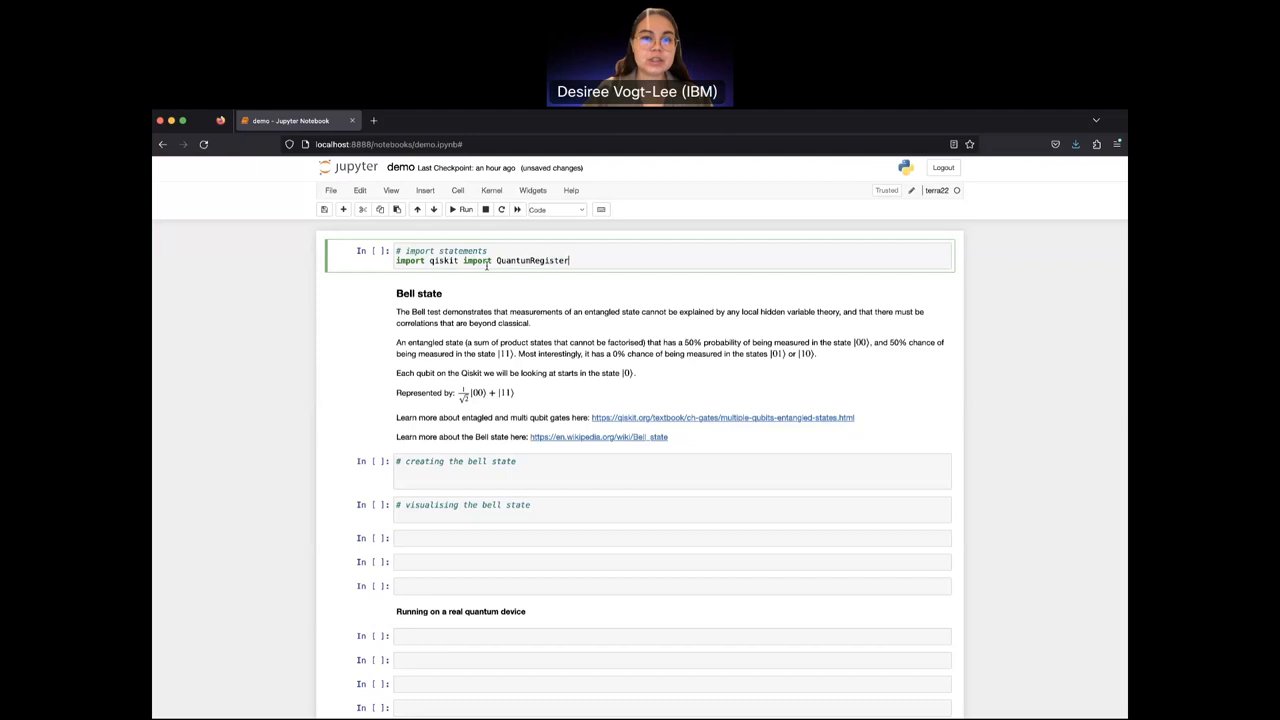
type(", QuantumC")
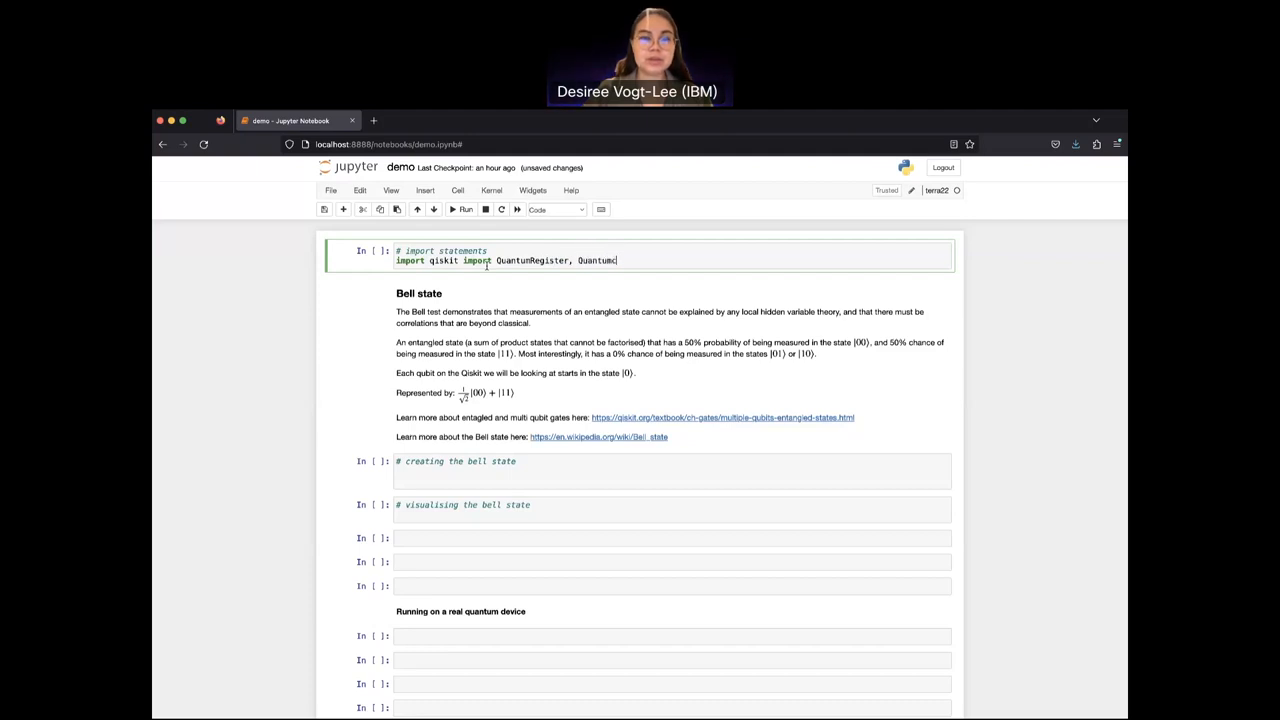
type("ircuit,")
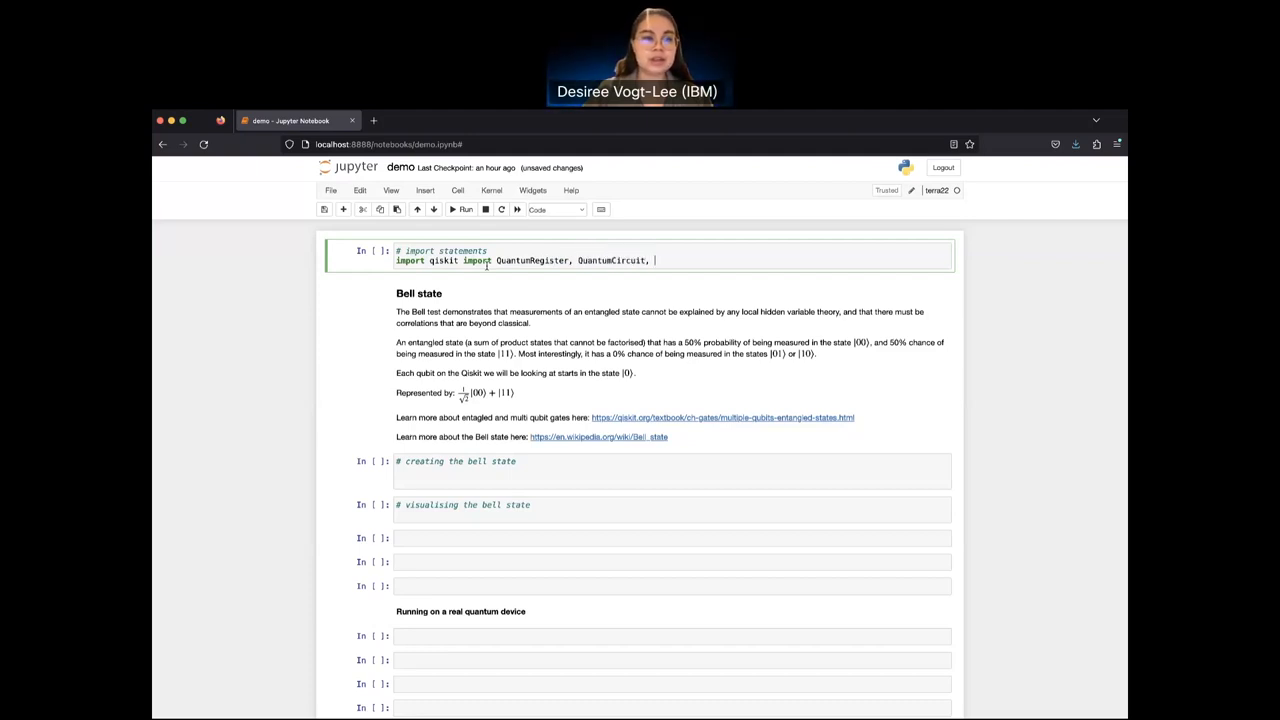
type("ClassicalREgi")
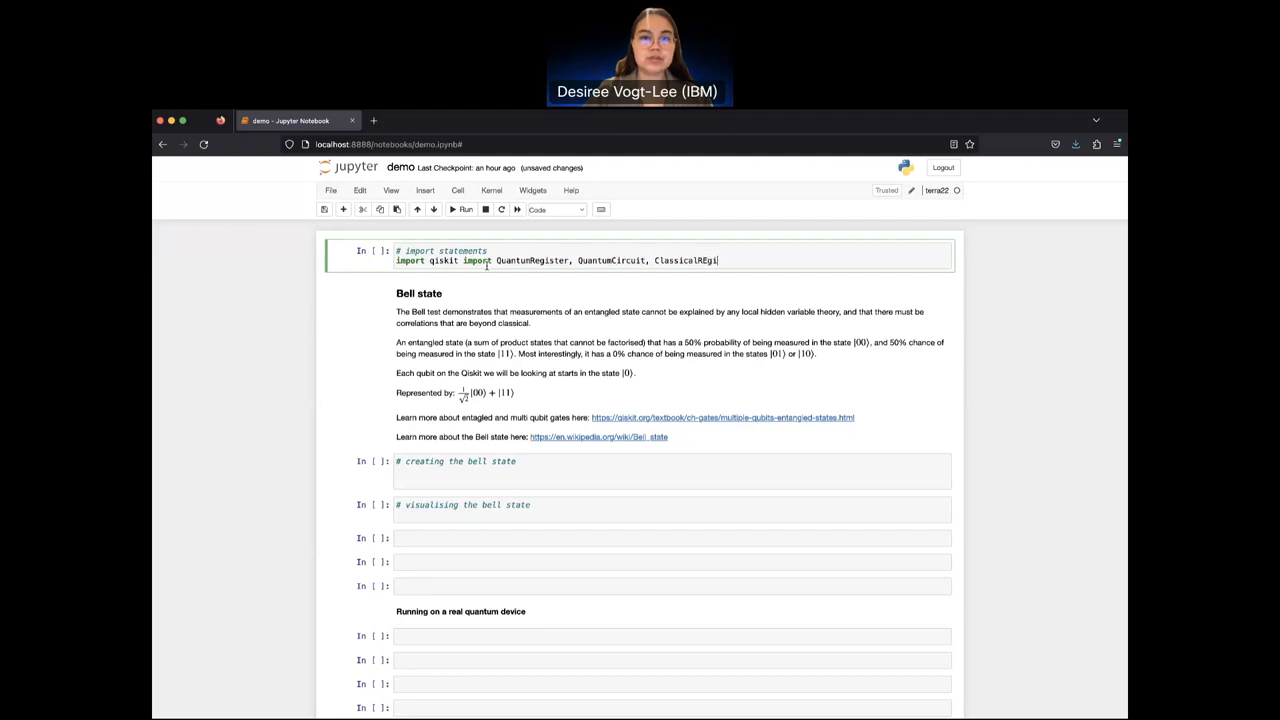
type("ster")
type("from")
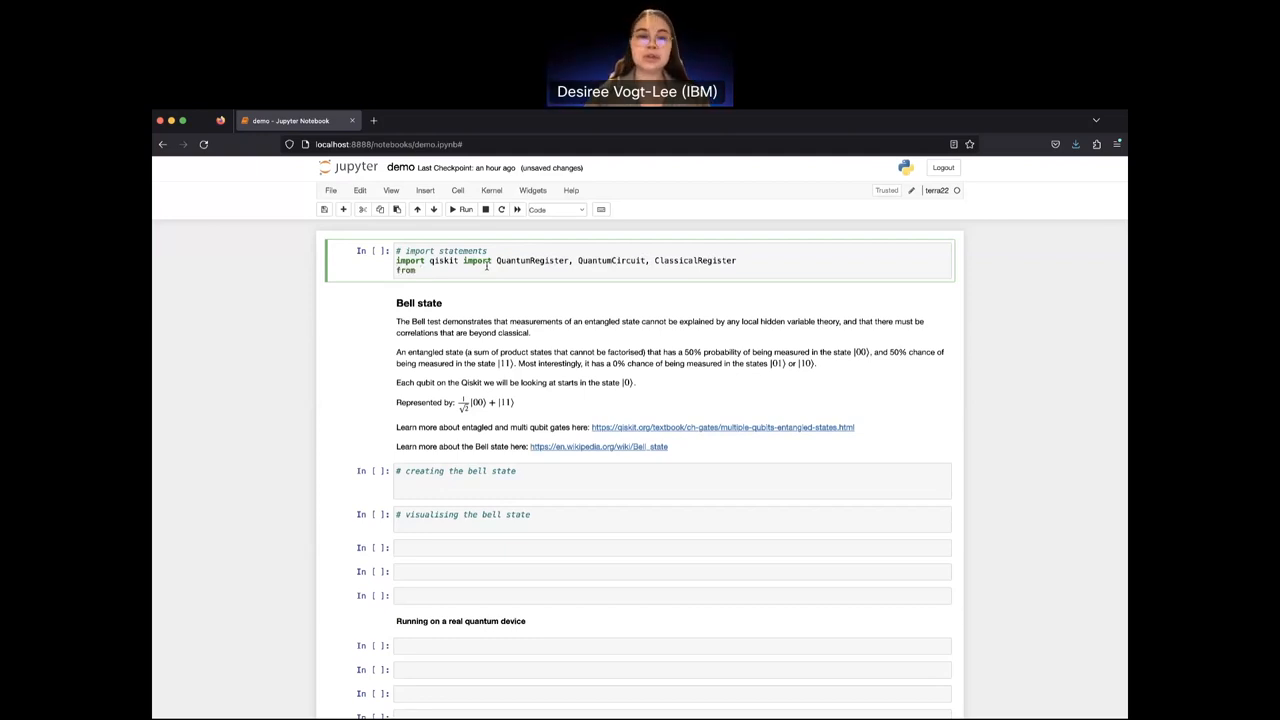
type("numpy import p")
type("from qiks")
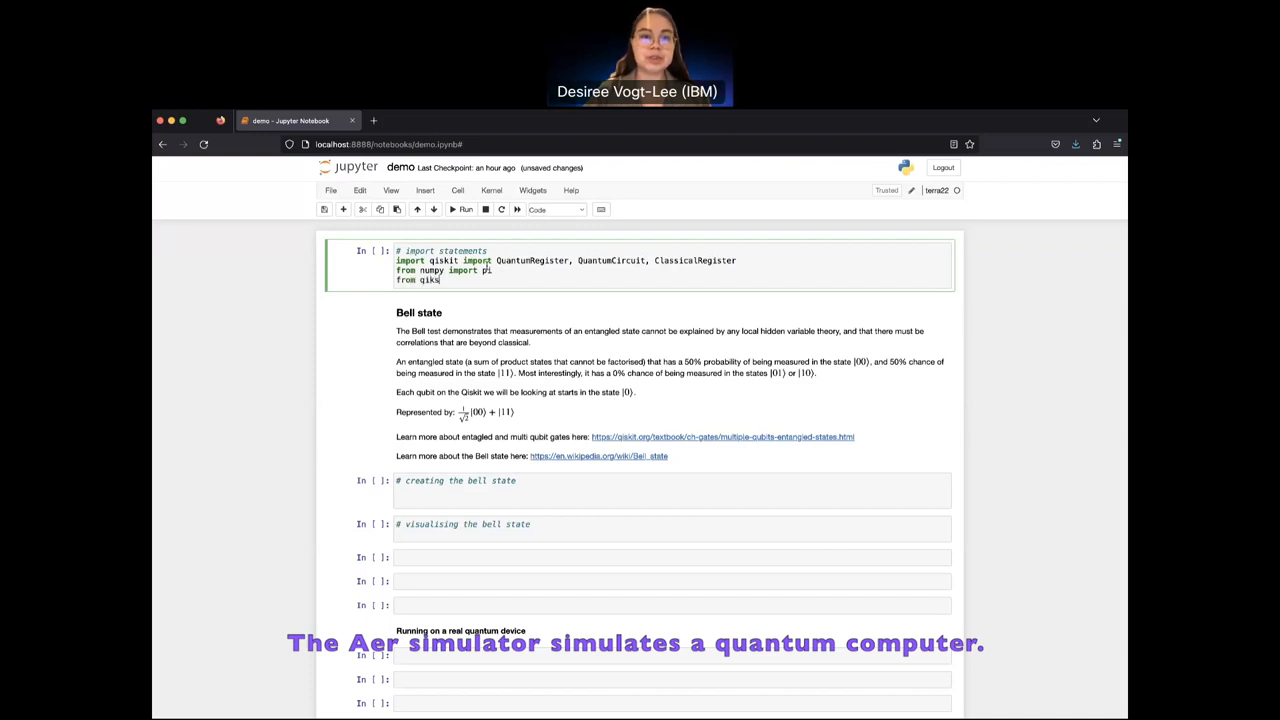
type("it_aer")
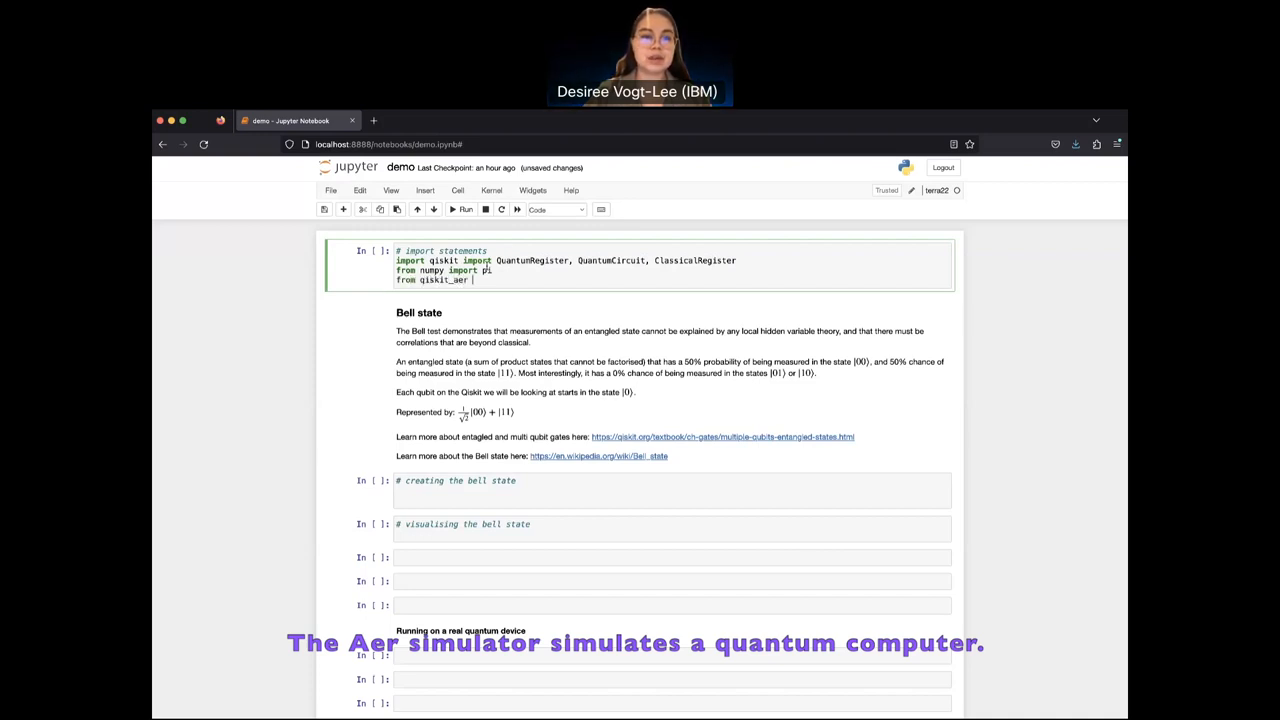
type("import AerSi")
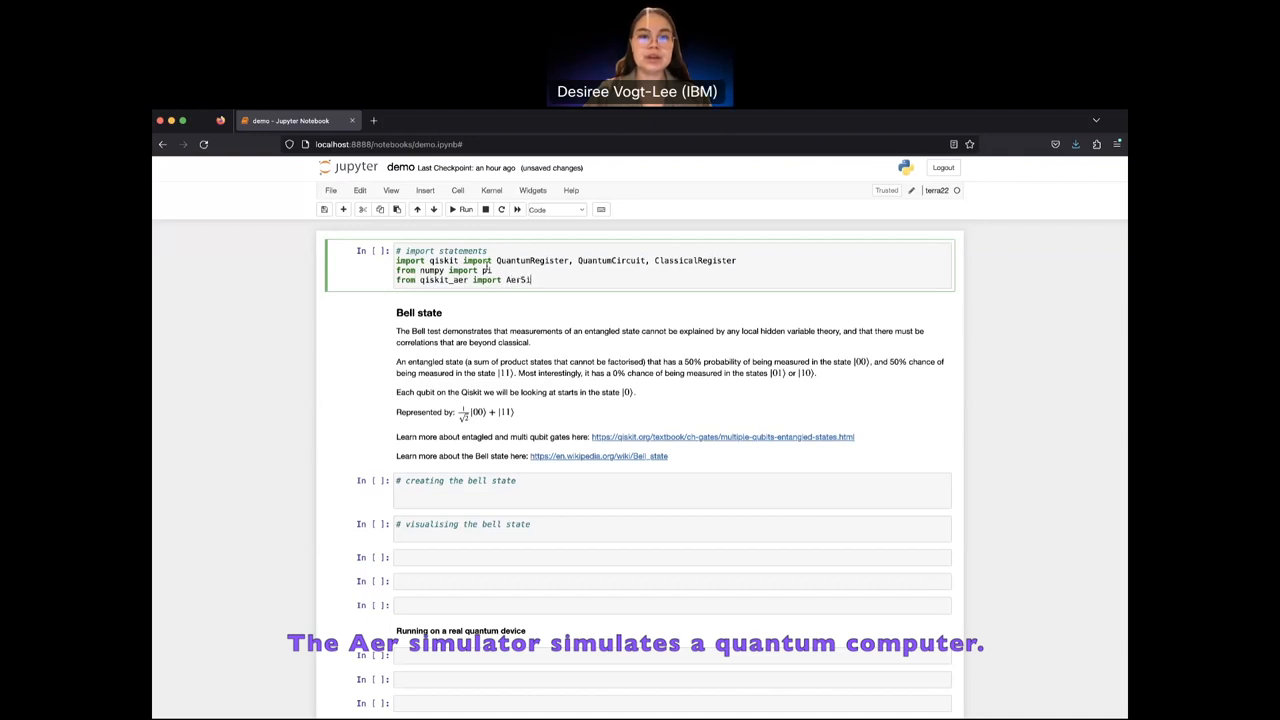
type("mulator")
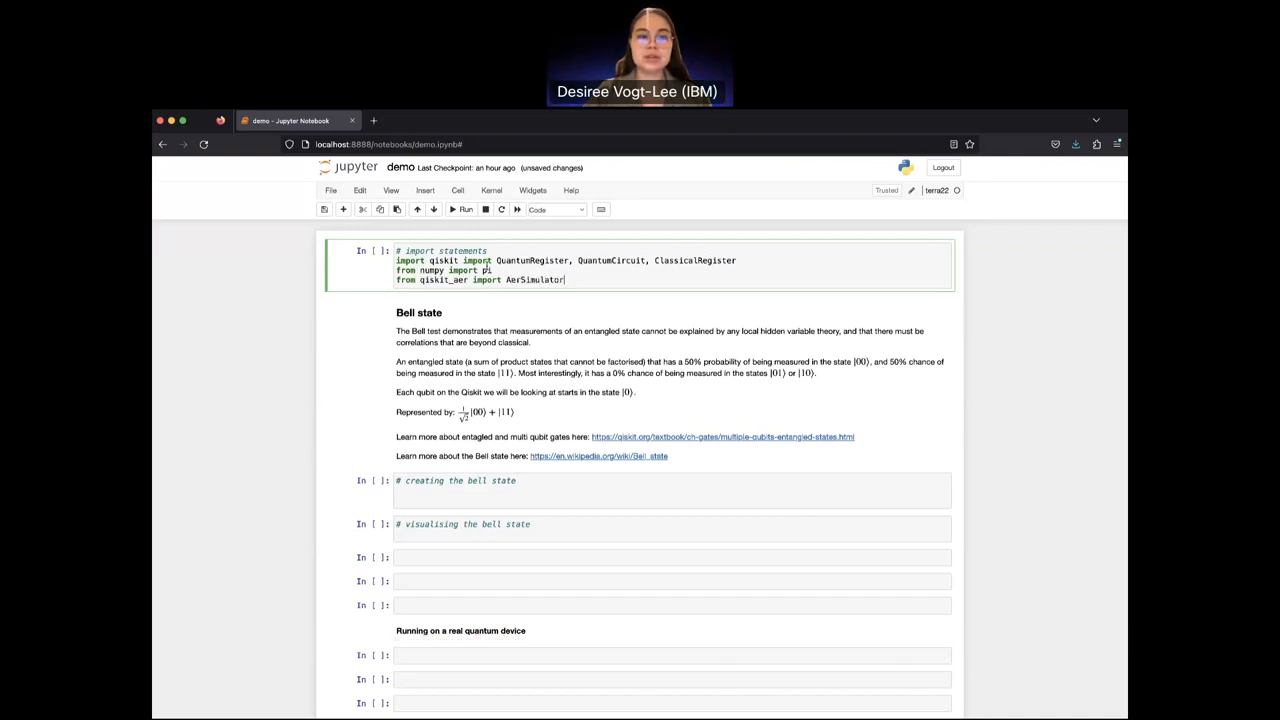
scroll("down", 3)
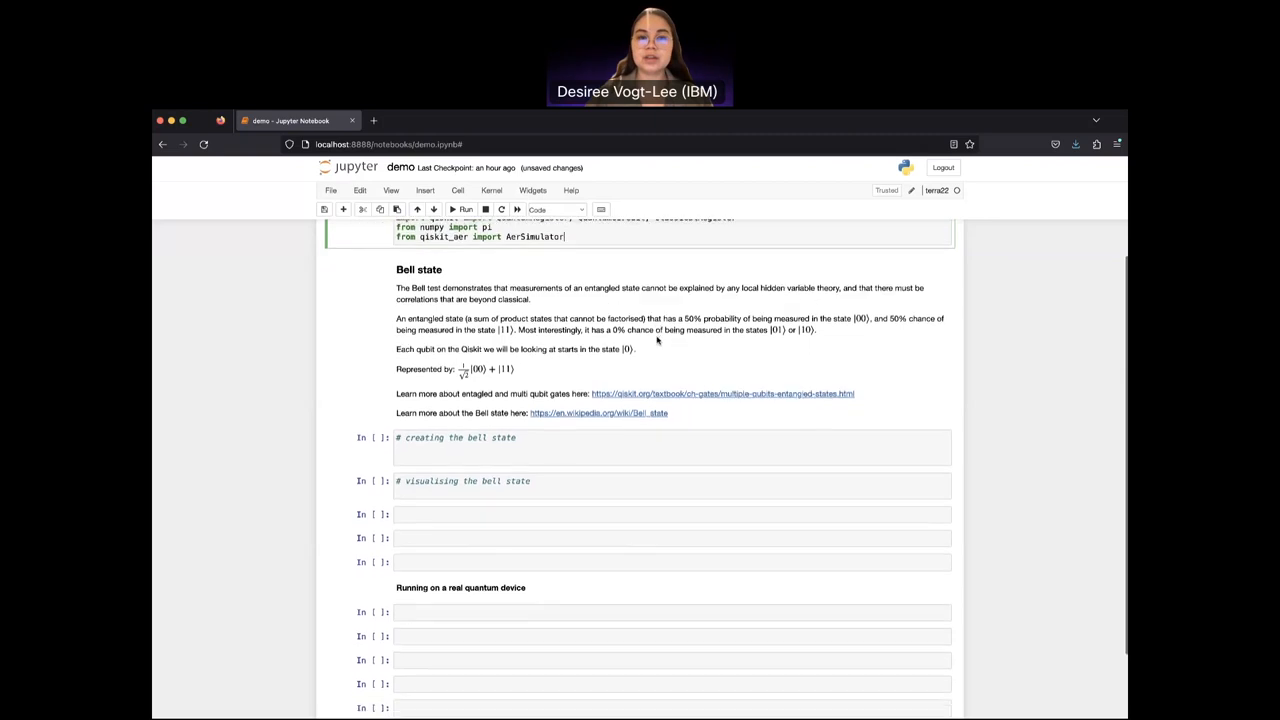
Step: Open the en.wikipedia.org/wiki/Bell_state article from the markdown cell in a new tab
scroll("up", 3)
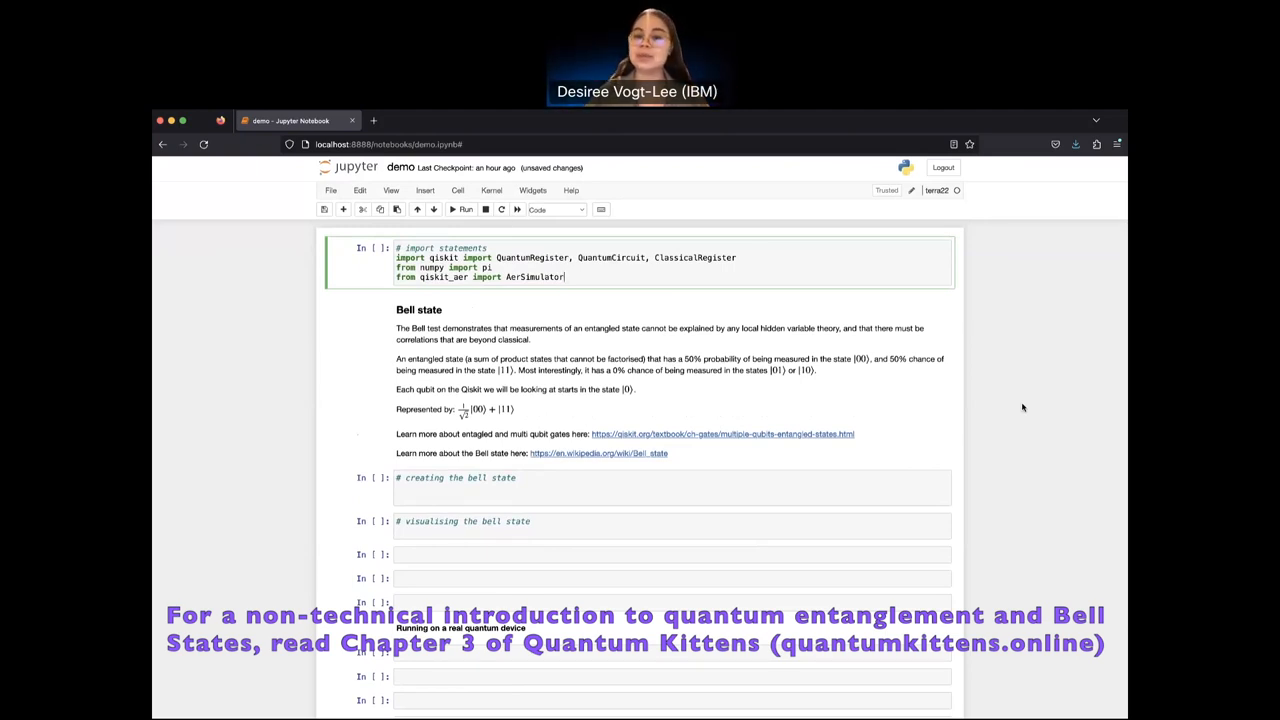
mouse_move(943, 309)
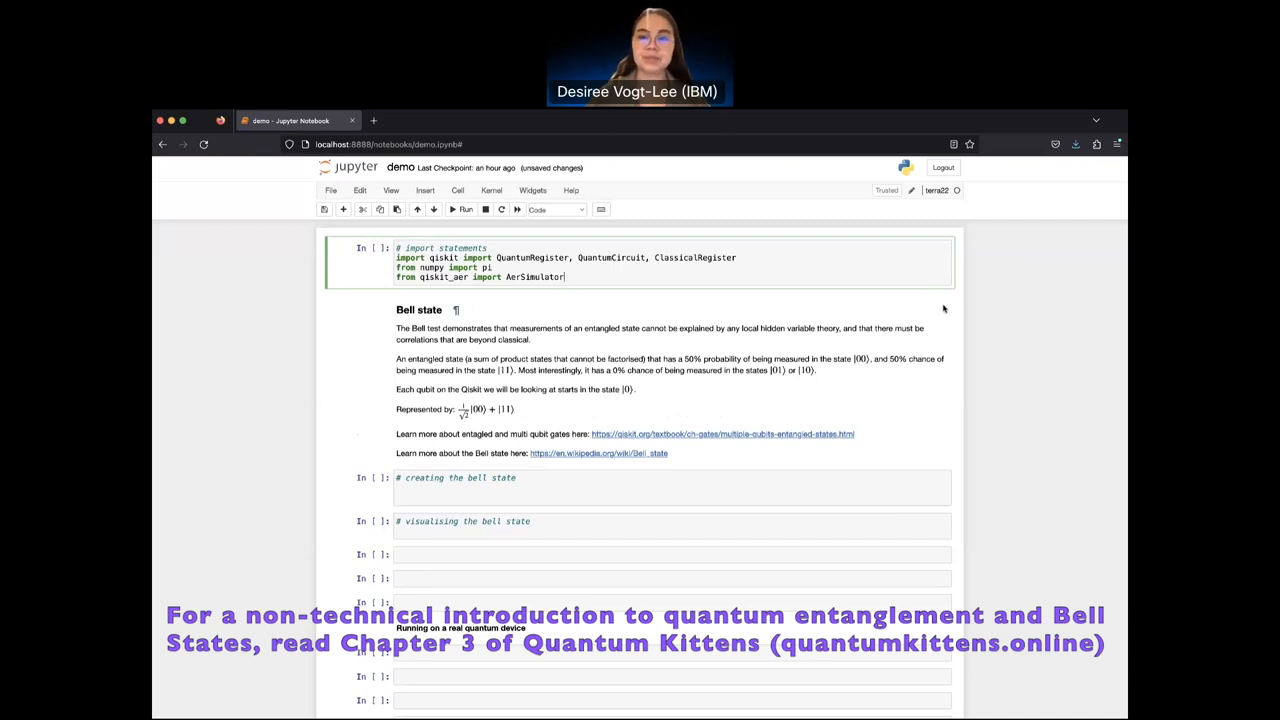
mouse_move(992, 336)
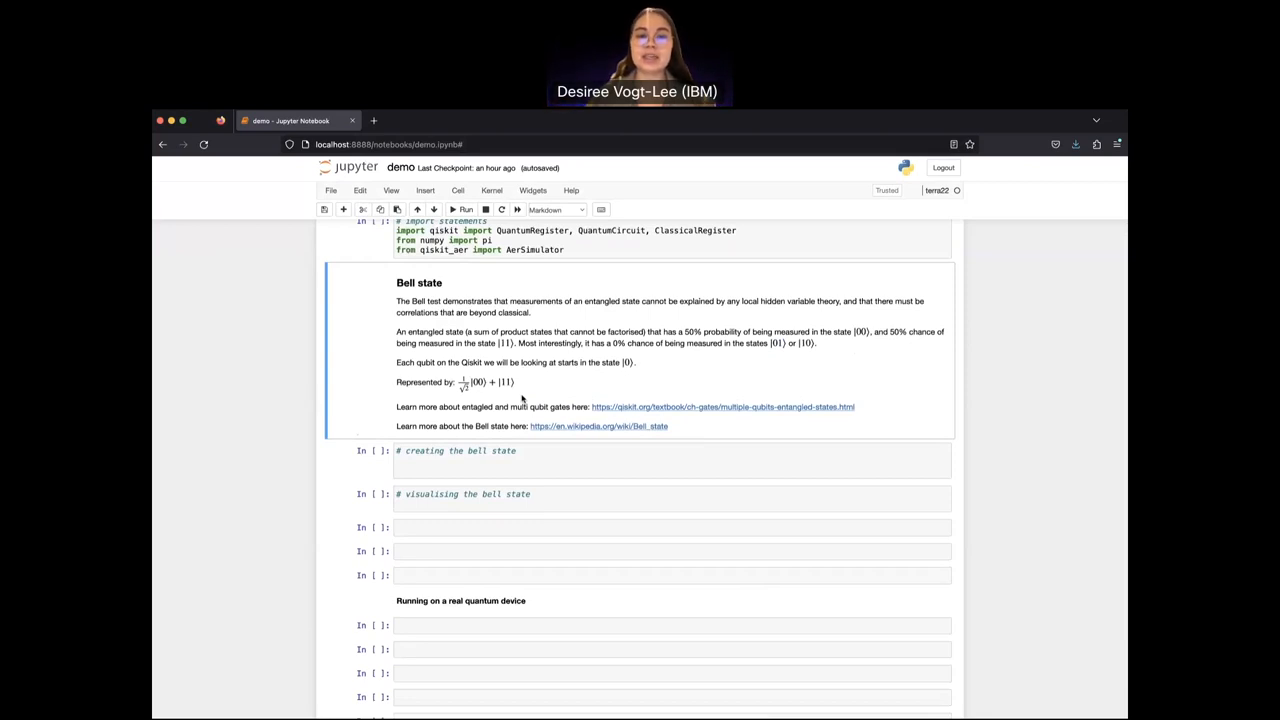
mouse_move(590, 386)
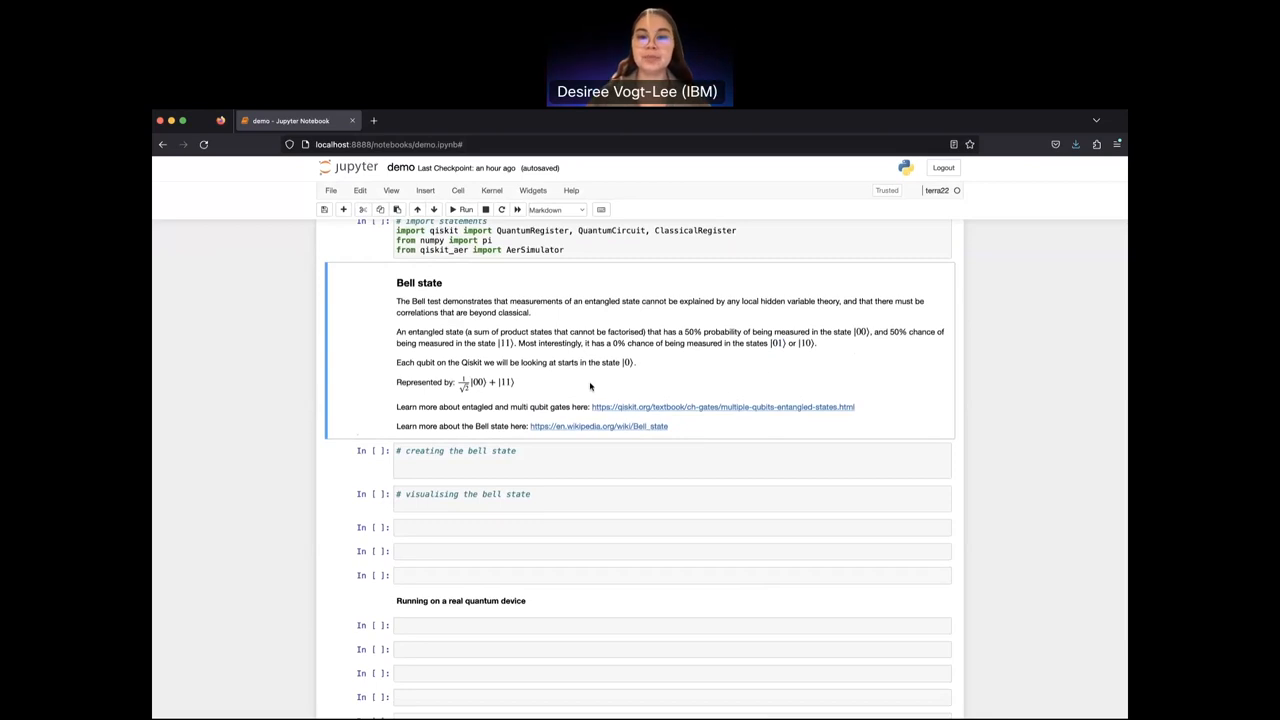
mouse_move(764, 368)
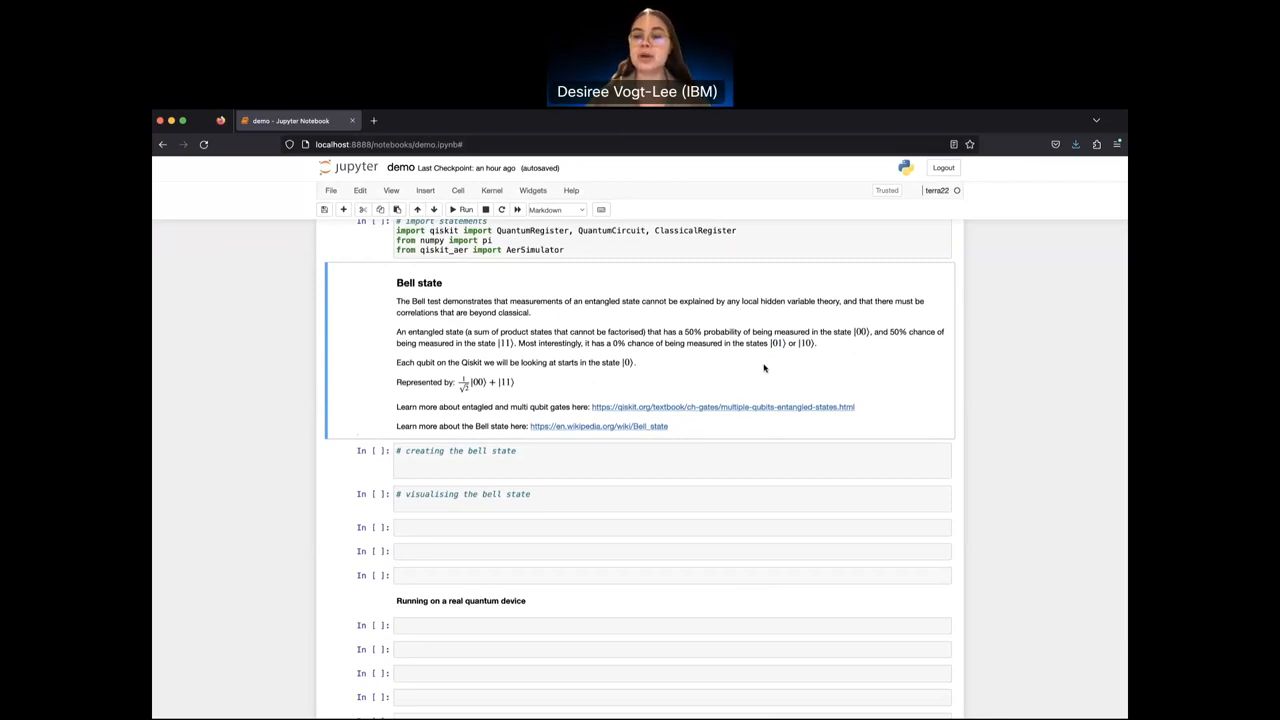
mouse_move(870, 417)
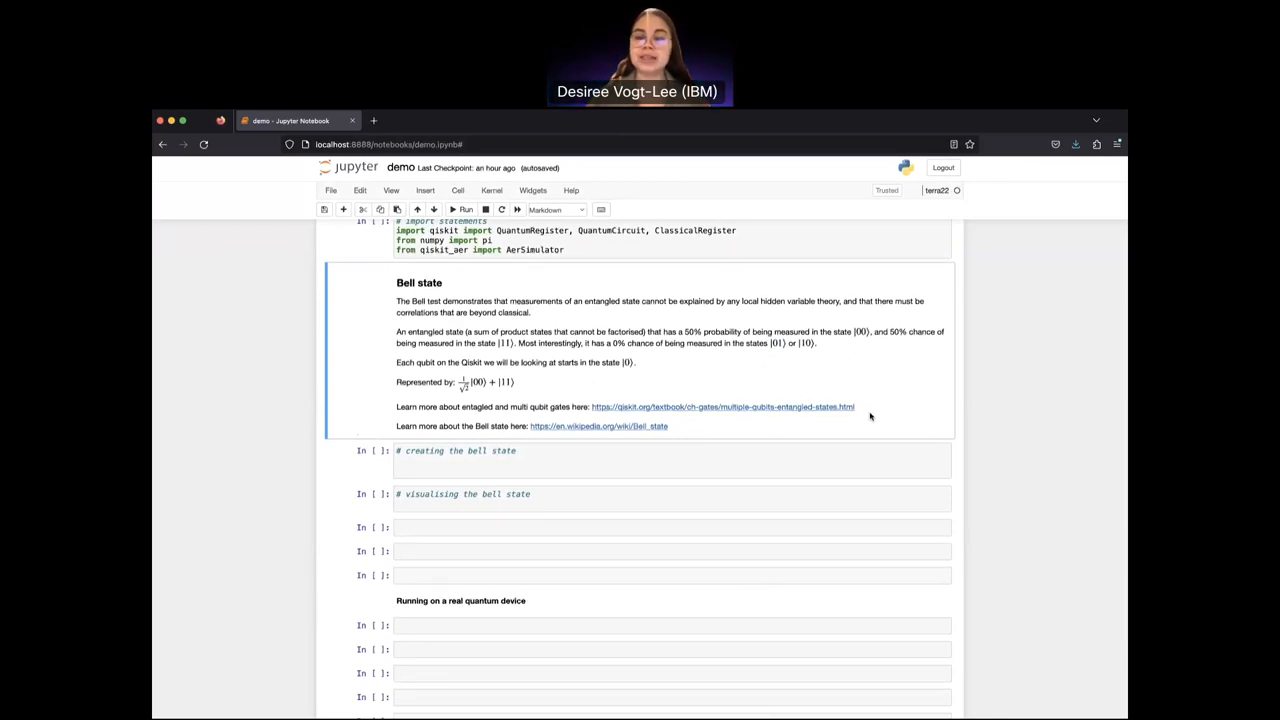
mouse_move(833, 410)
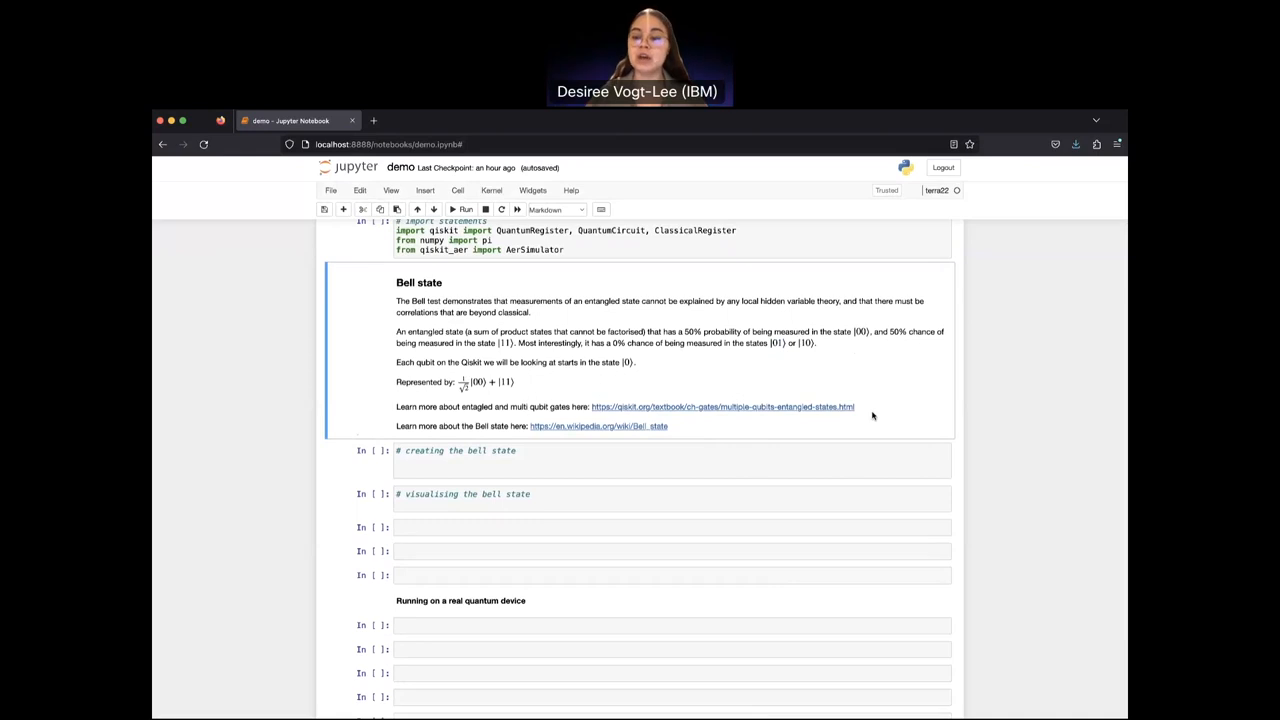
mouse_move(885, 420)
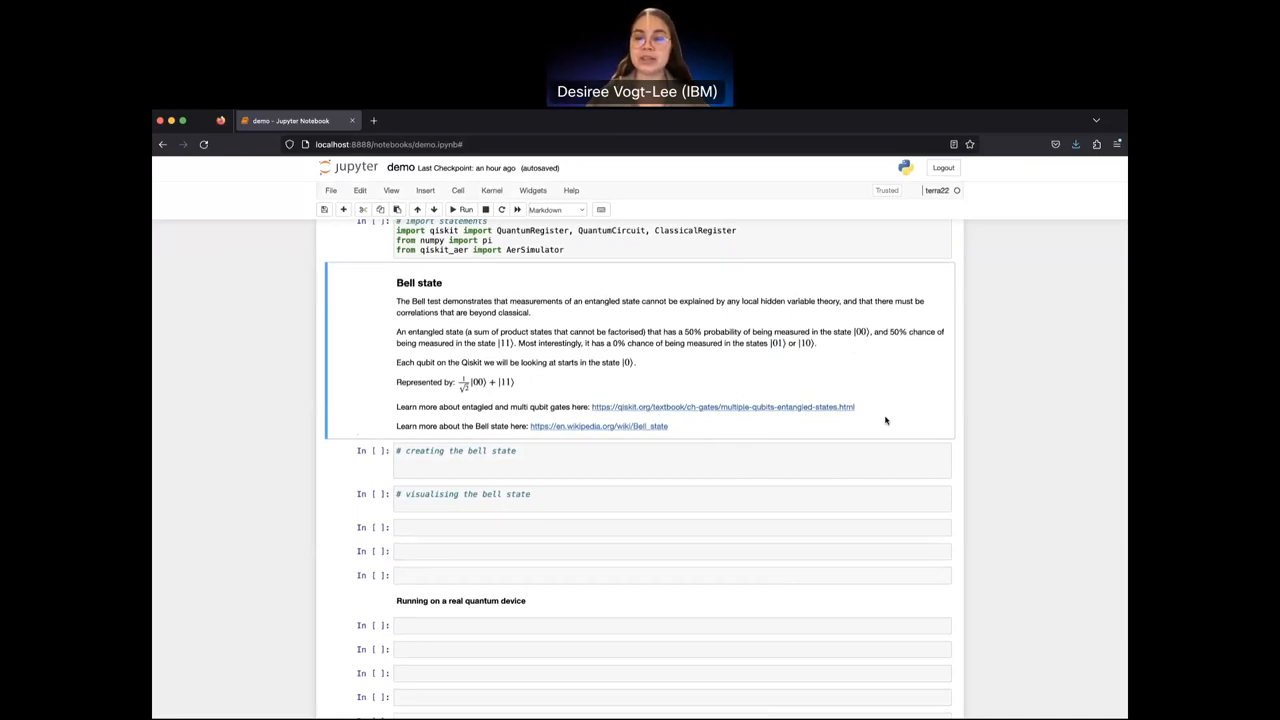
mouse_move(672, 447)
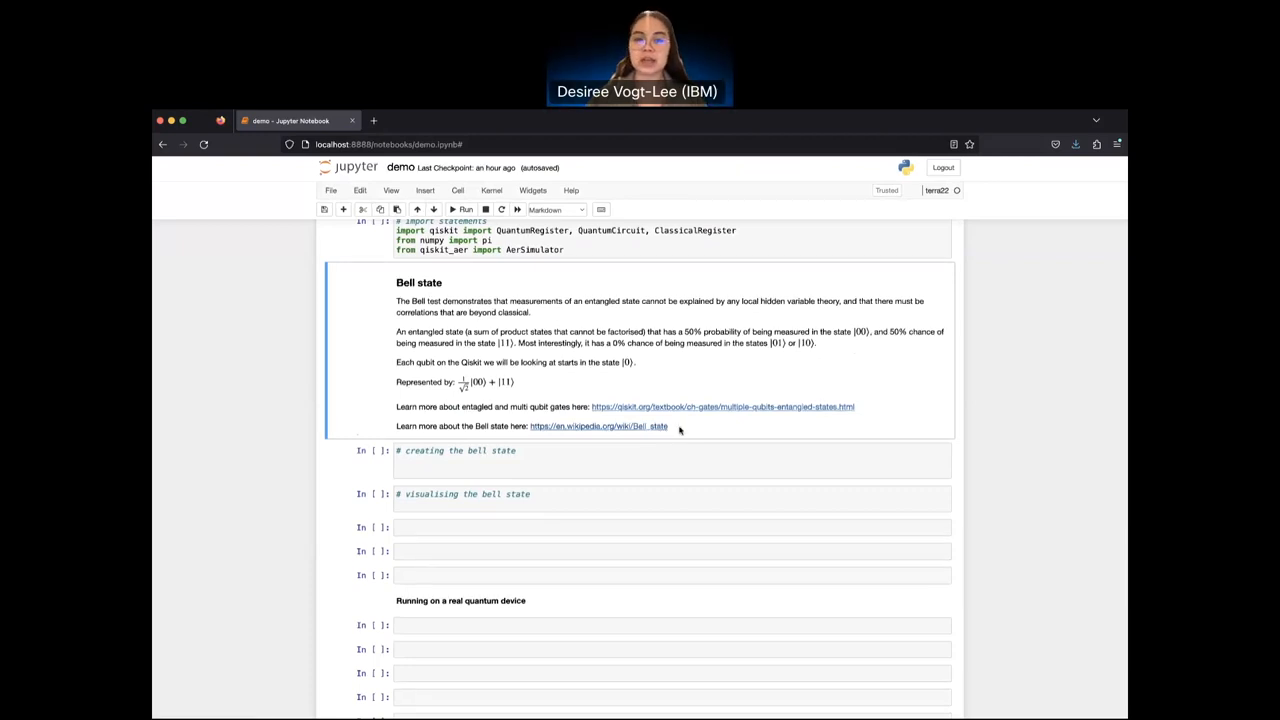
left_click(598, 426)
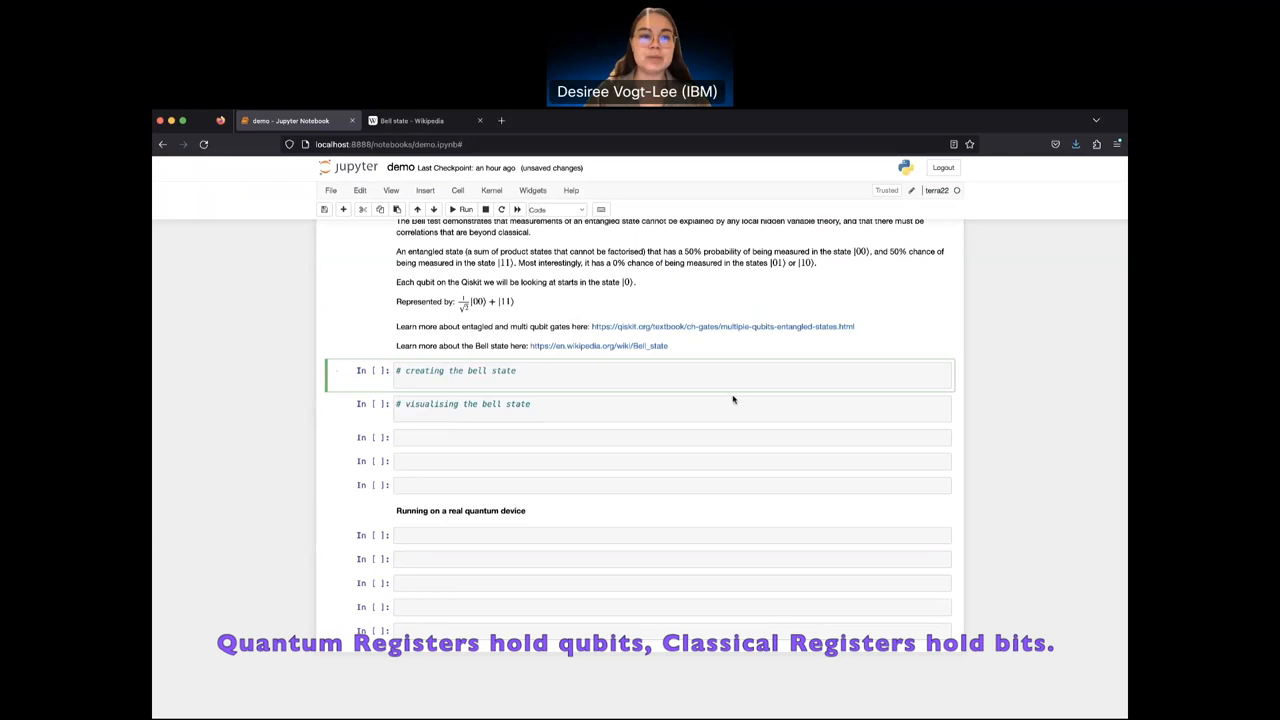
Step: Define qr = QuantumRegister(2, 'q'), a ClassicalRegister cr, and qc = QuantumCircuit(qr, cr)
type("qr =")
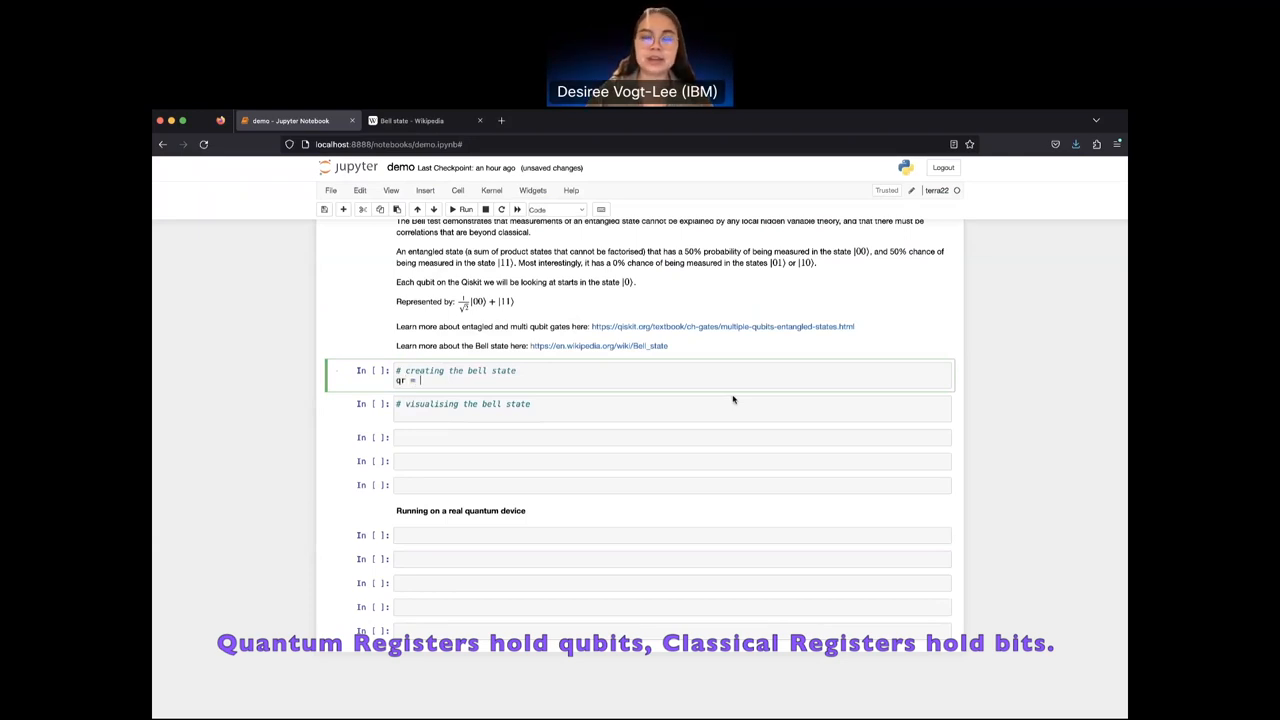
type("Q")
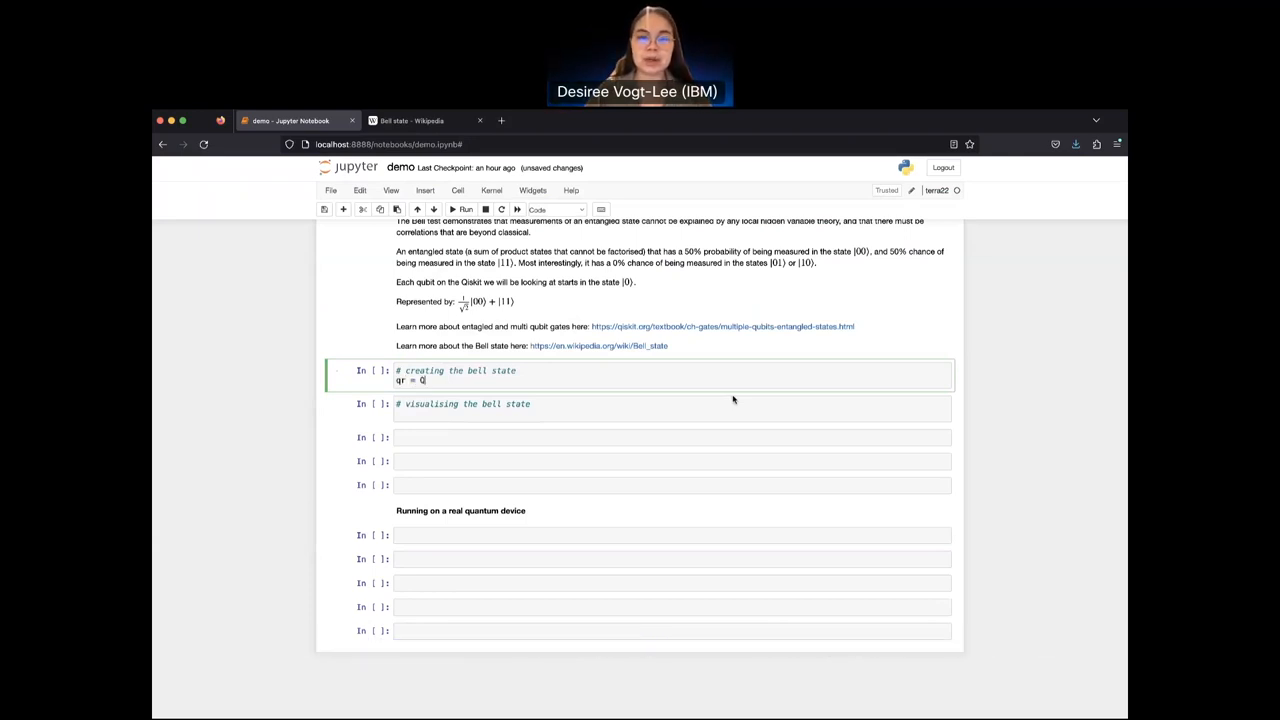
type("QuantumREg")
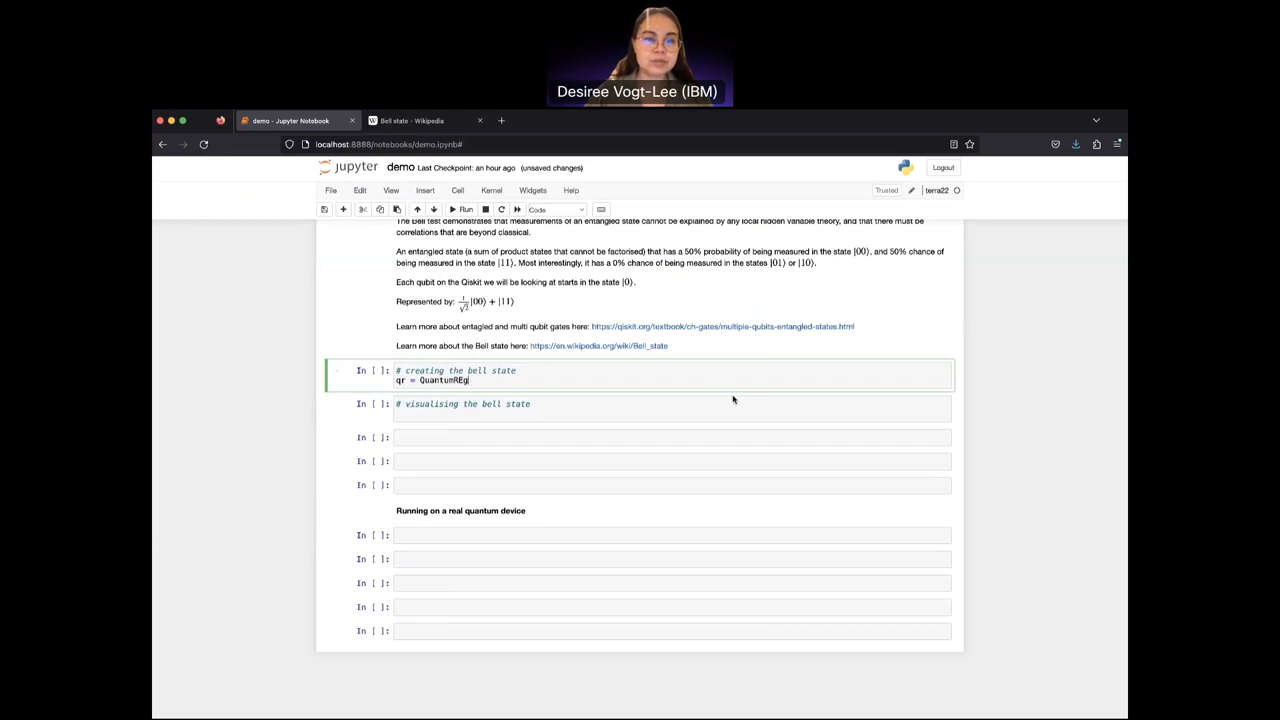
type("ister(2)")
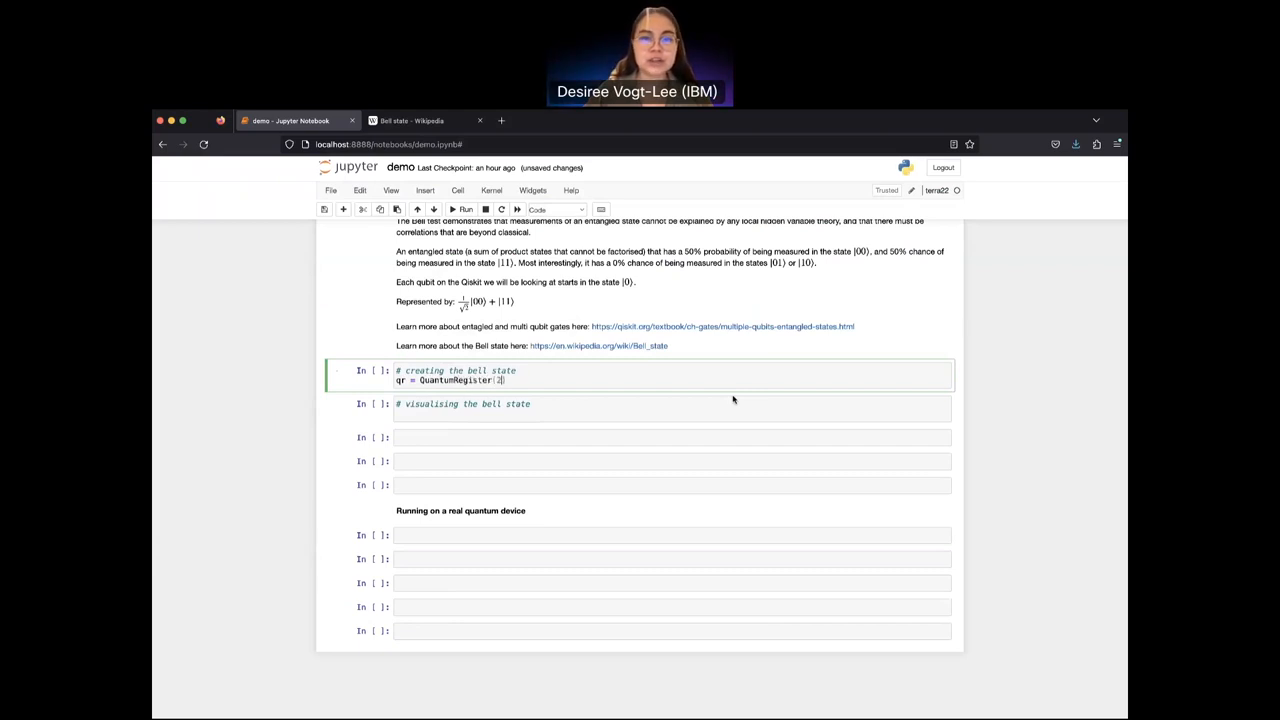
type(", 'q'")
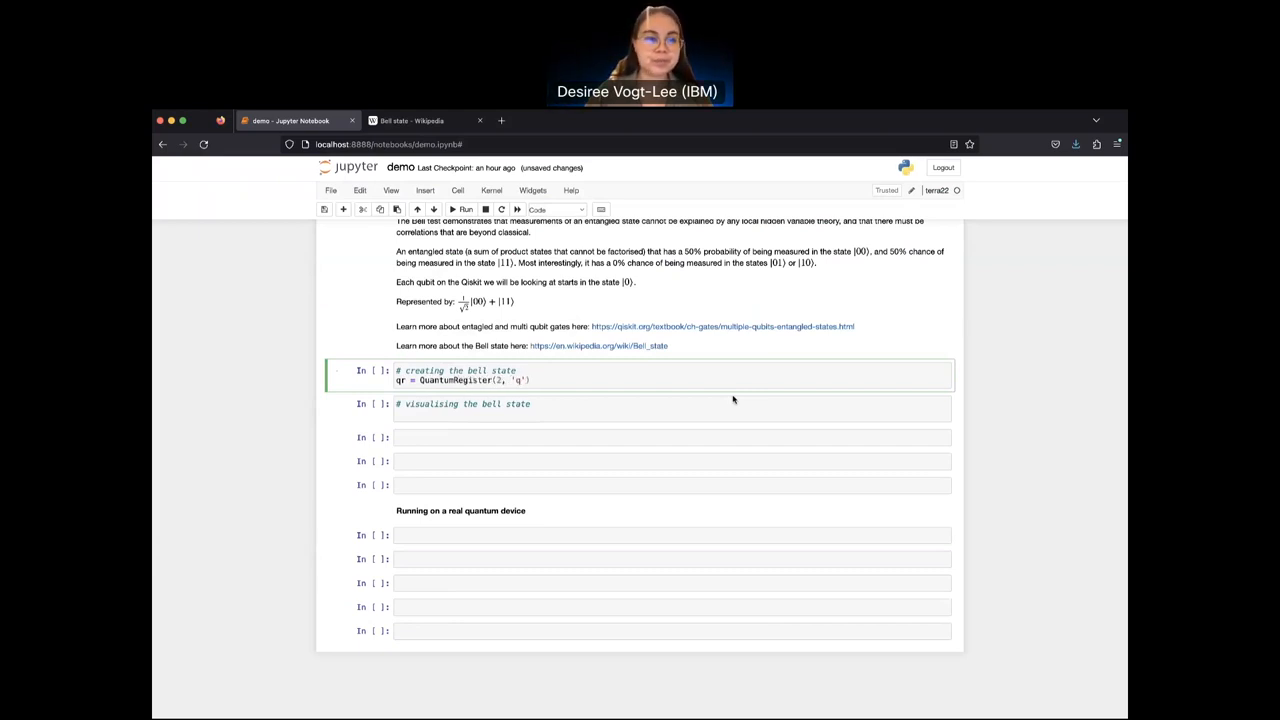
type("cr =")
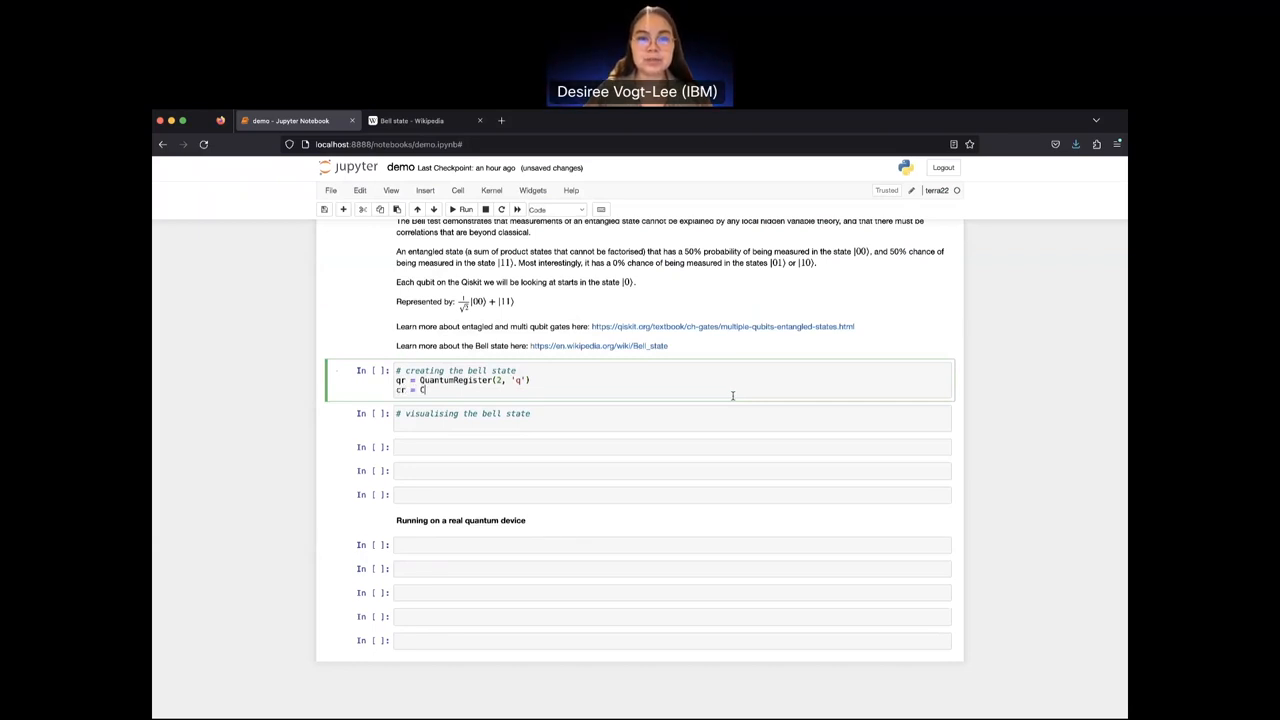
type("ClassicalRegister(2, 'c")
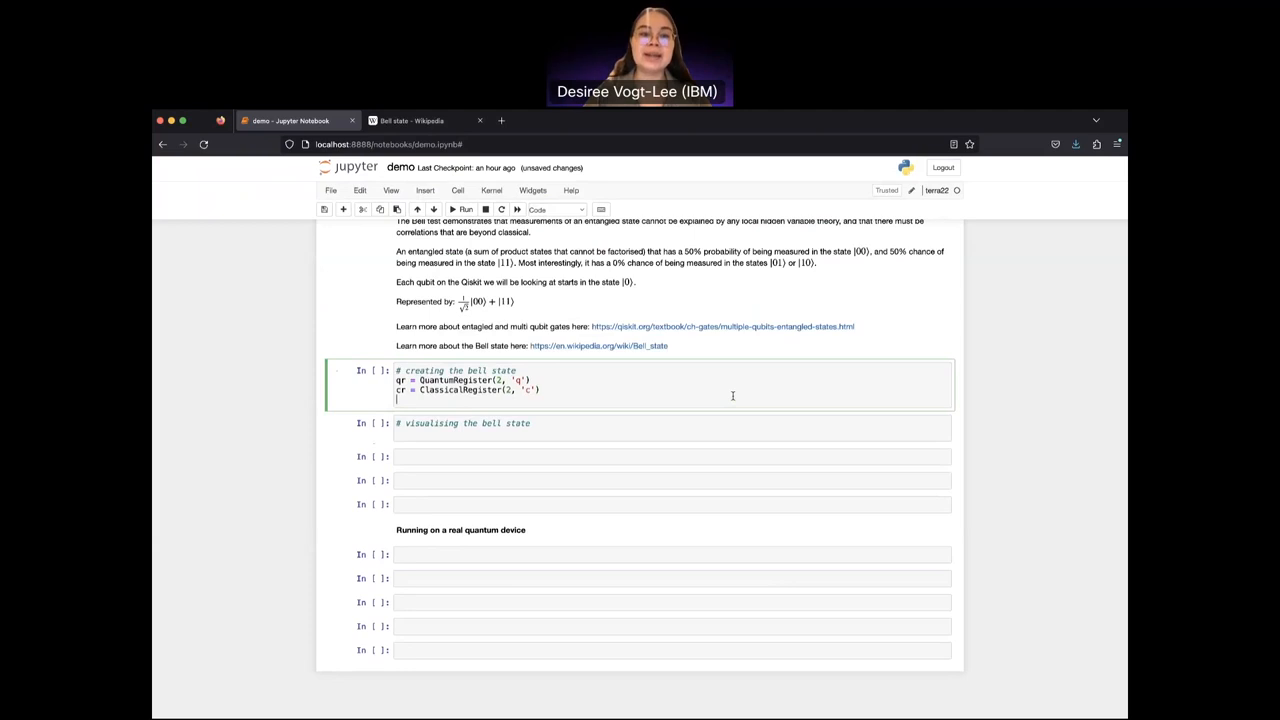
type("qc = Quantu")
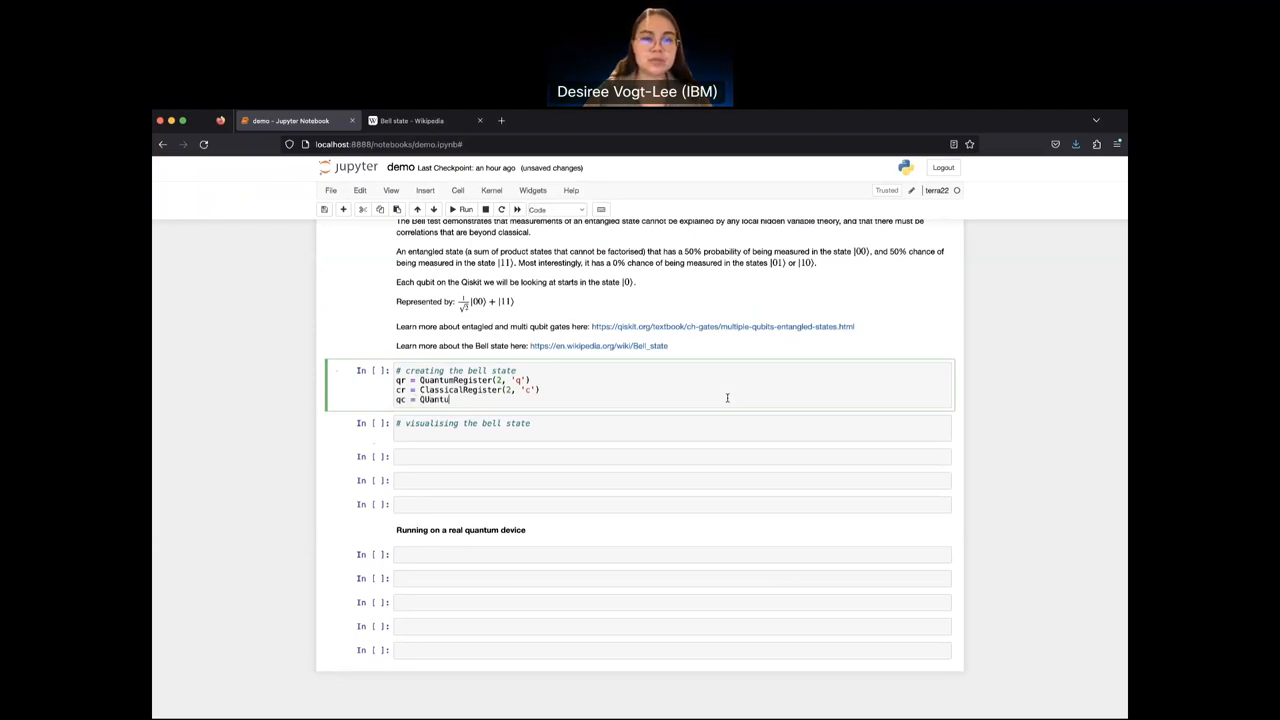
type("mT")
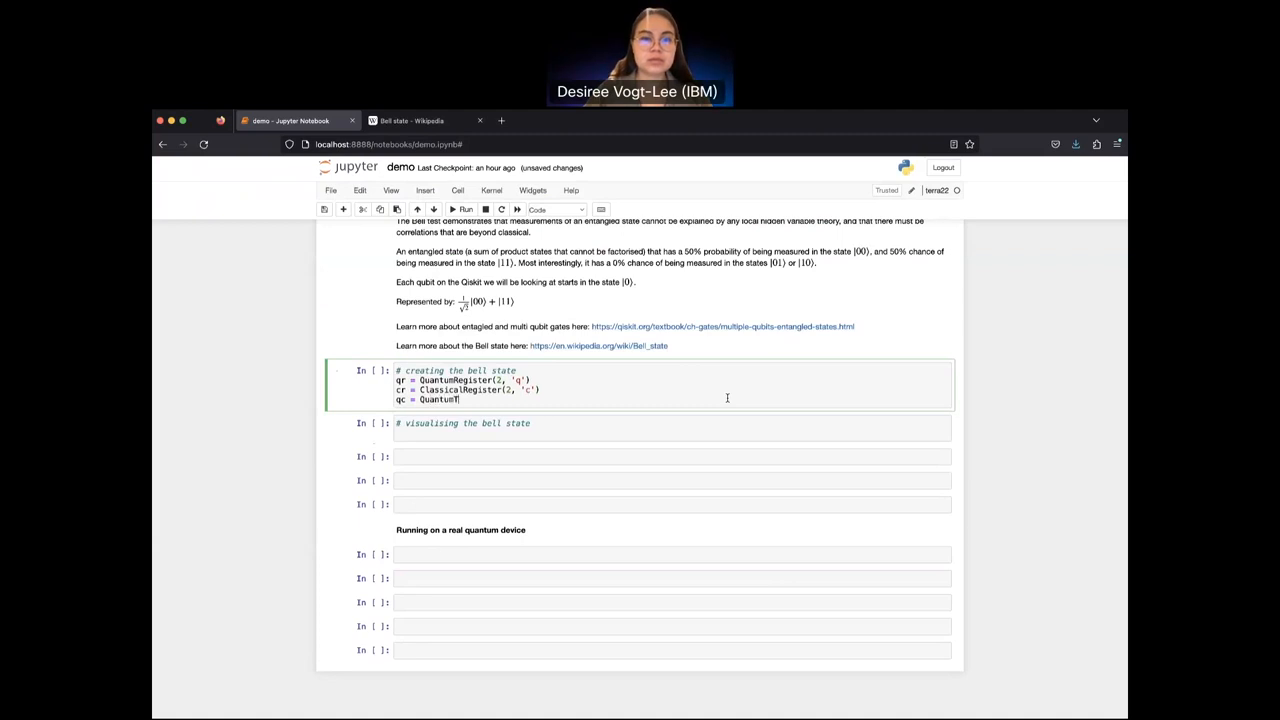
type("ircuit()")
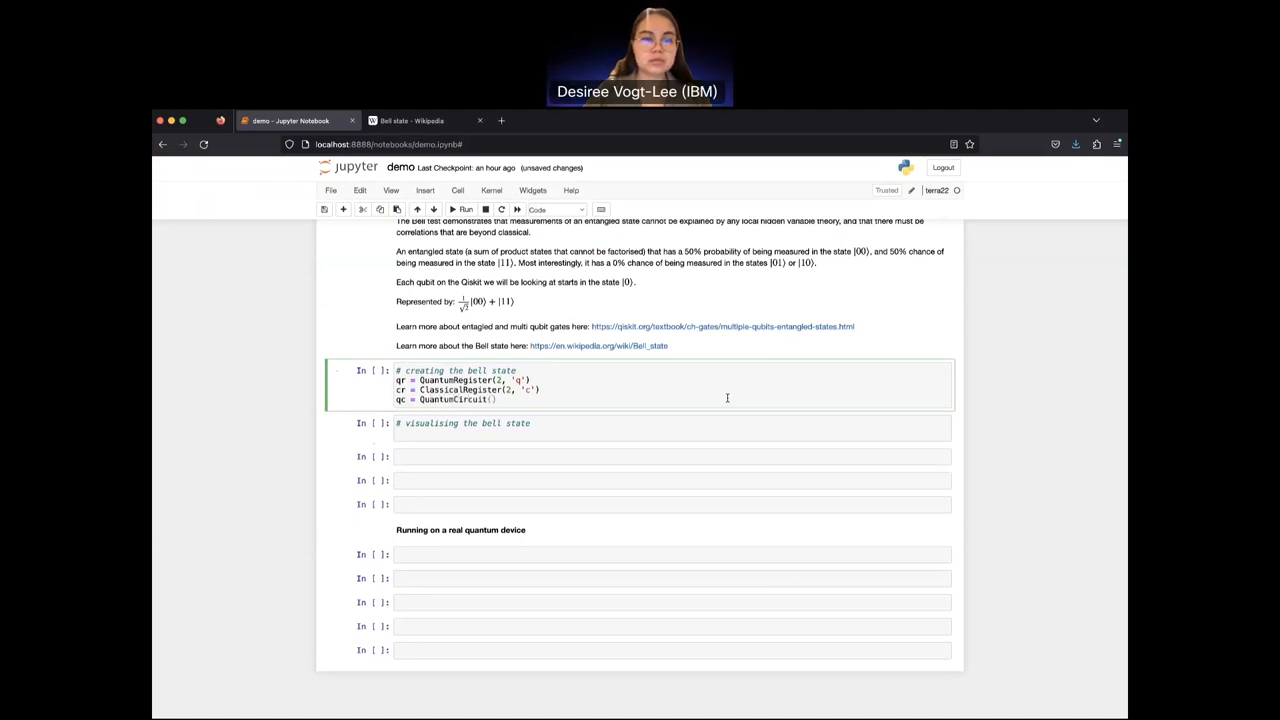
type("qr, cr")
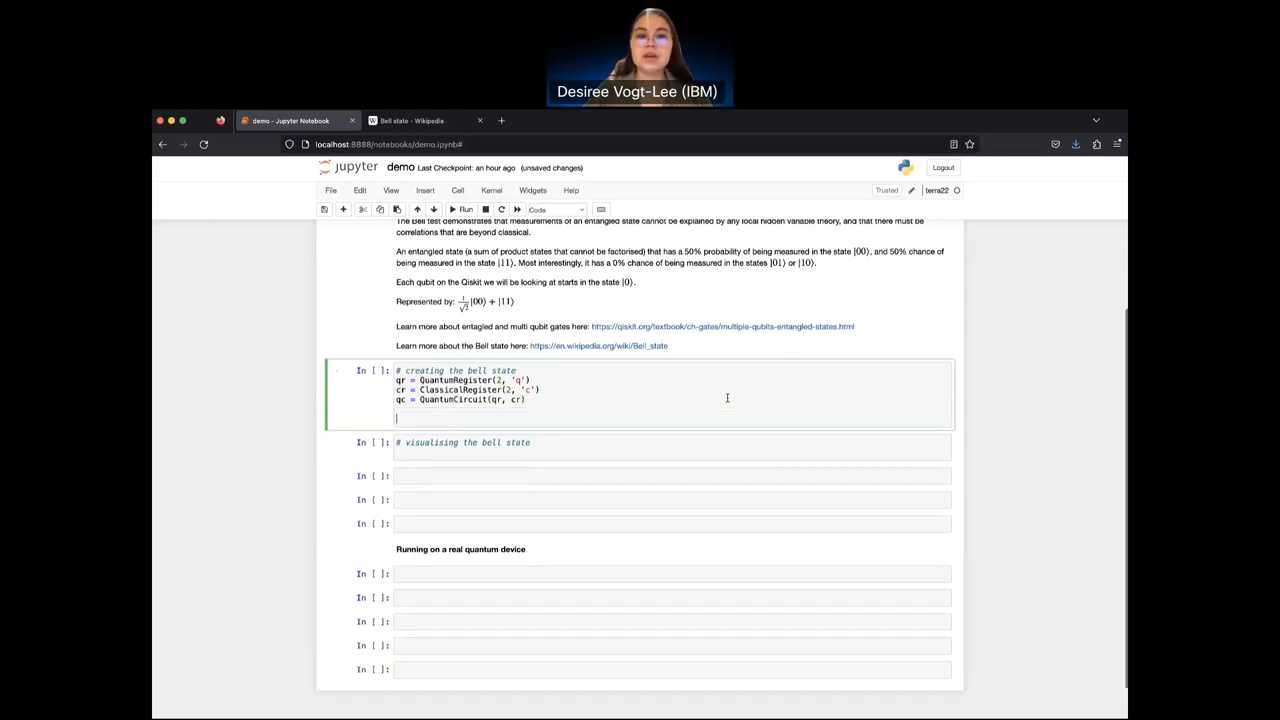
mouse_move(697, 296)
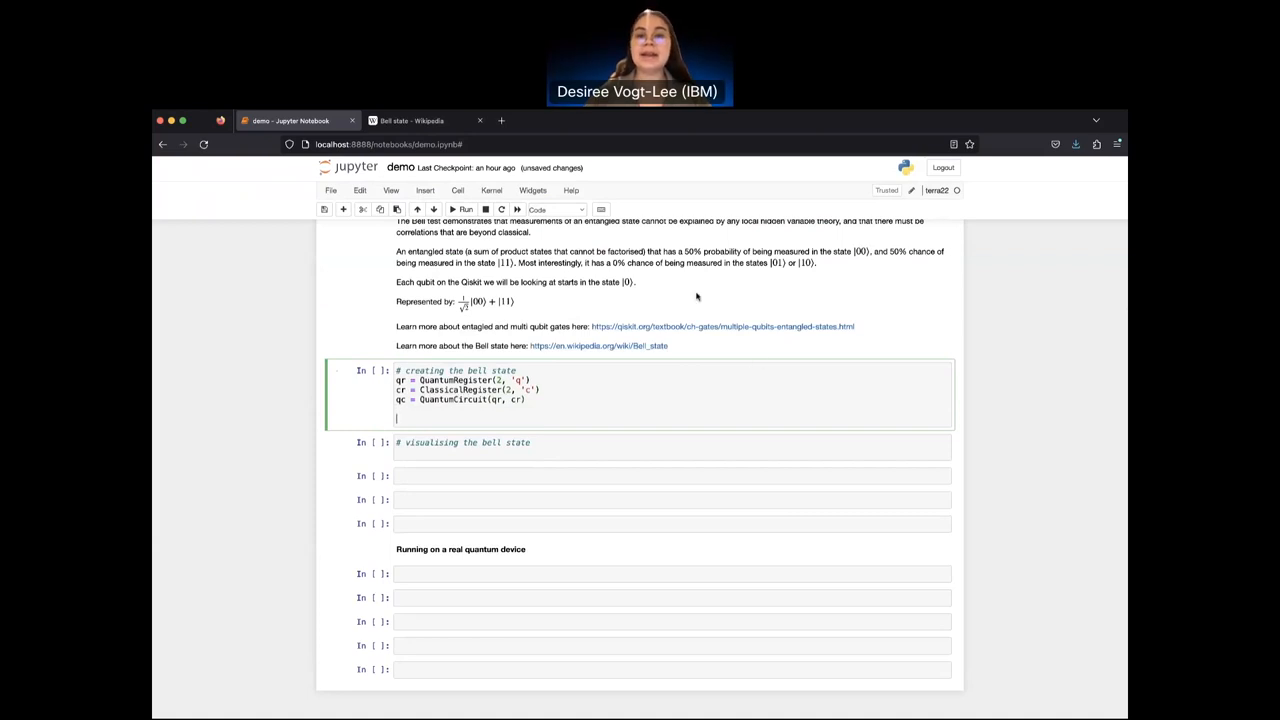
mouse_move(543, 250)
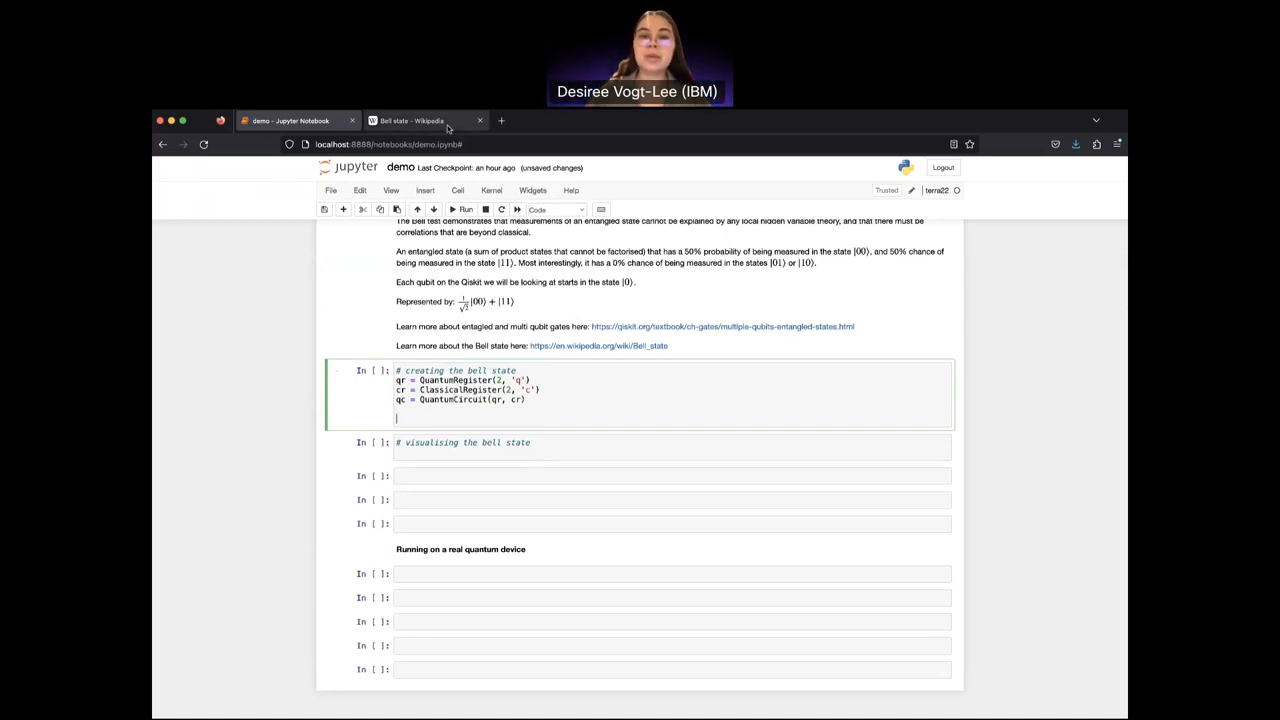
left_click(425, 120)
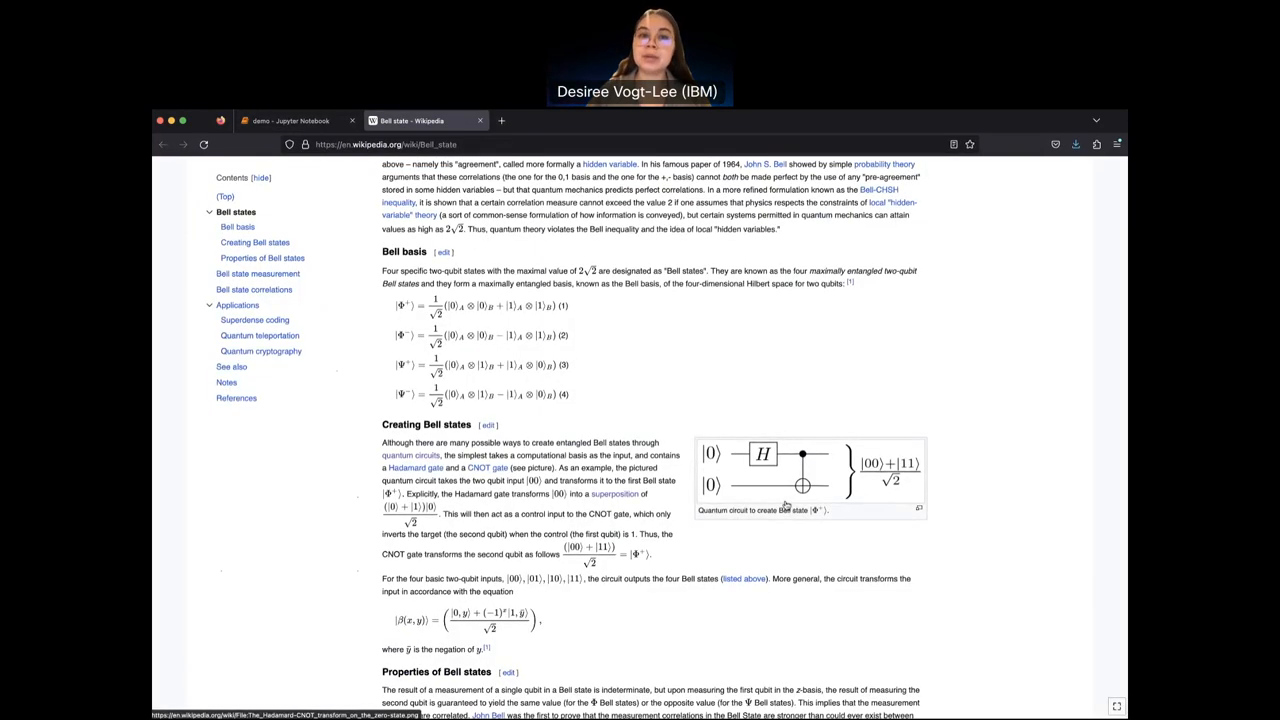
left_click(290, 120)
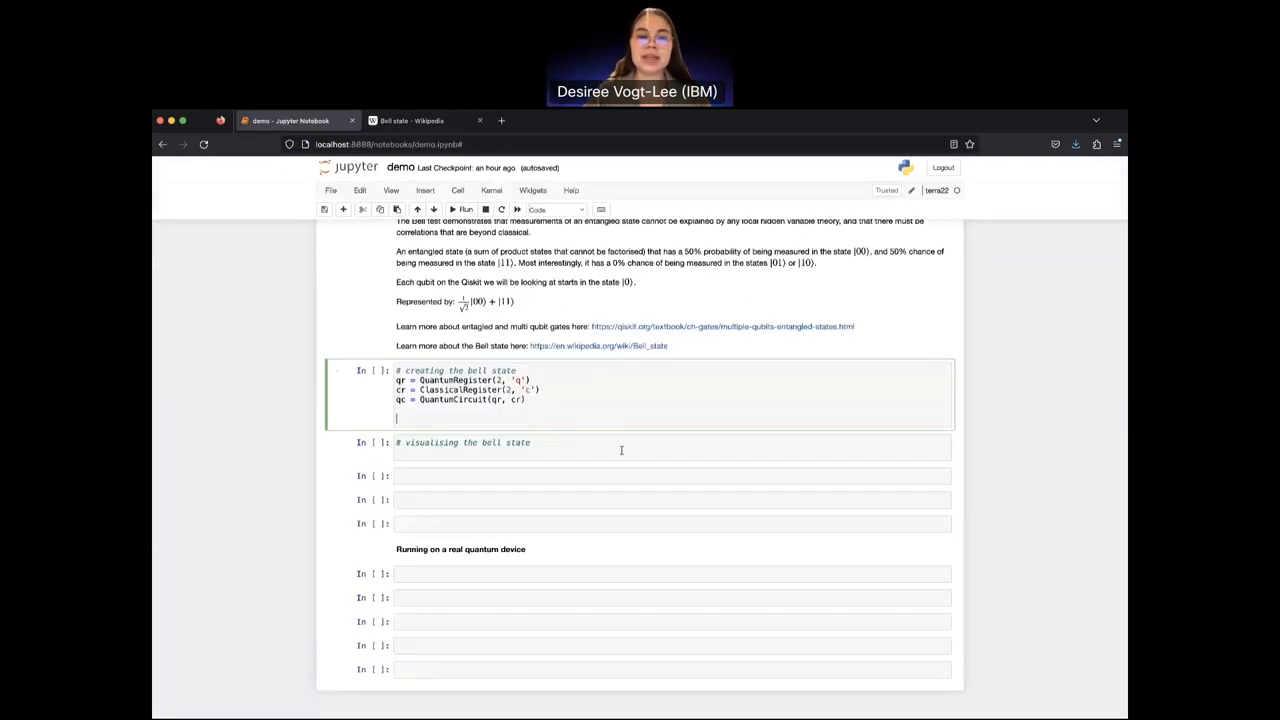
Step: Add qc.h(qr[0]), checking the Wikipedia Bell state diagram for reference
type("qc")
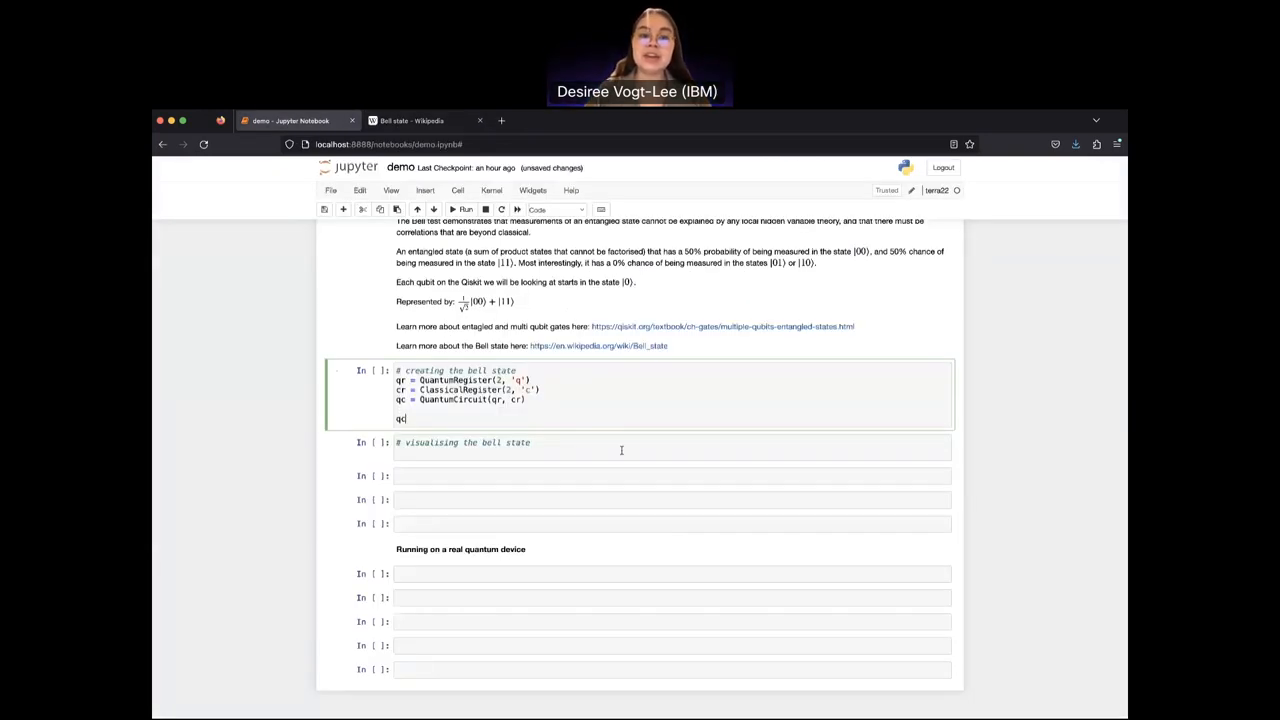
type(".")
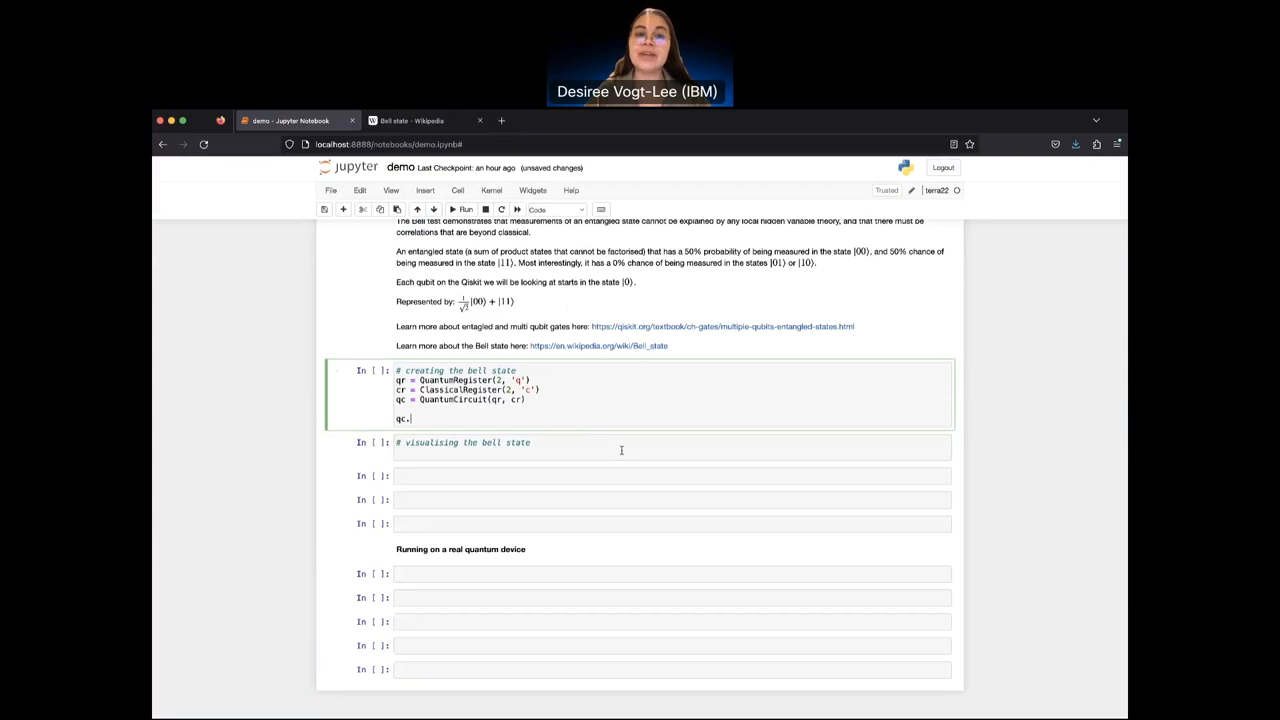
type("h(qr")
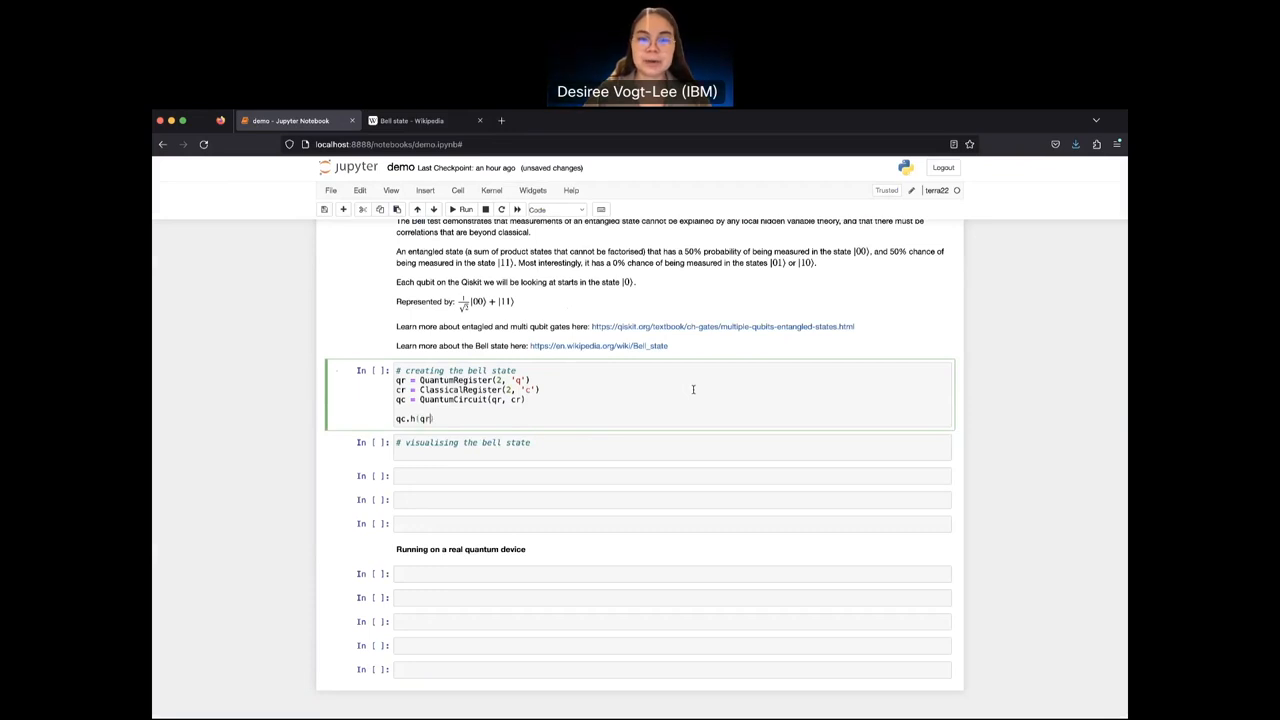
type("[0])")
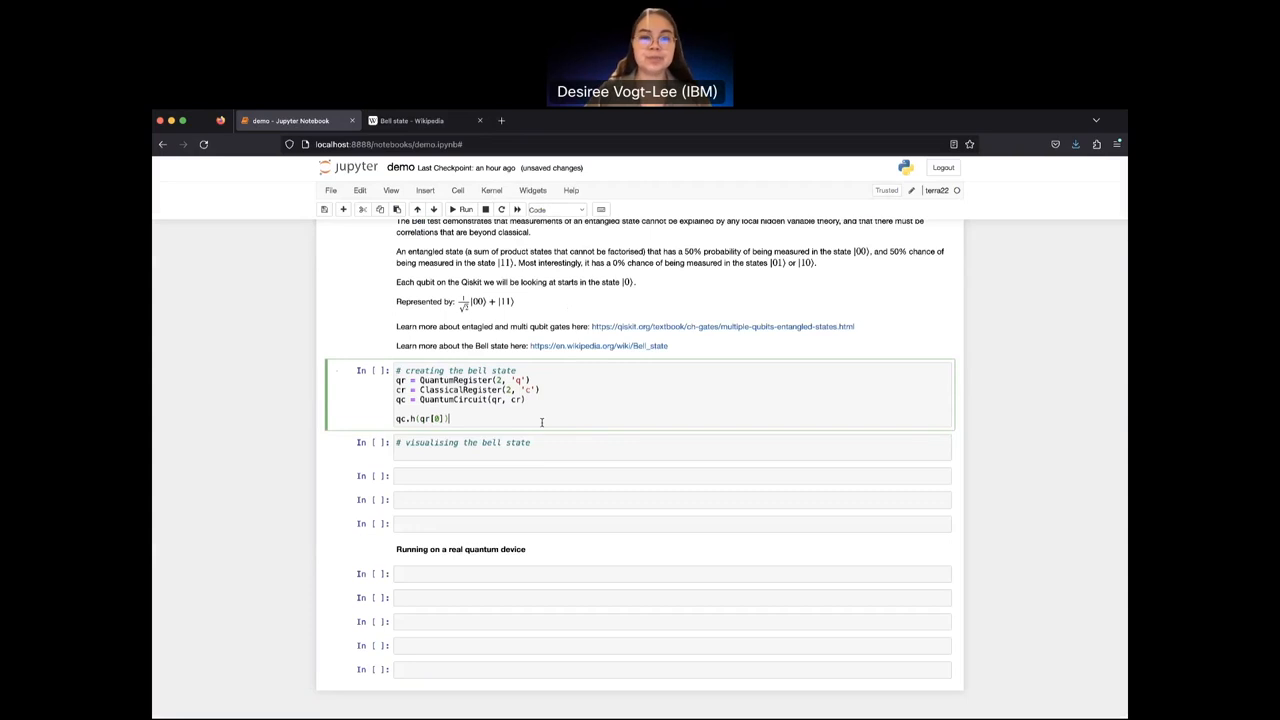
left_click(420, 120)
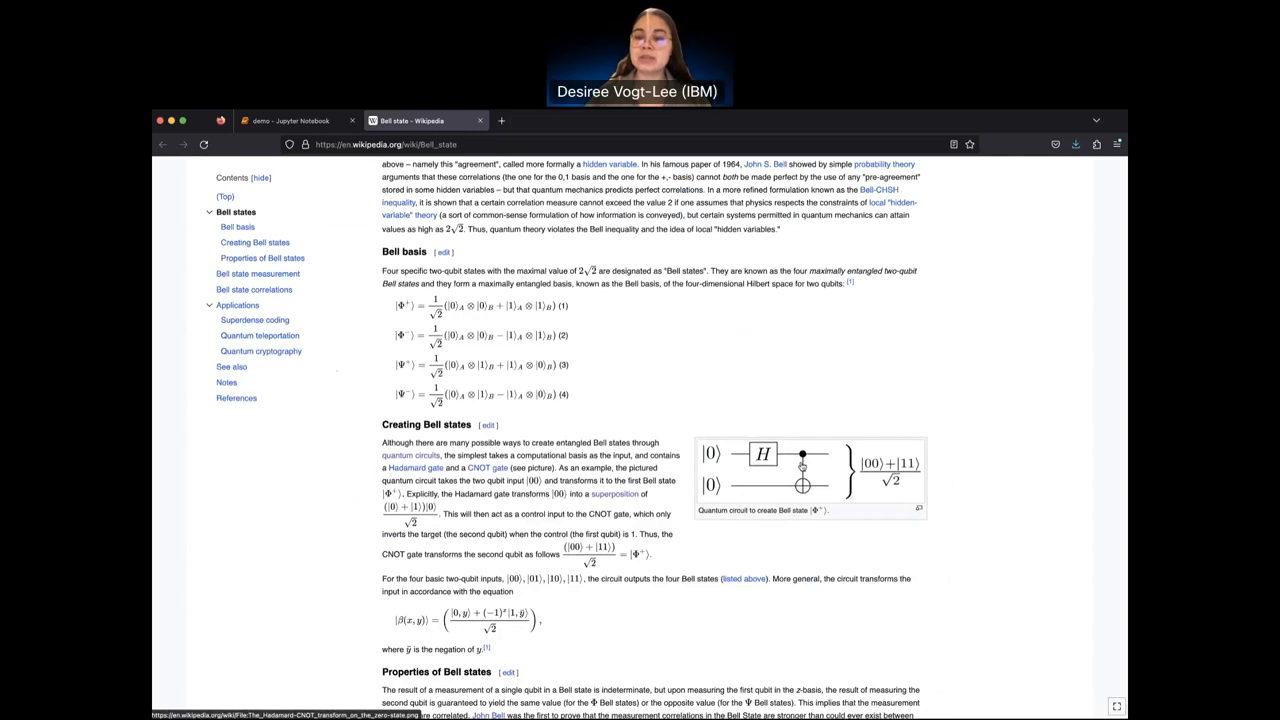
mouse_move(803, 467)
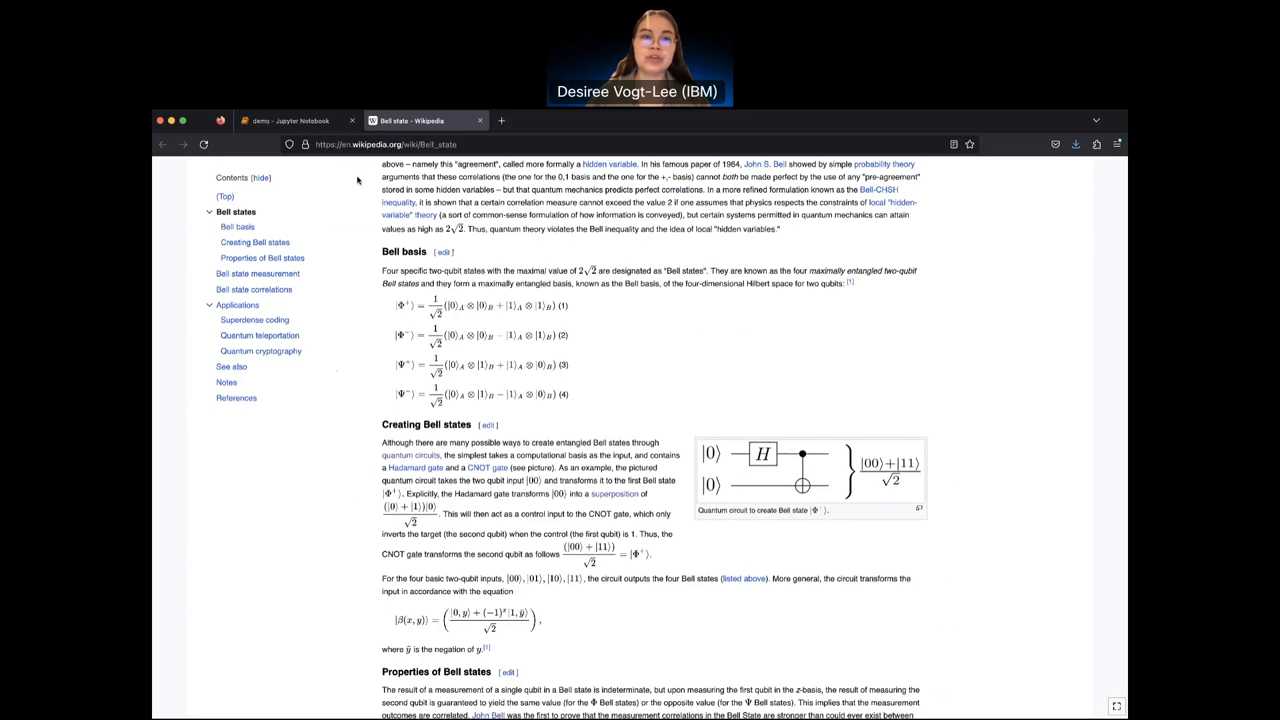
left_click(290, 120)
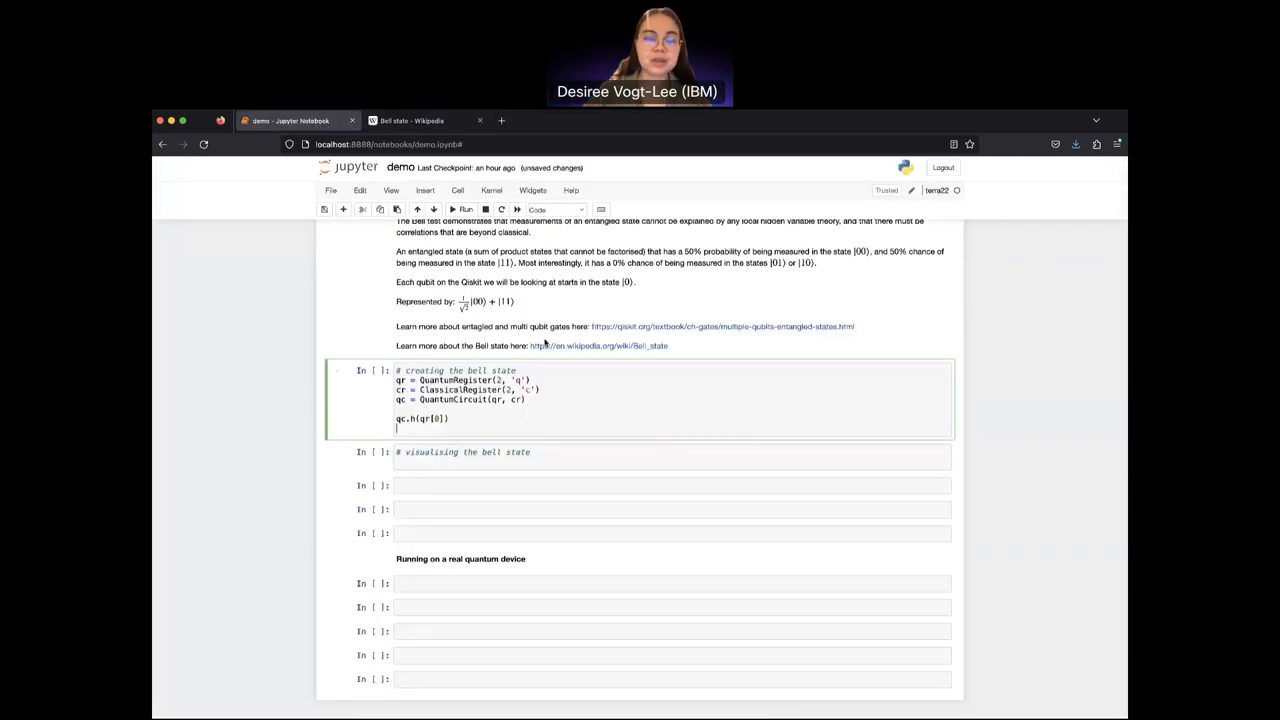
Step: Add the CNOT line qc.cx(qr[0], qr[1])
type("qc.")
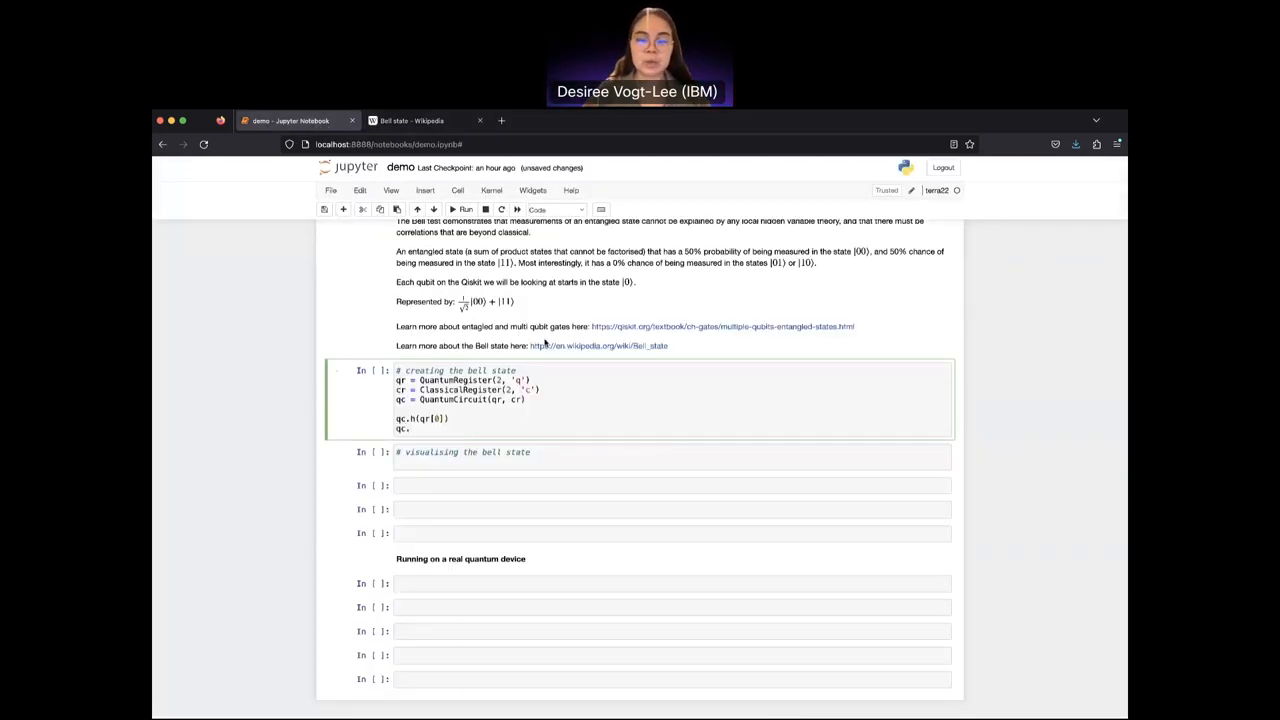
type("cx(")
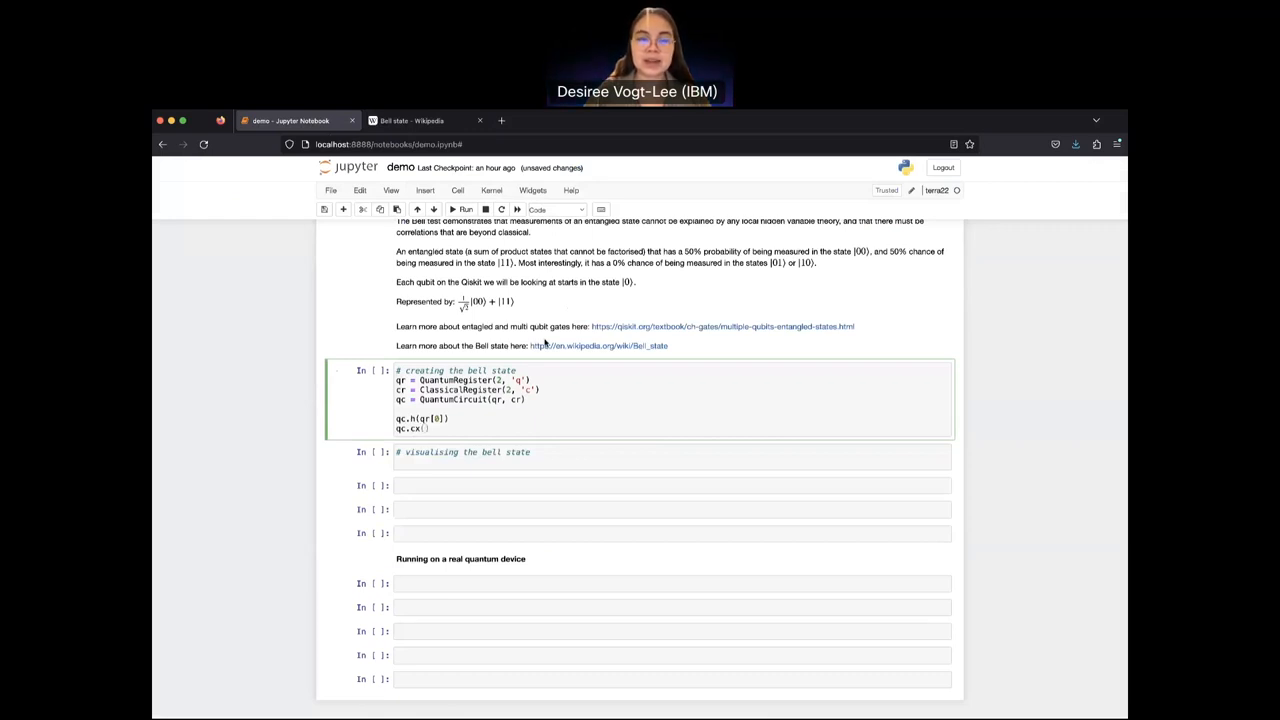
type("qr[0]")
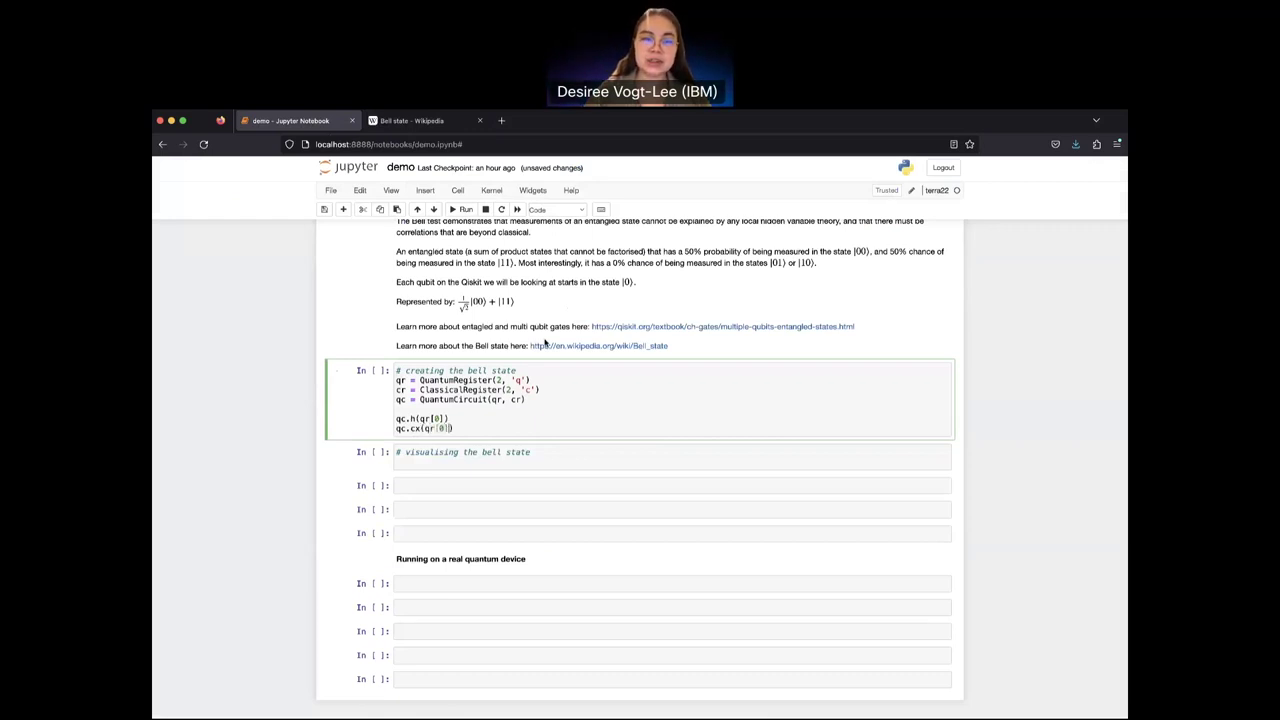
type(", qr")
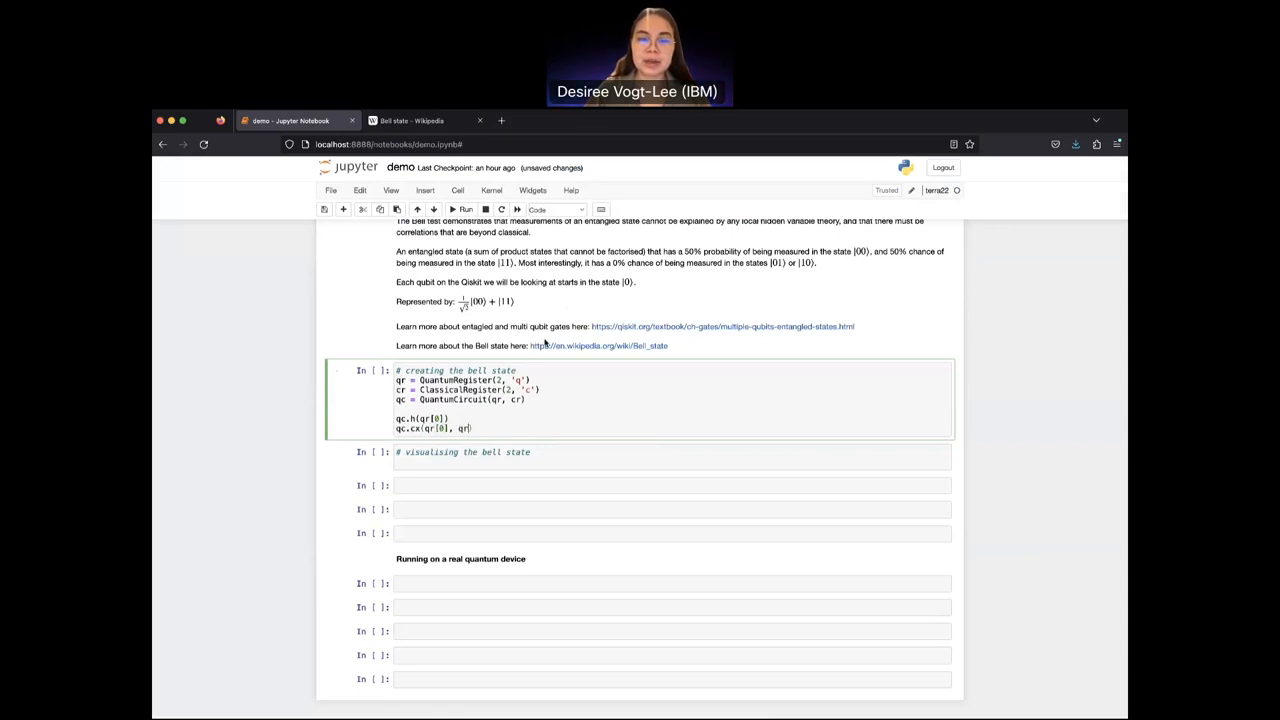
type("[1])")
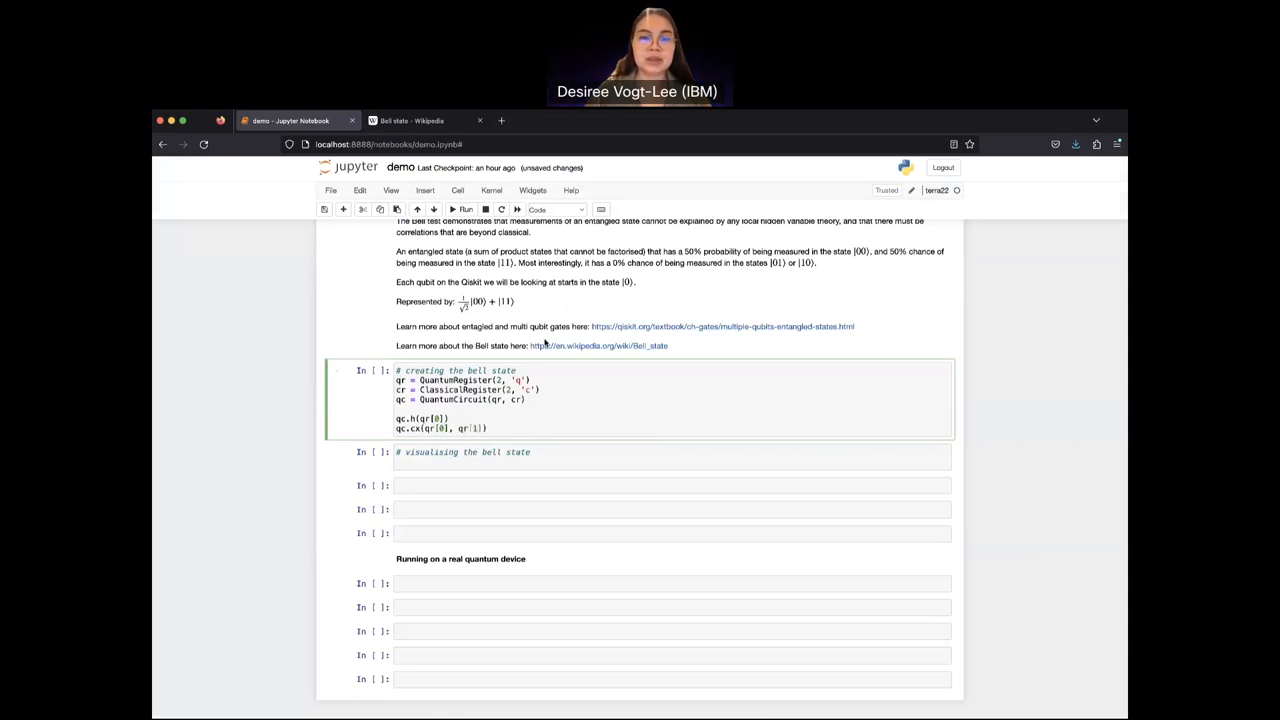
Step: Add qc.measure(qr, cr) and run the Bell state cell
left_click(490, 428)
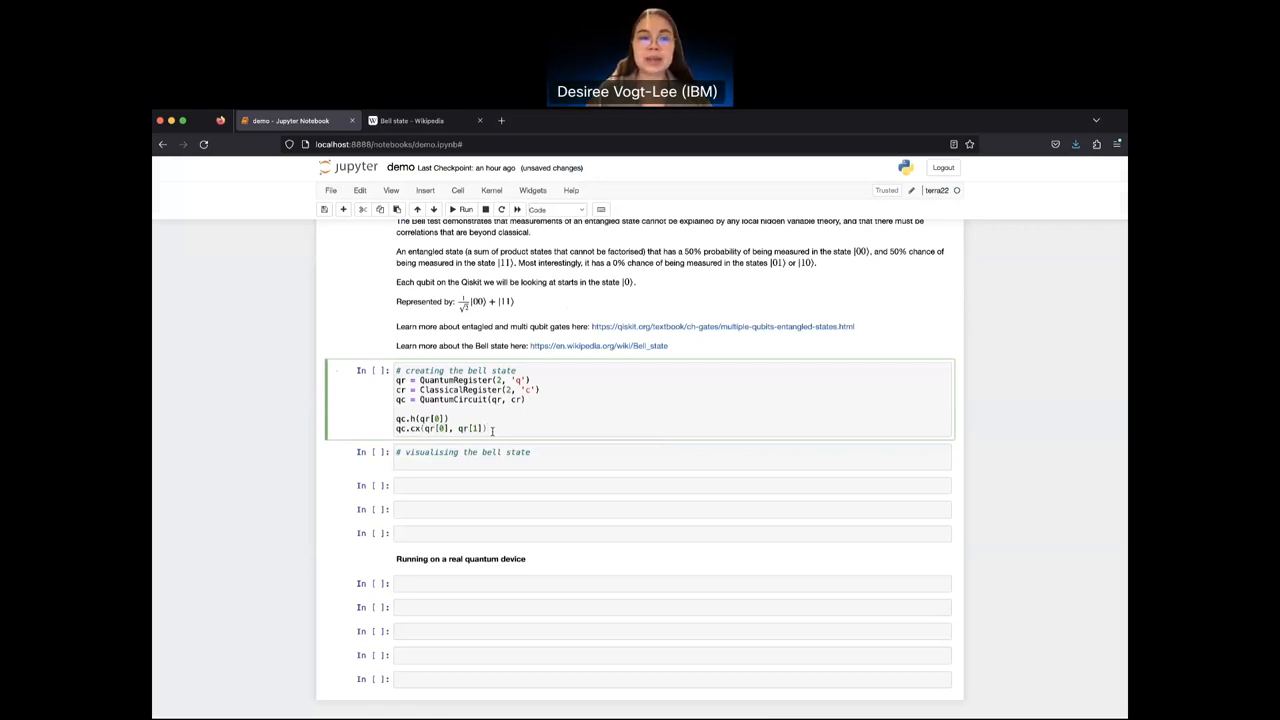
type("qc.measure")
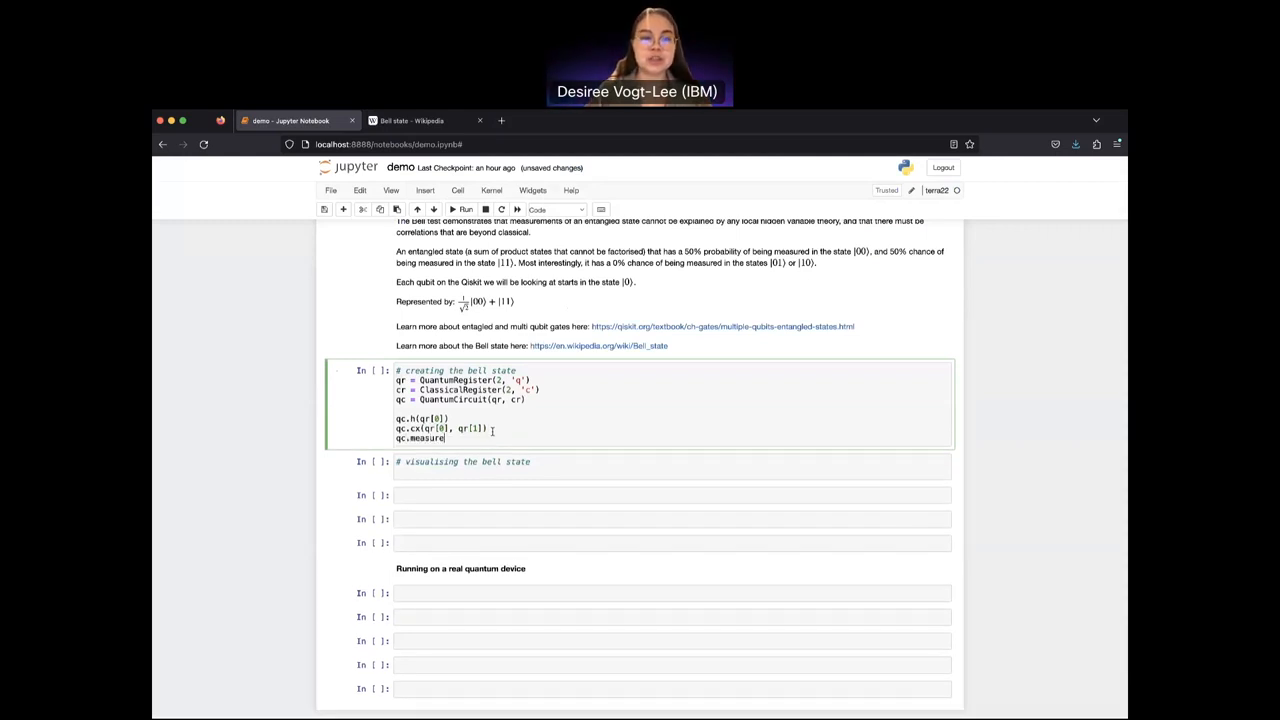
type("()")
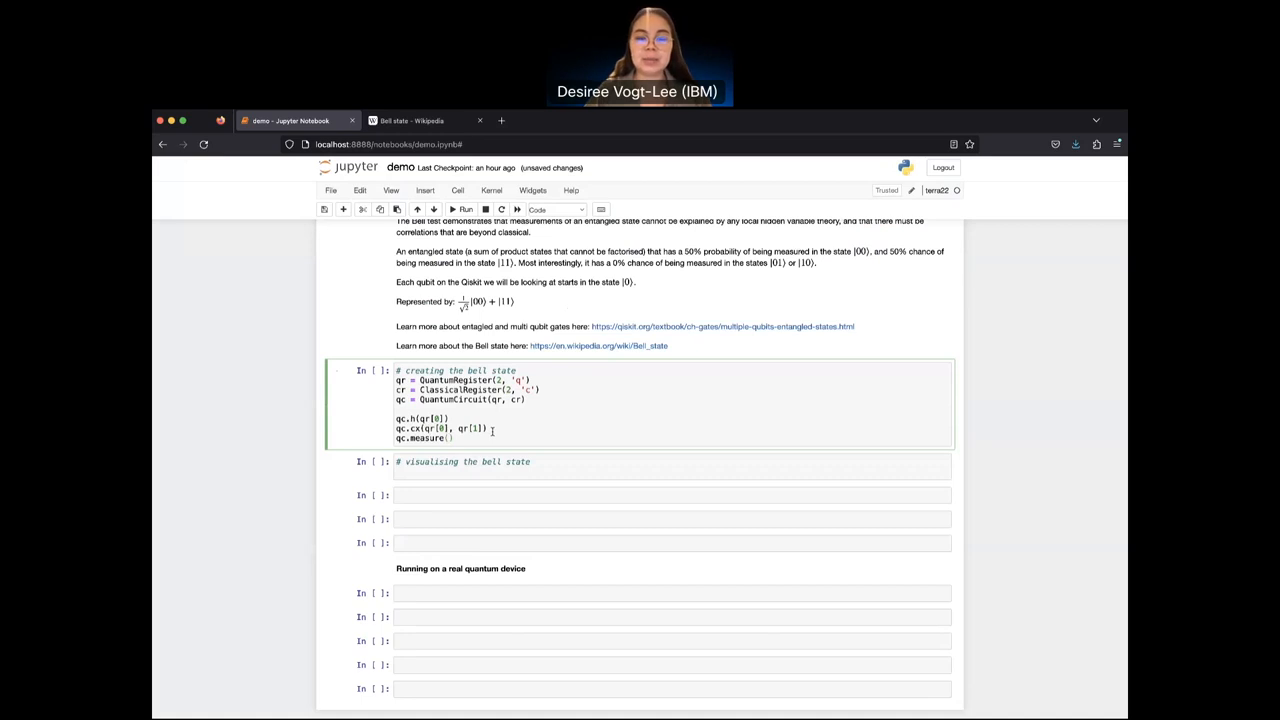
type("qr,")
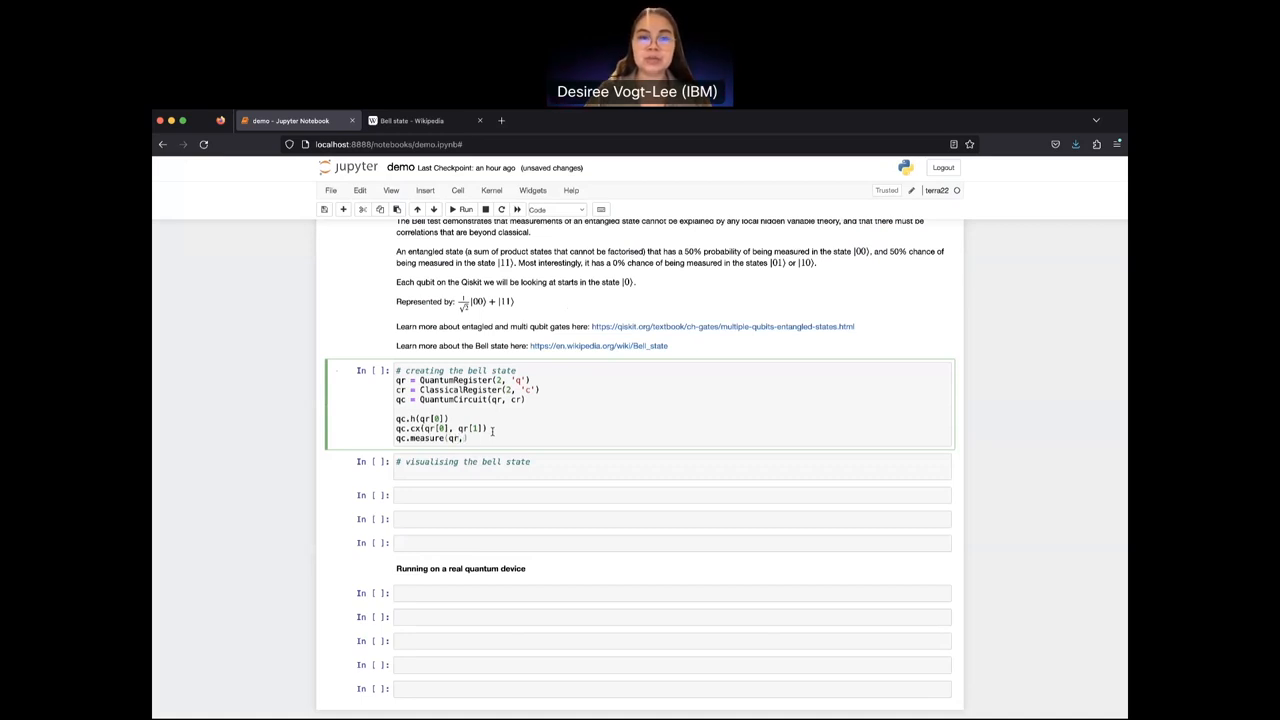
type("cr)")
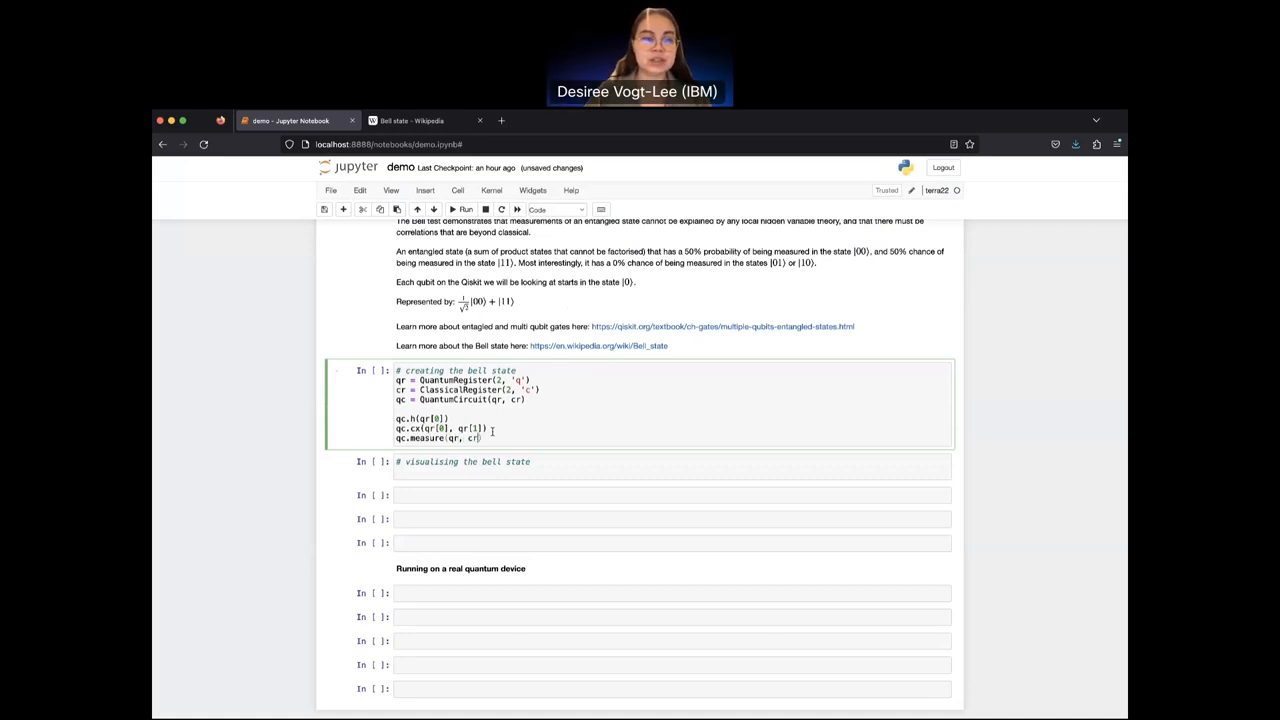
left_click(462, 209)
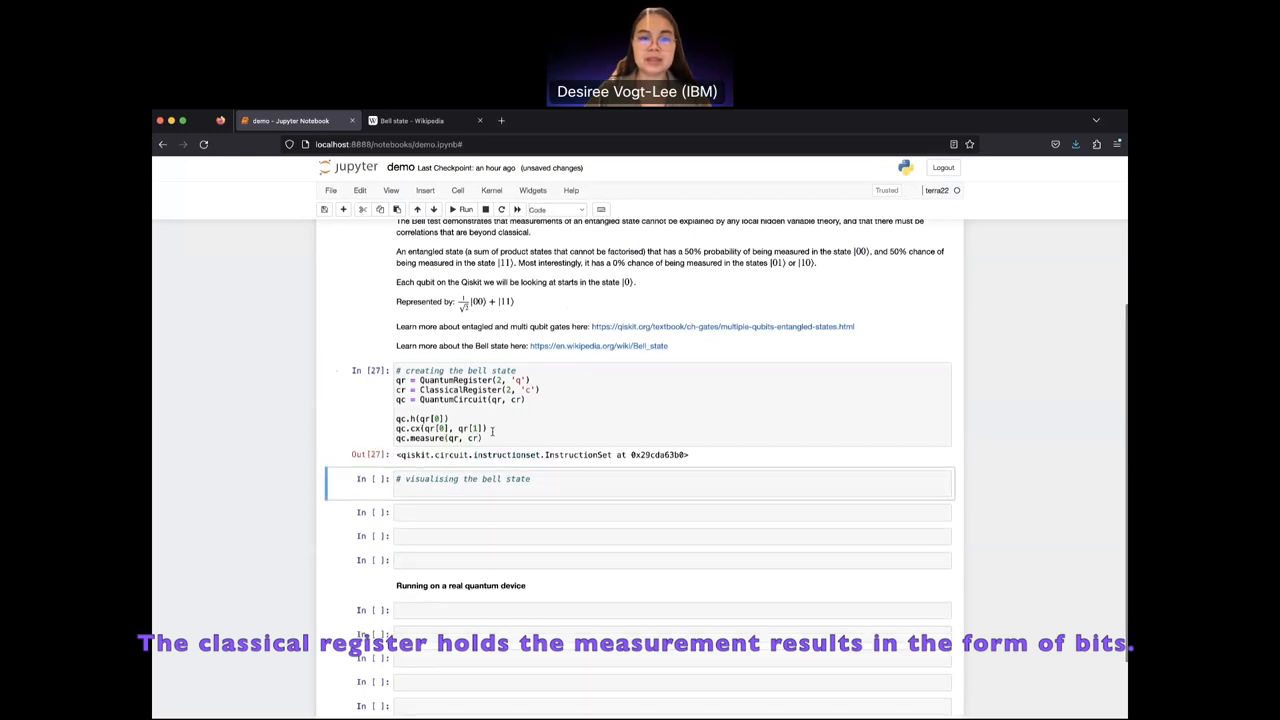
scroll("down", 3)
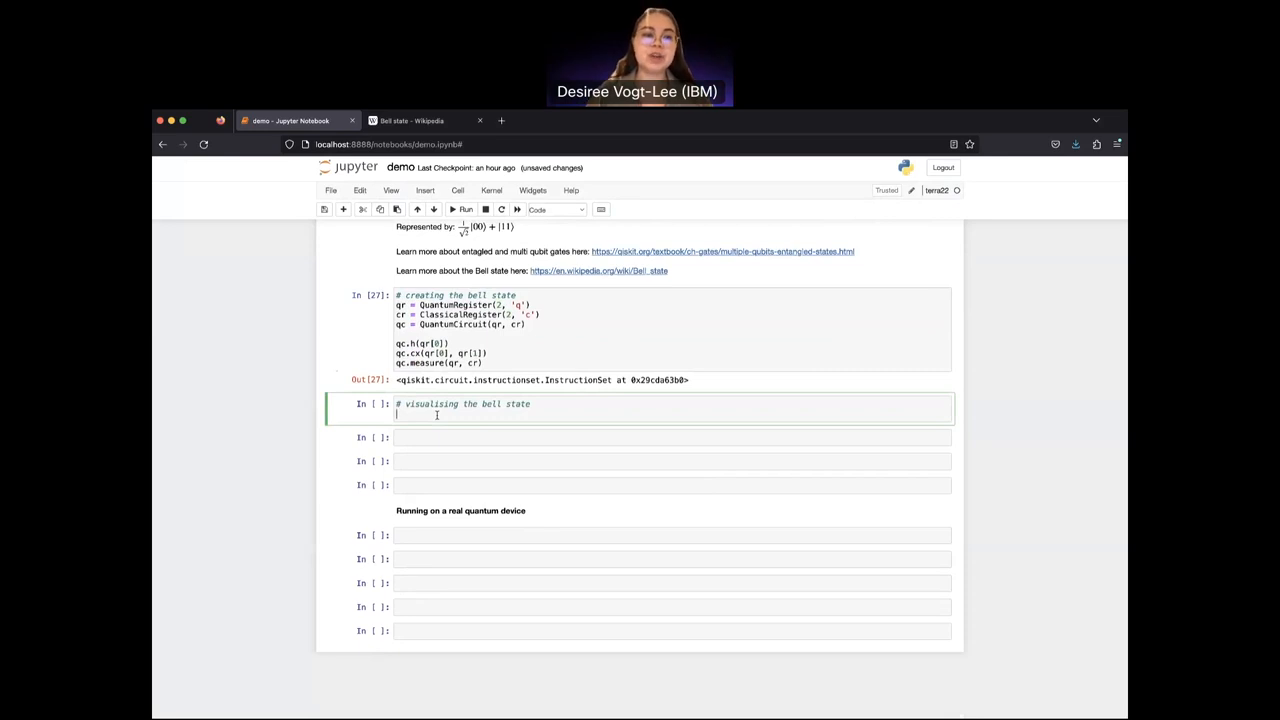
type("qc.draw(output=")
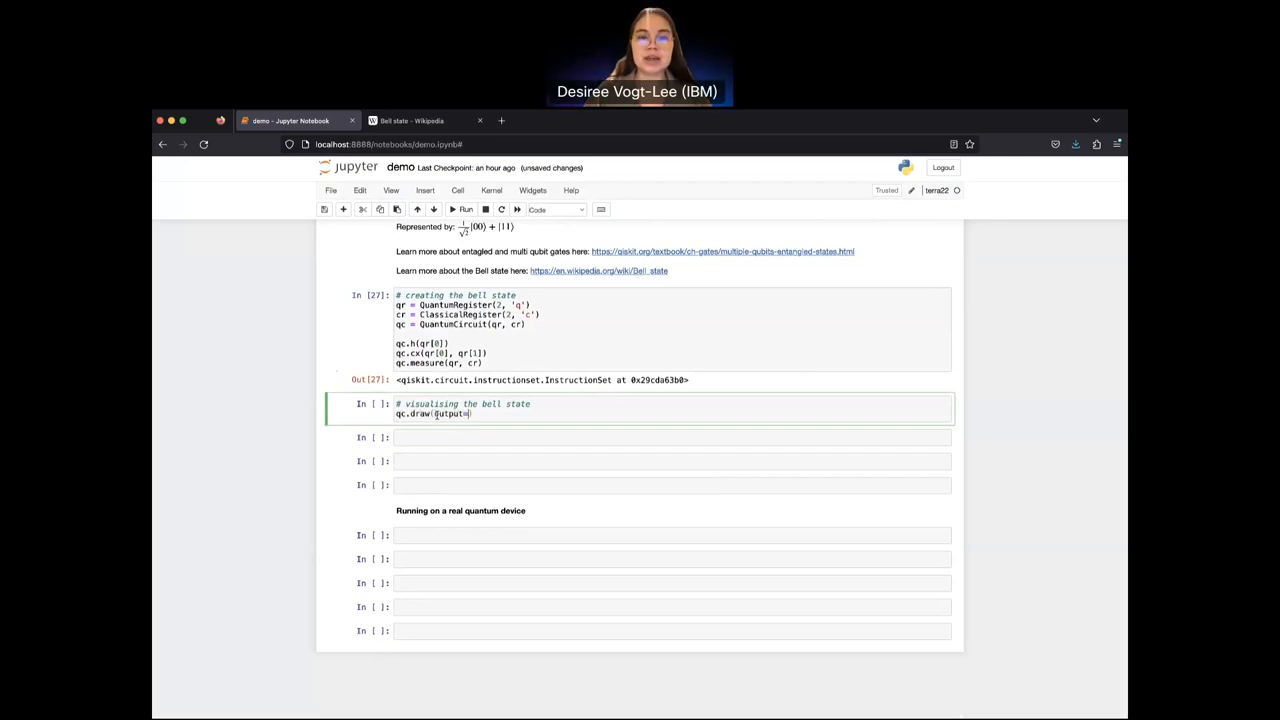
type("=\"m\"")
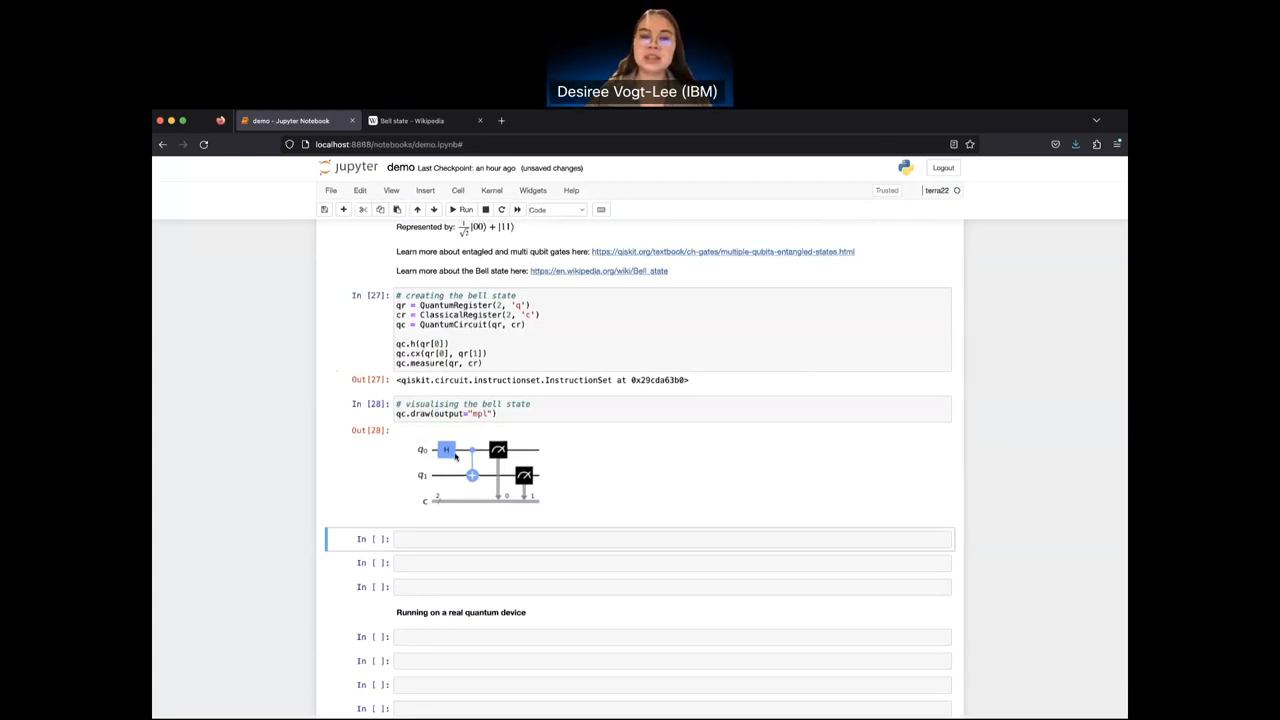
mouse_move(465, 450)
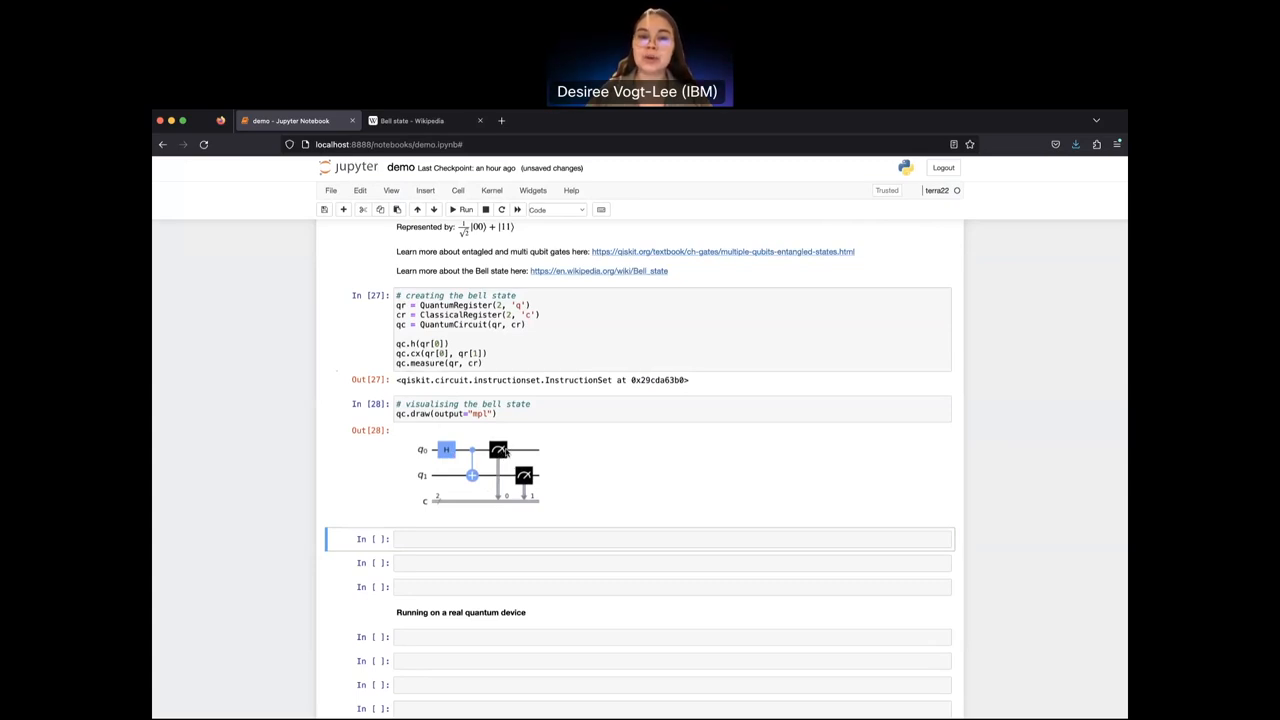
scroll("down", 3)
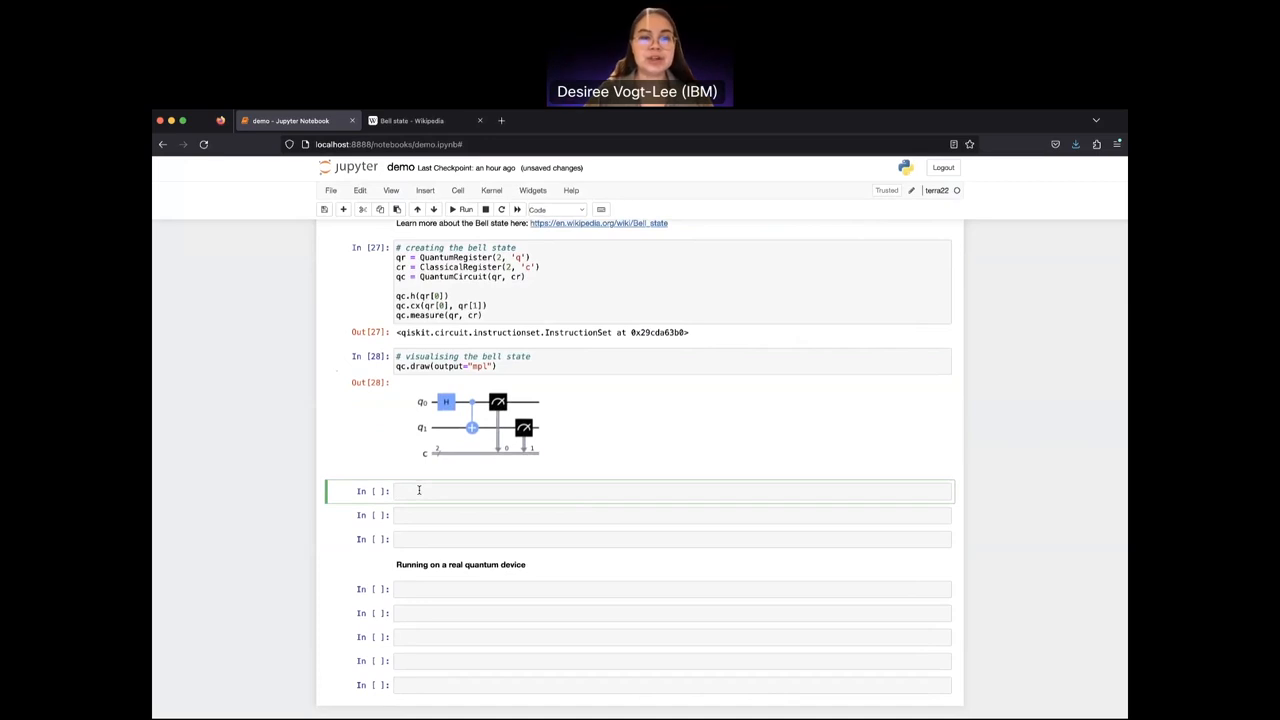
Step: Create backend = AerSimulator() and job = backend.run(qc, shots=1024)
type("b")
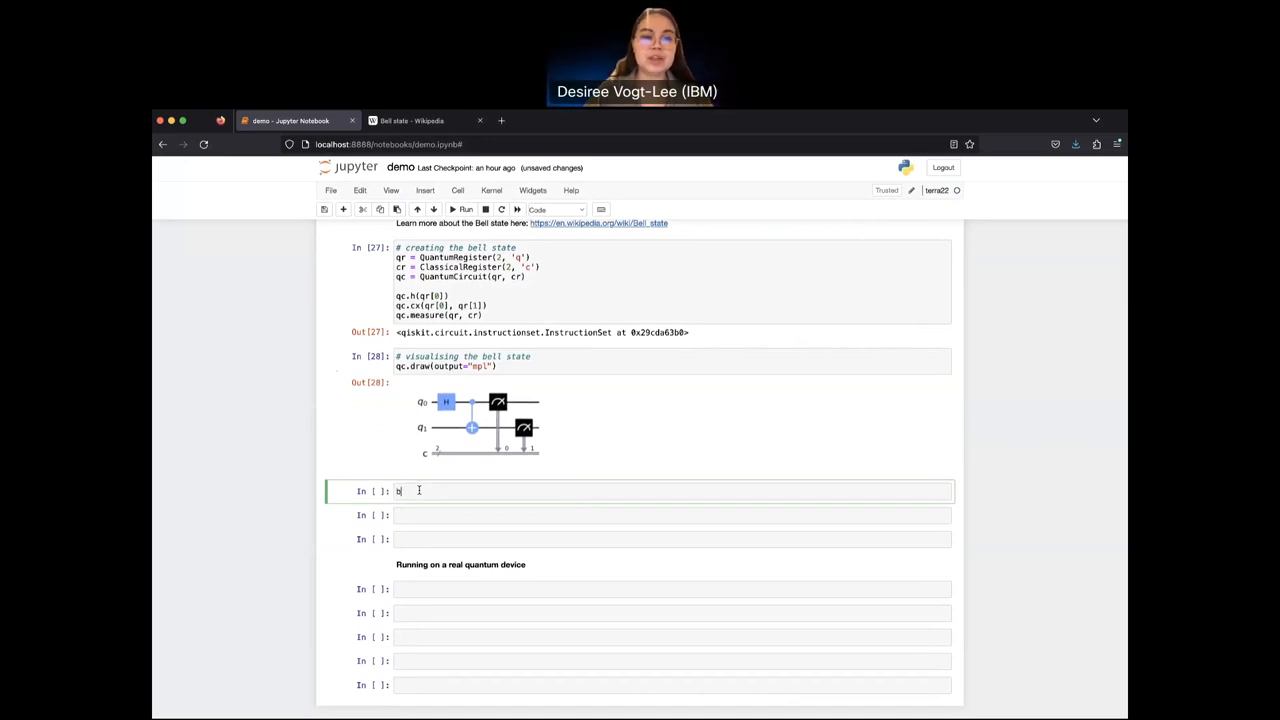
type("ackend")
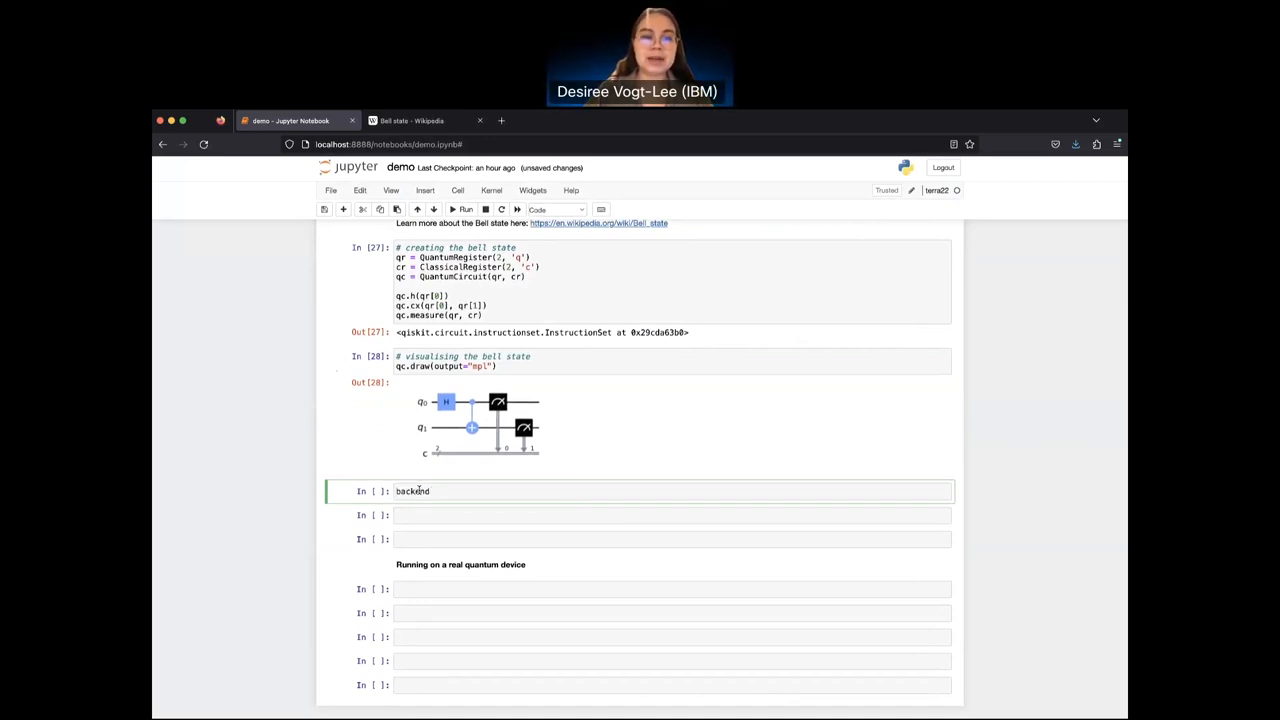
type("= Aer")
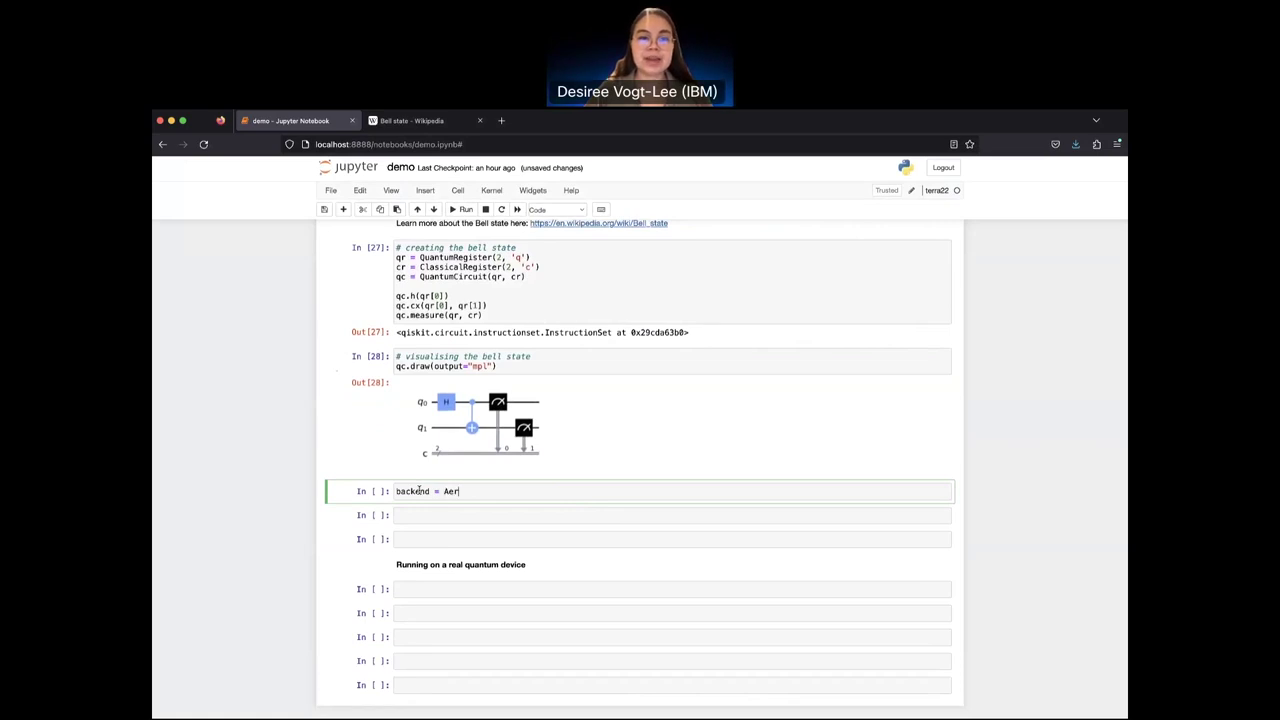
type("Simulato")
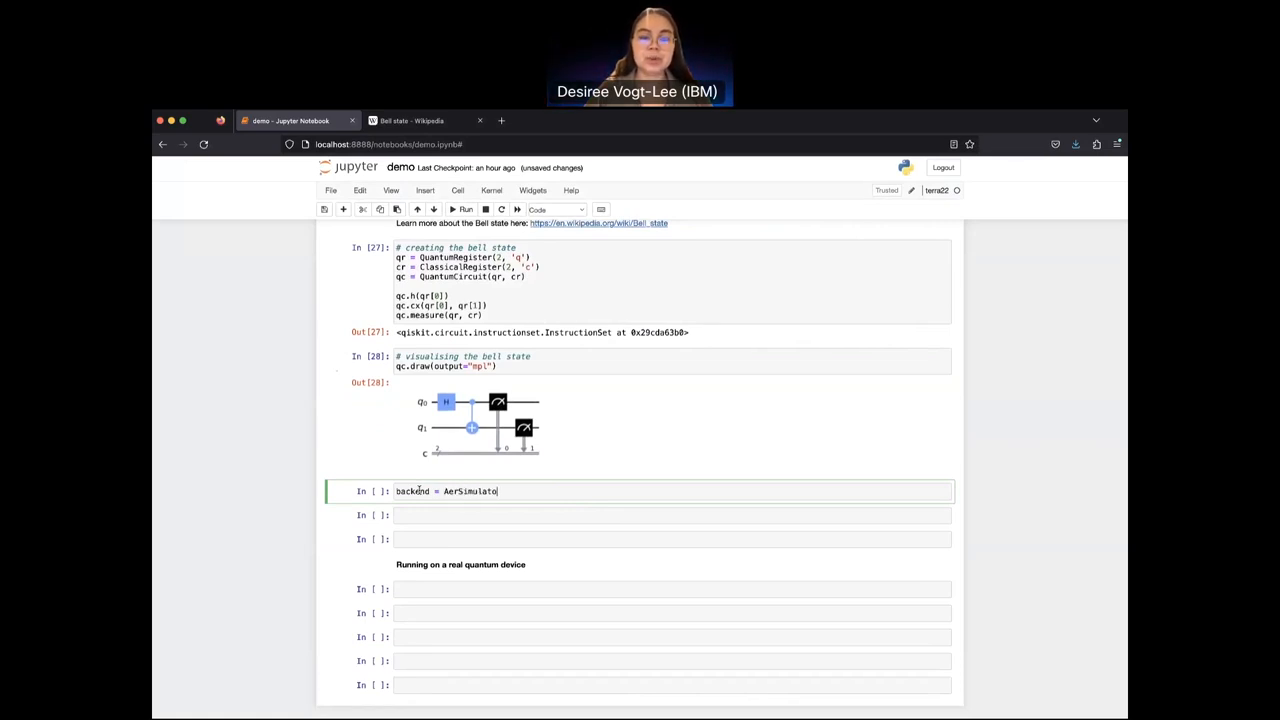
type("()")
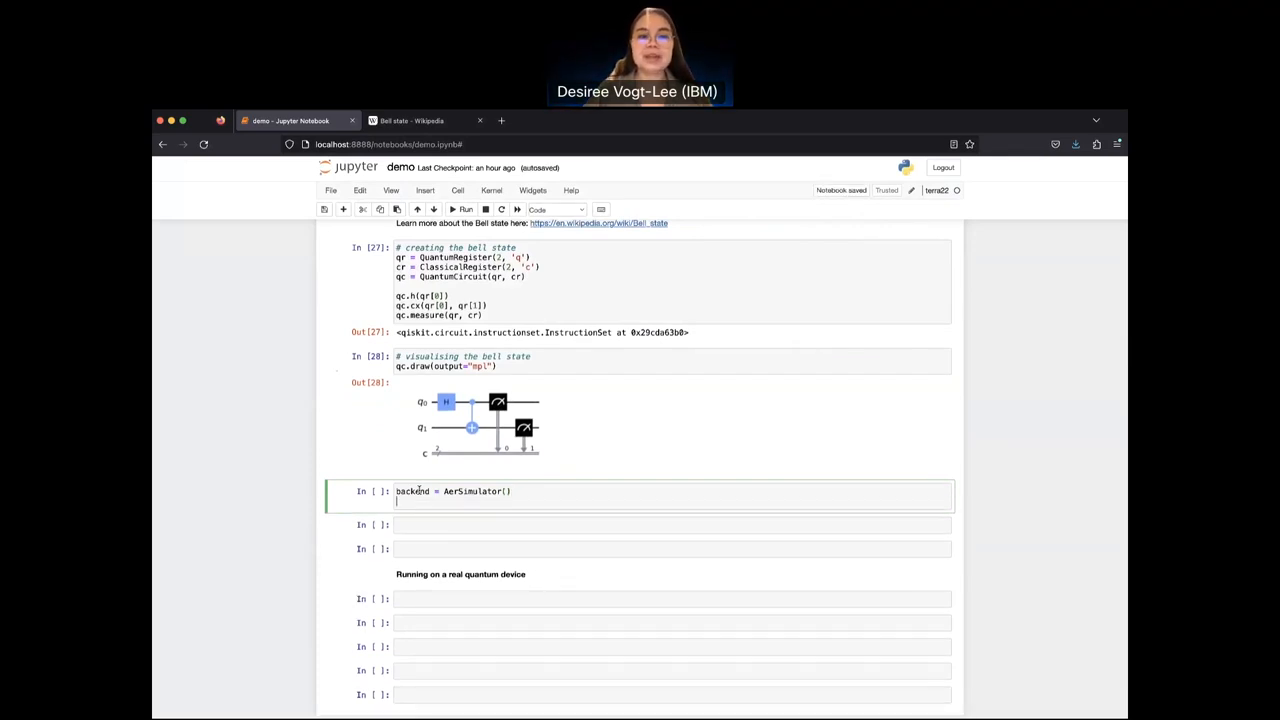
type("job =")
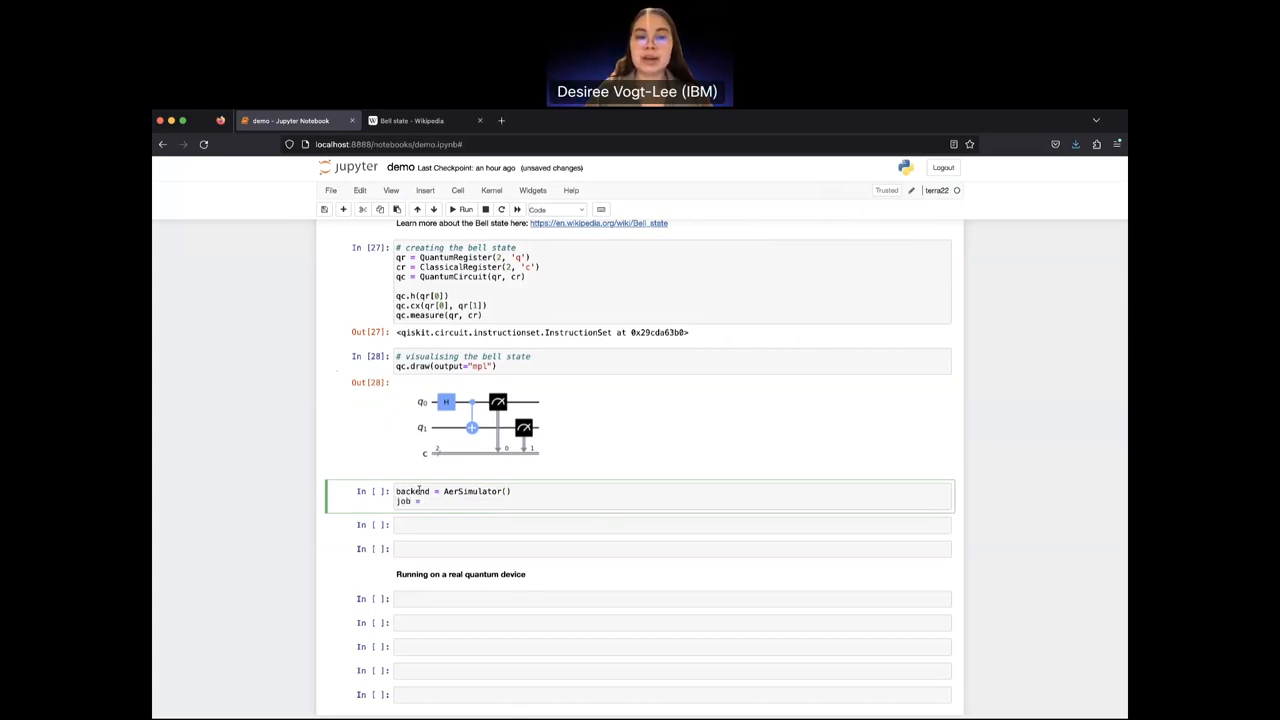
type("backend.run(")
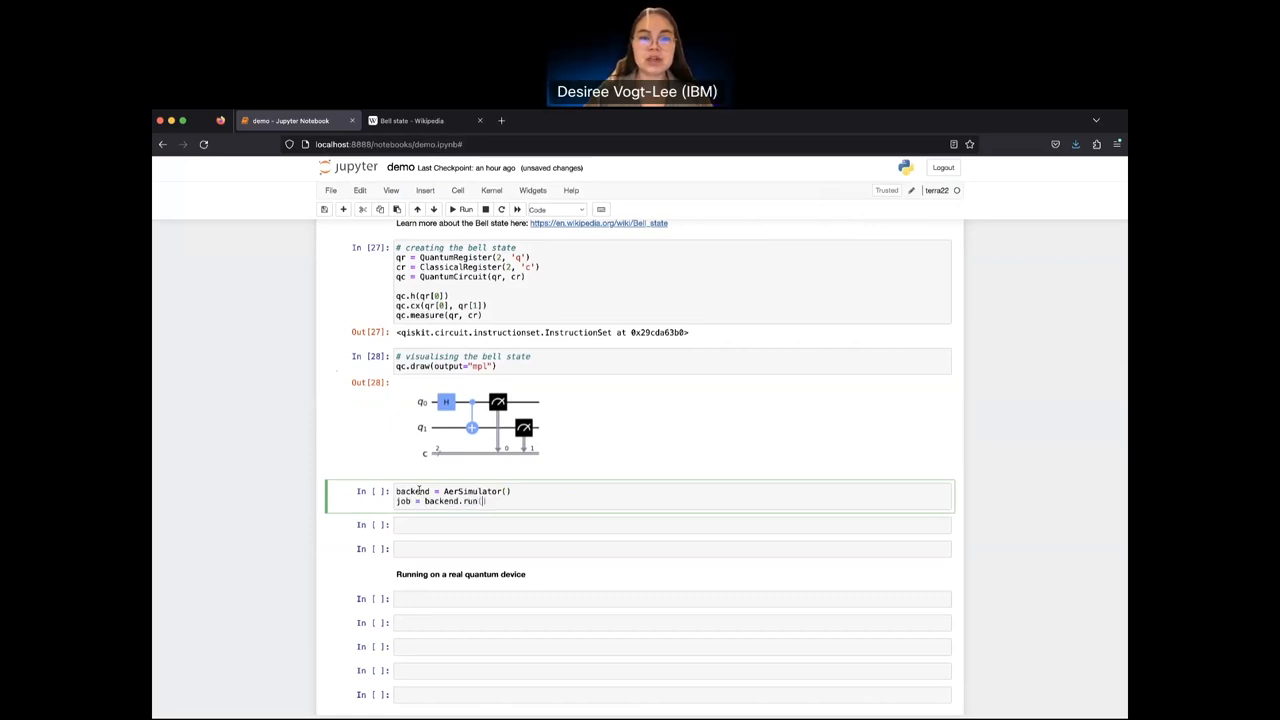
type("qc")
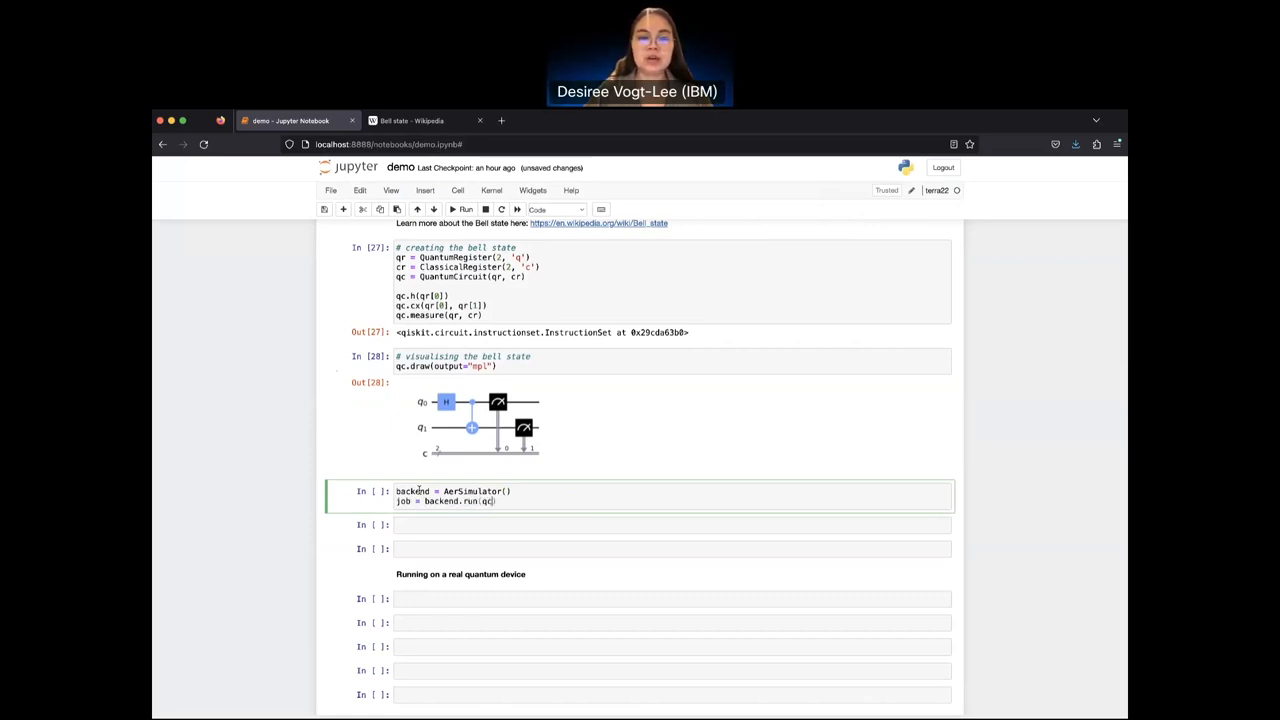
type(", shots")
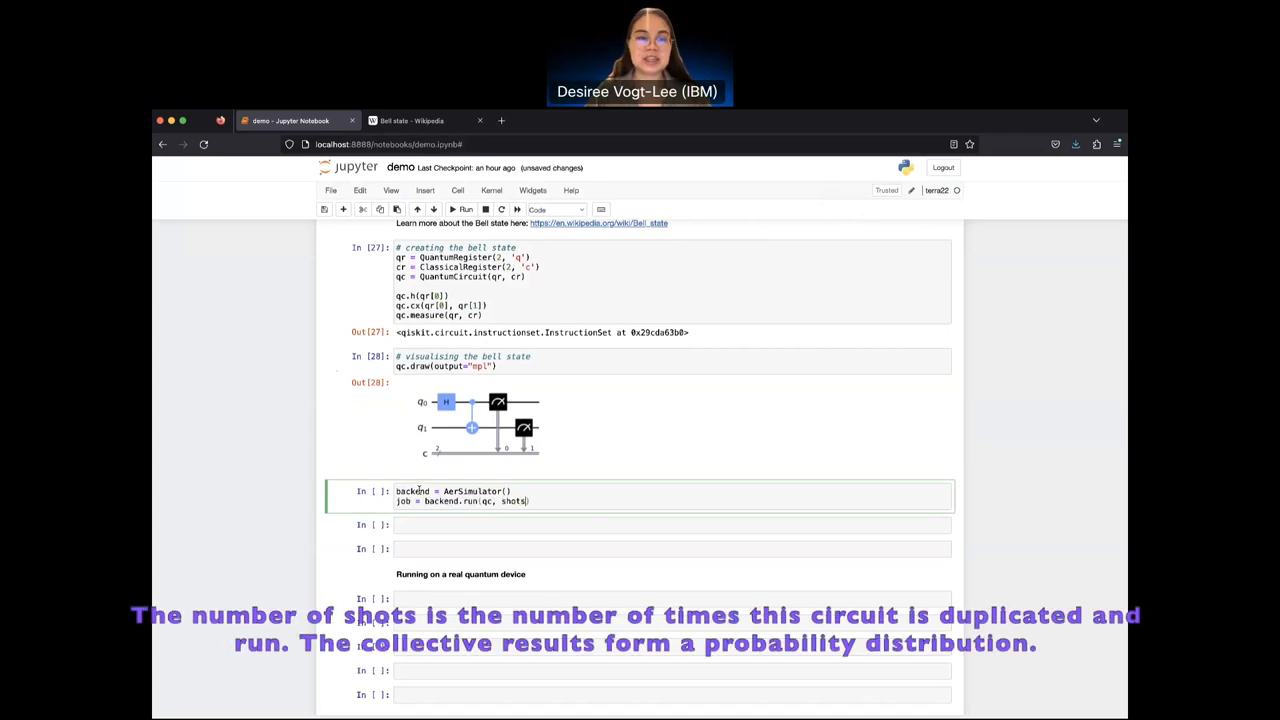
type("=1024")
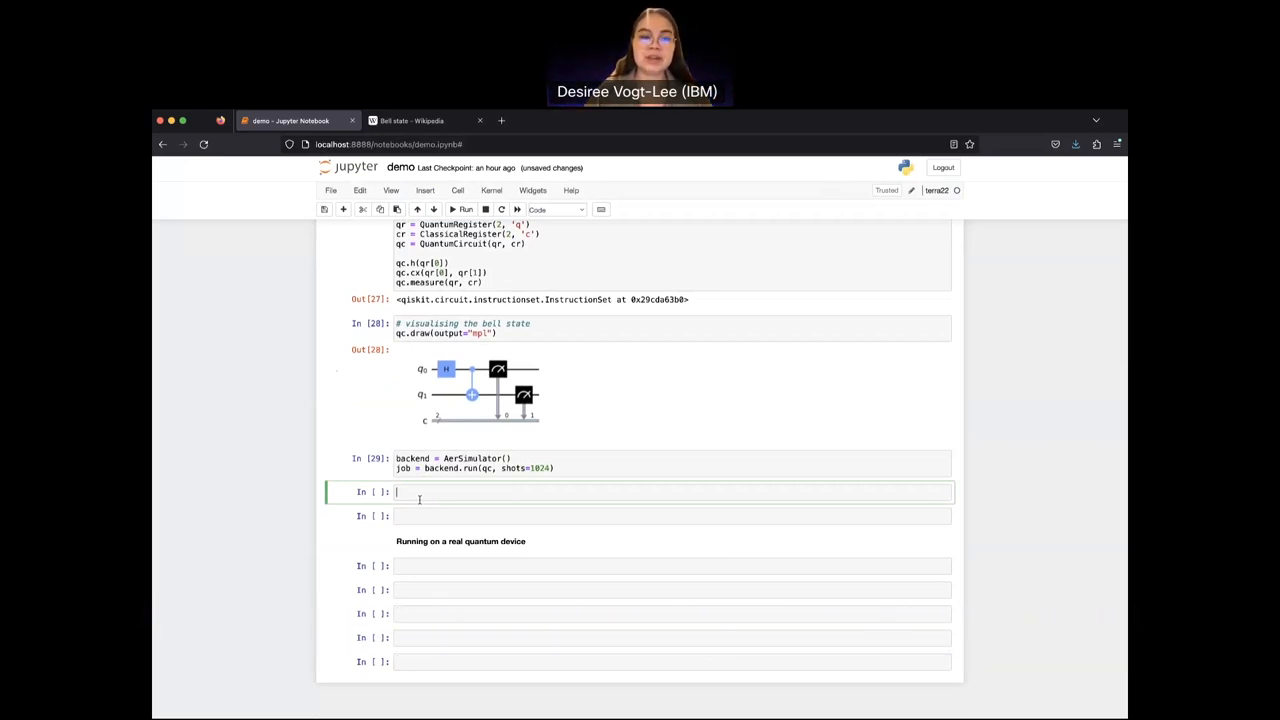
Step: Import plot_histogram from qiskit.tools.visualization
type("fr")
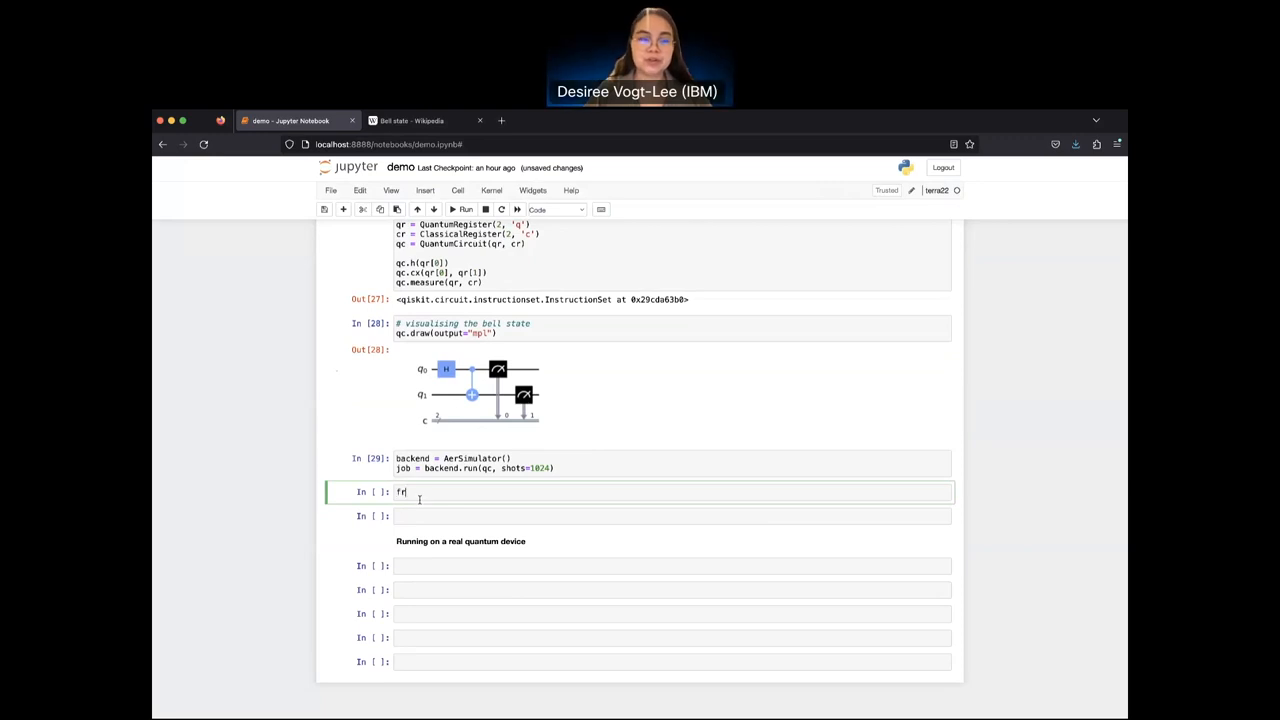
type("from qiskit.t")
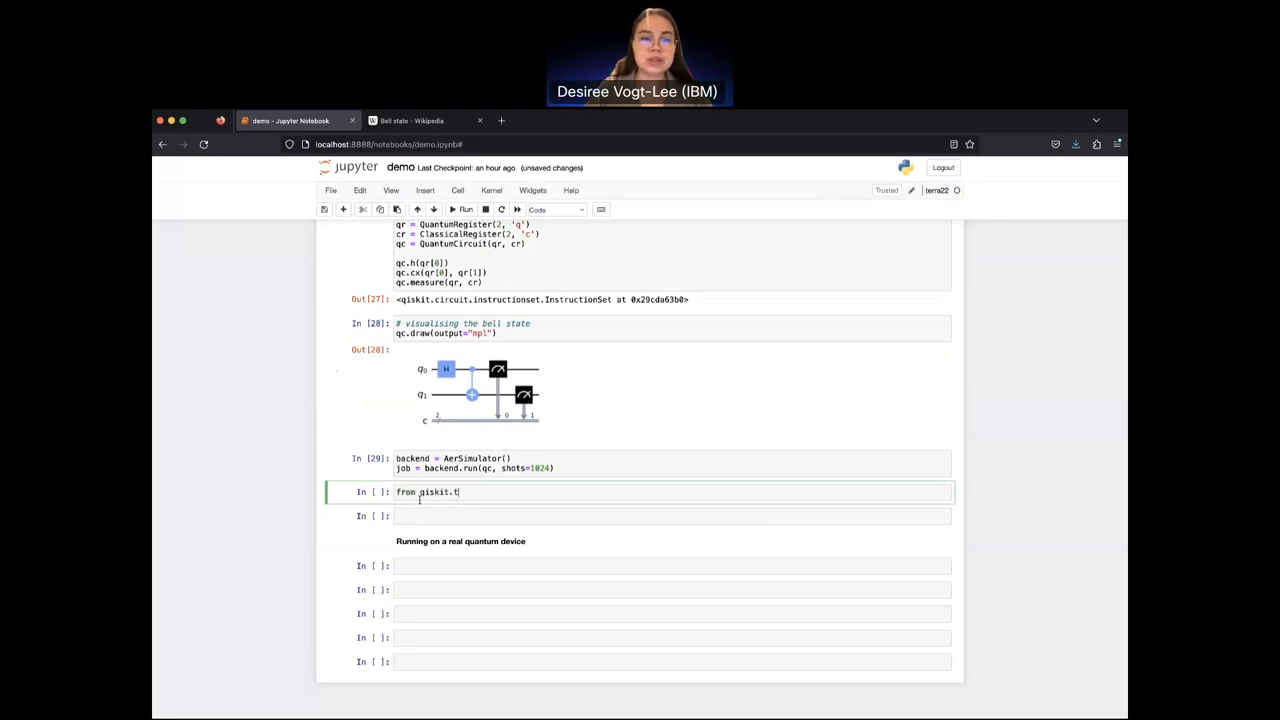
type("ools.viz")
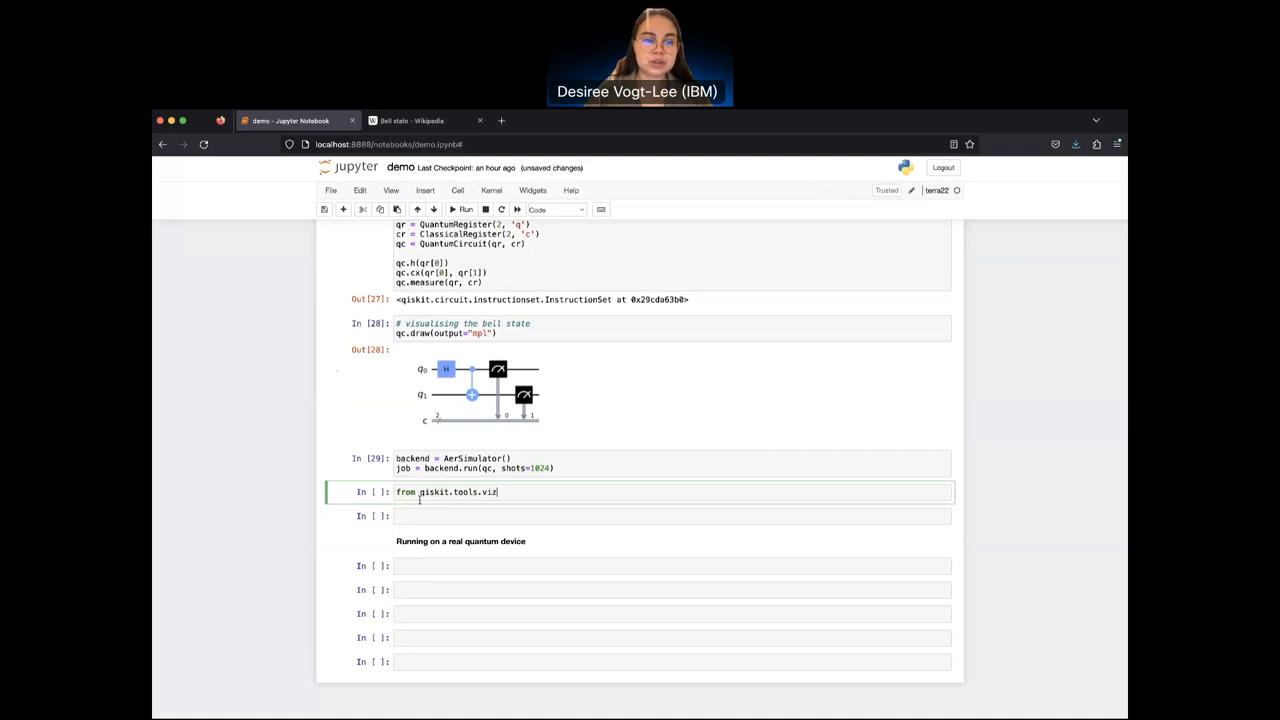
type("ualization")
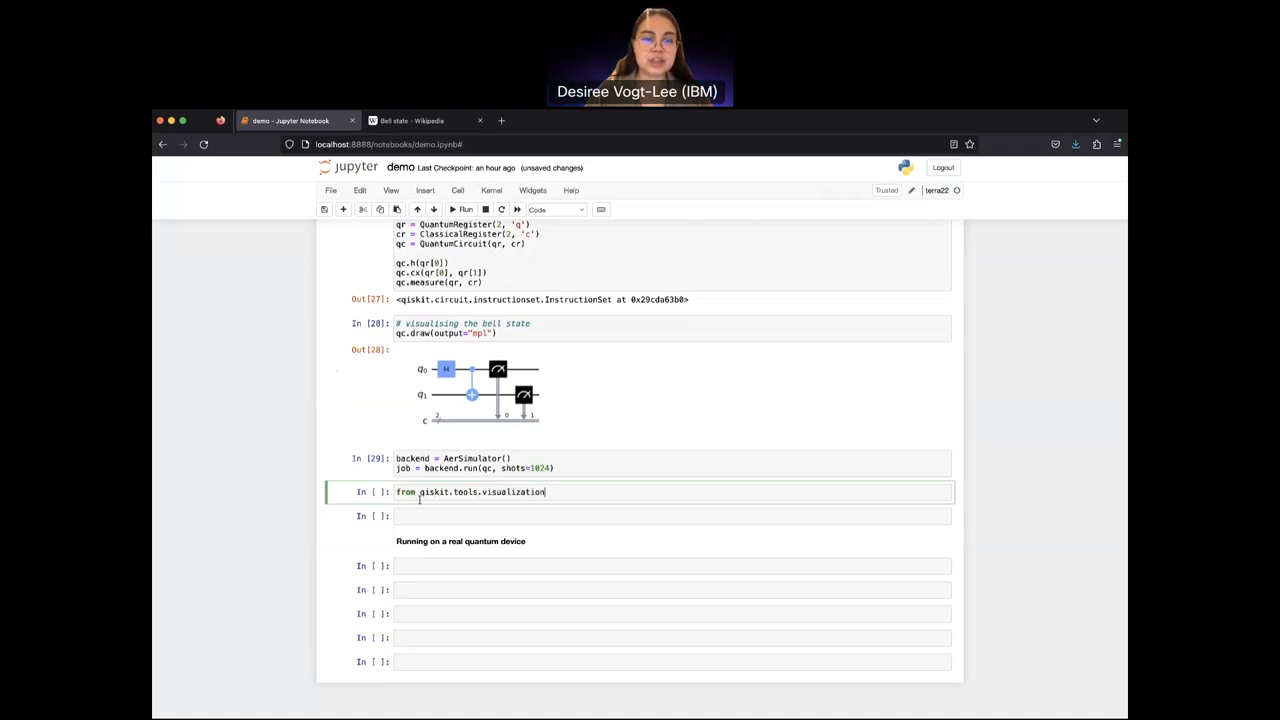
type("import plot_his")
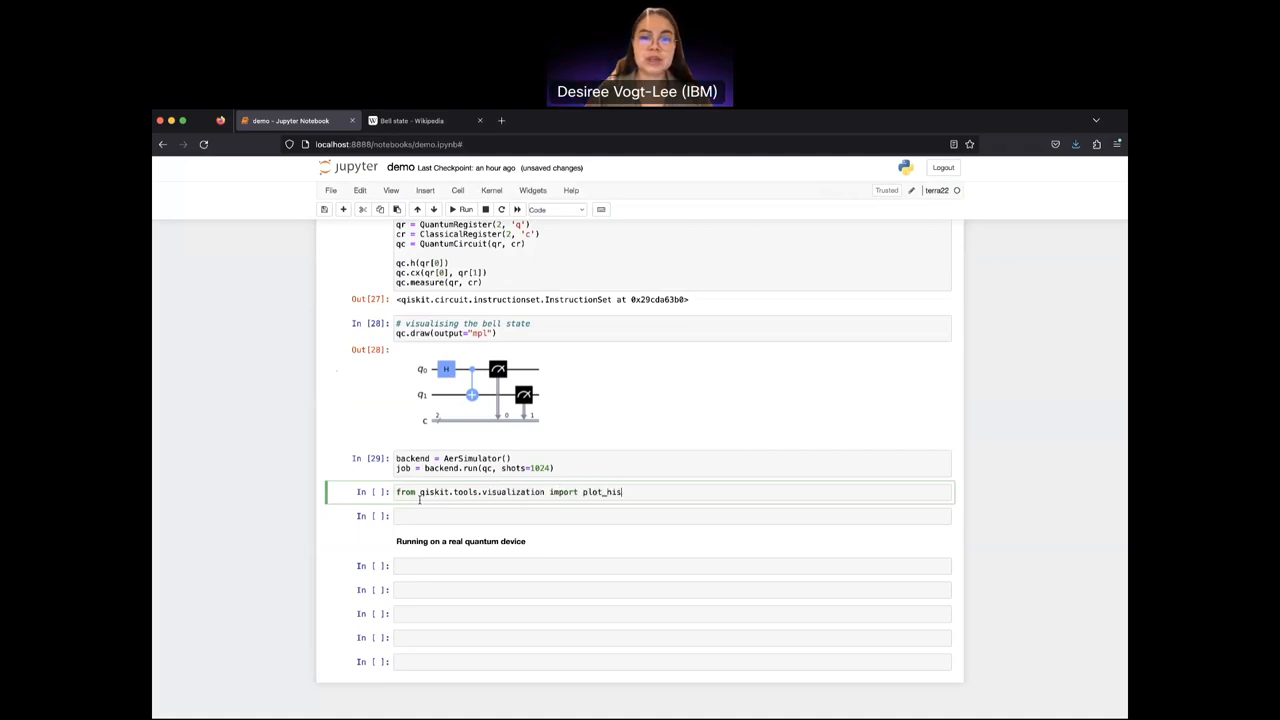
type("togram")
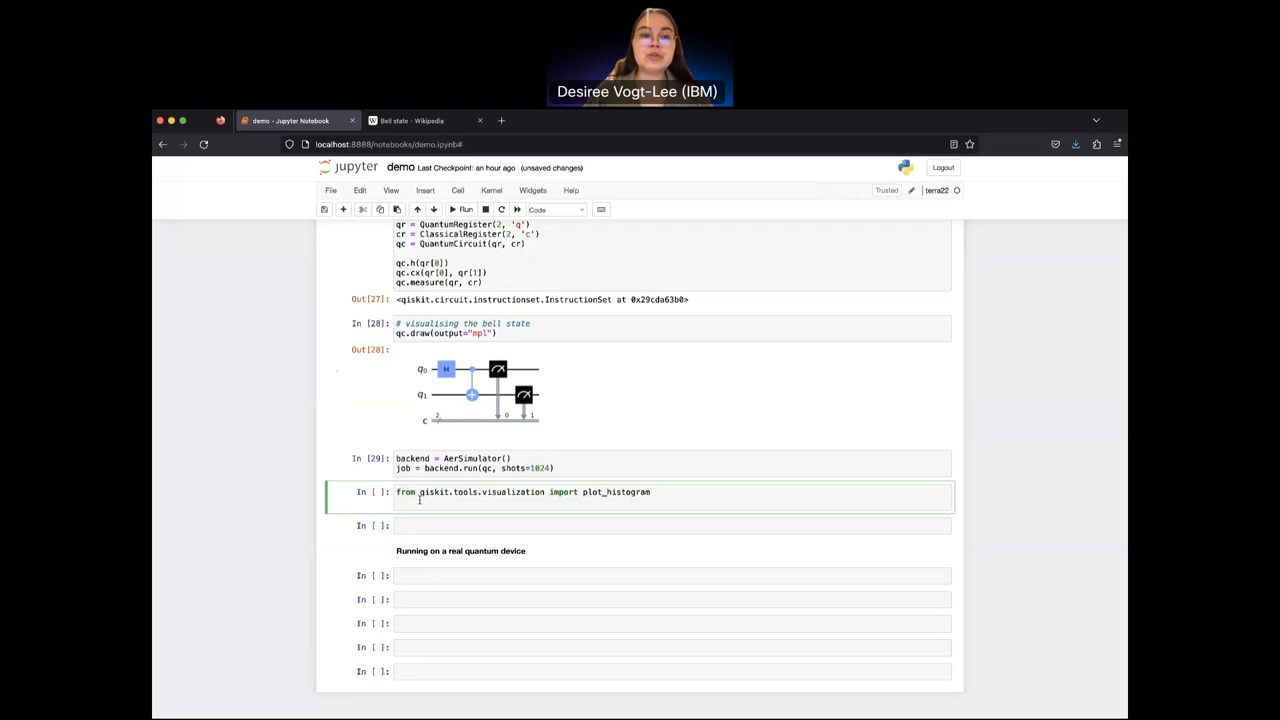
Step: Add result = job.result() and counts = result.get_counts(), then begin plot_histogram
type("result = job")
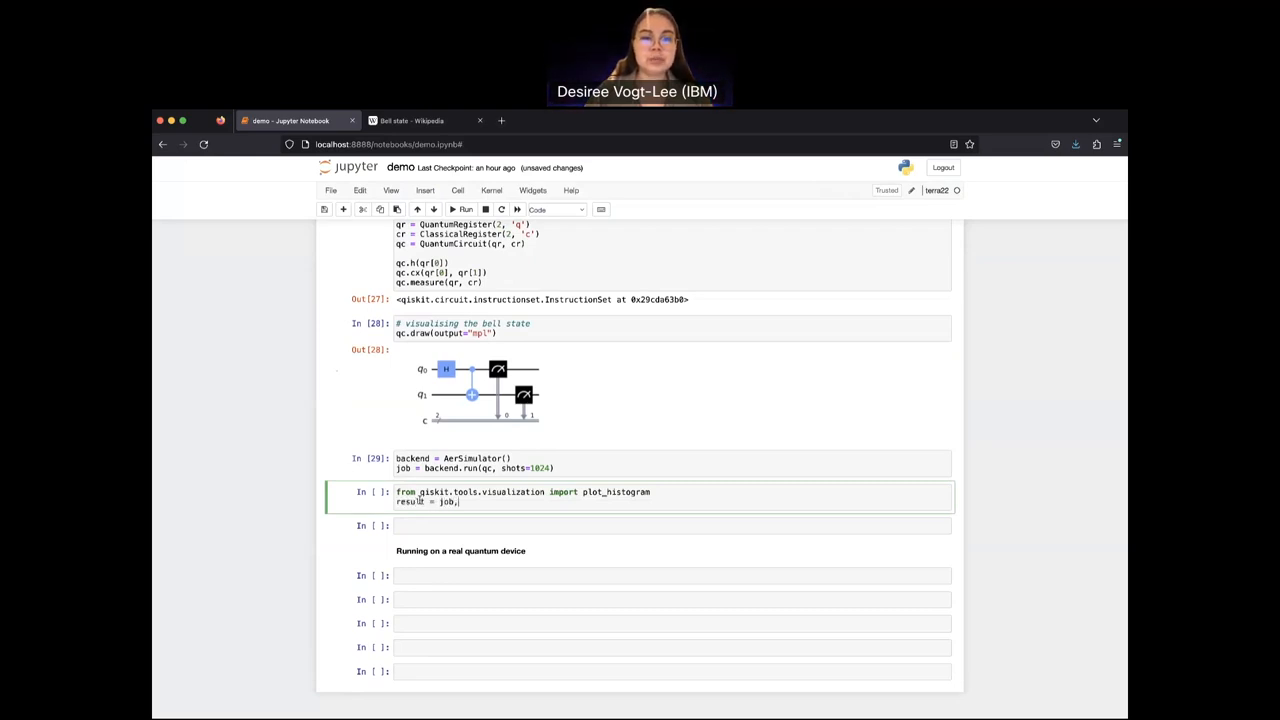
type(".result()")
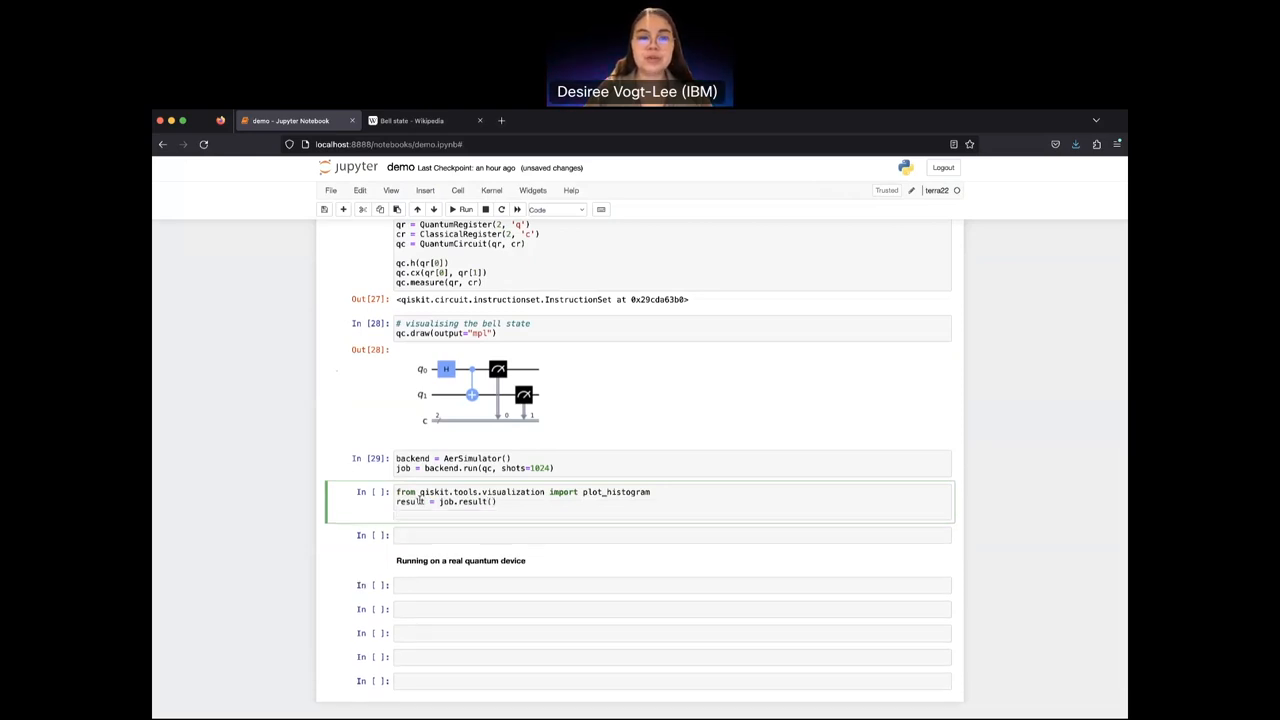
type("coun")
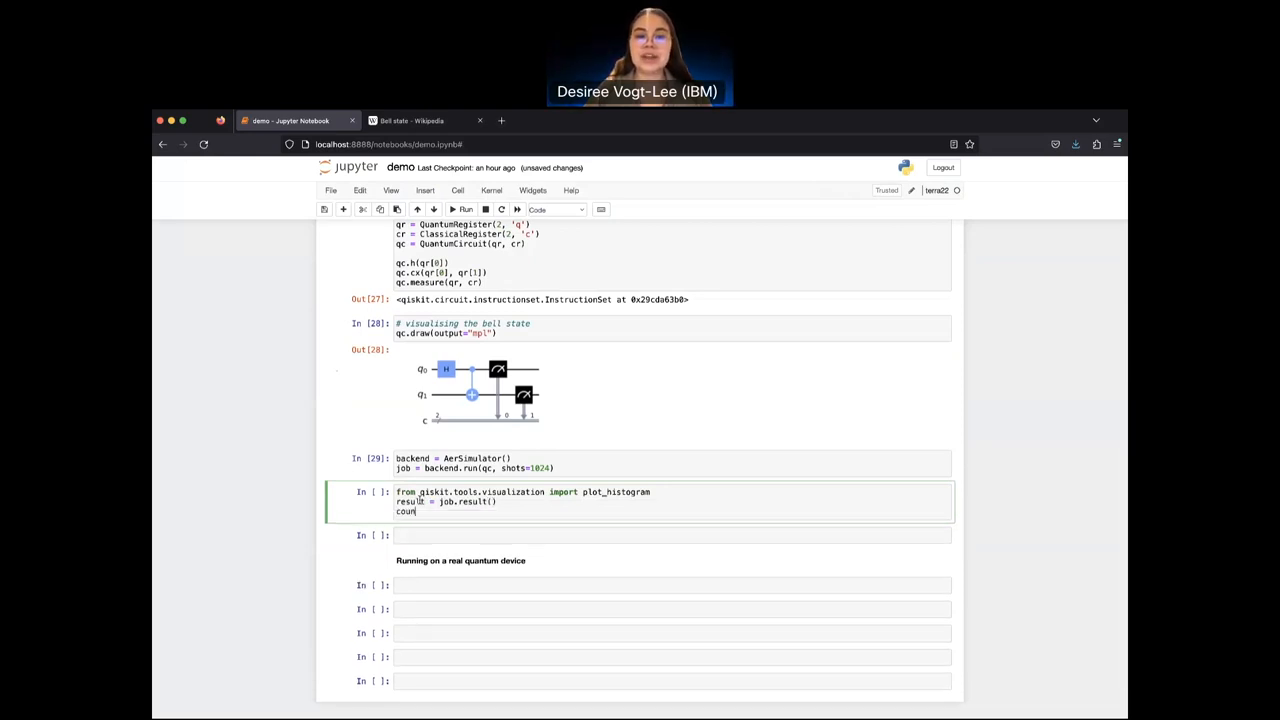
type("ts =")
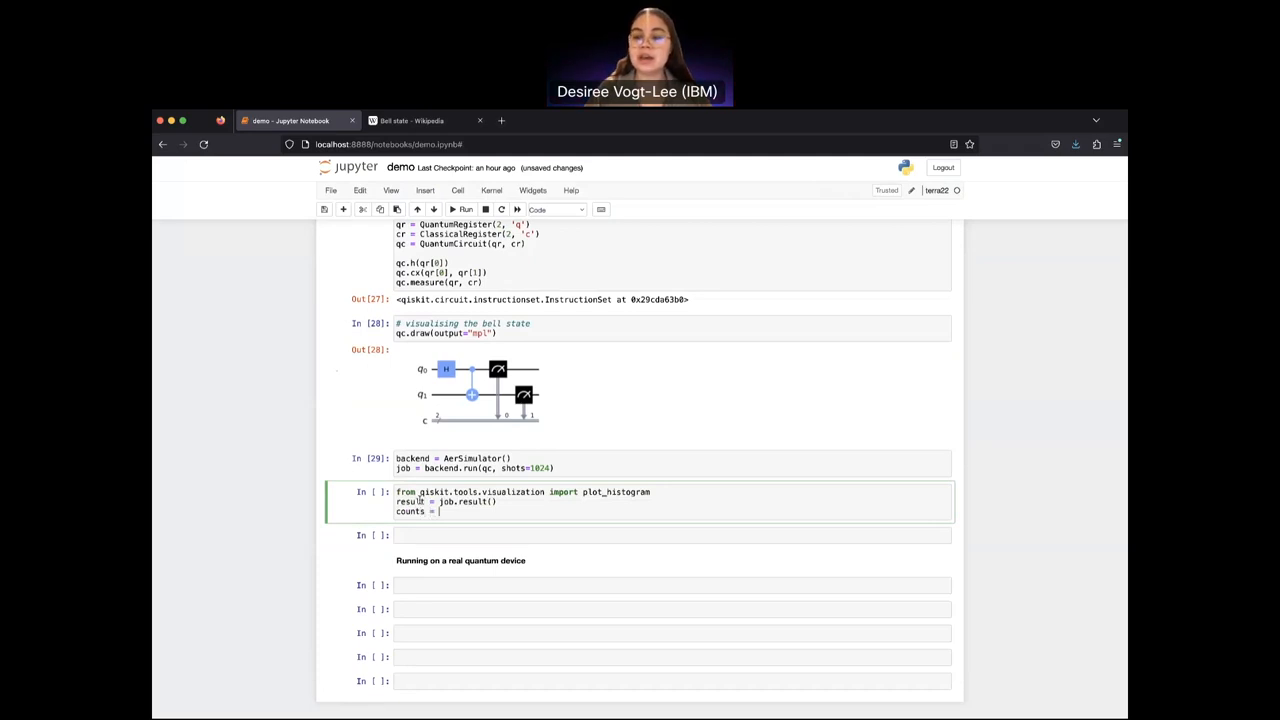
scroll("up", 3)
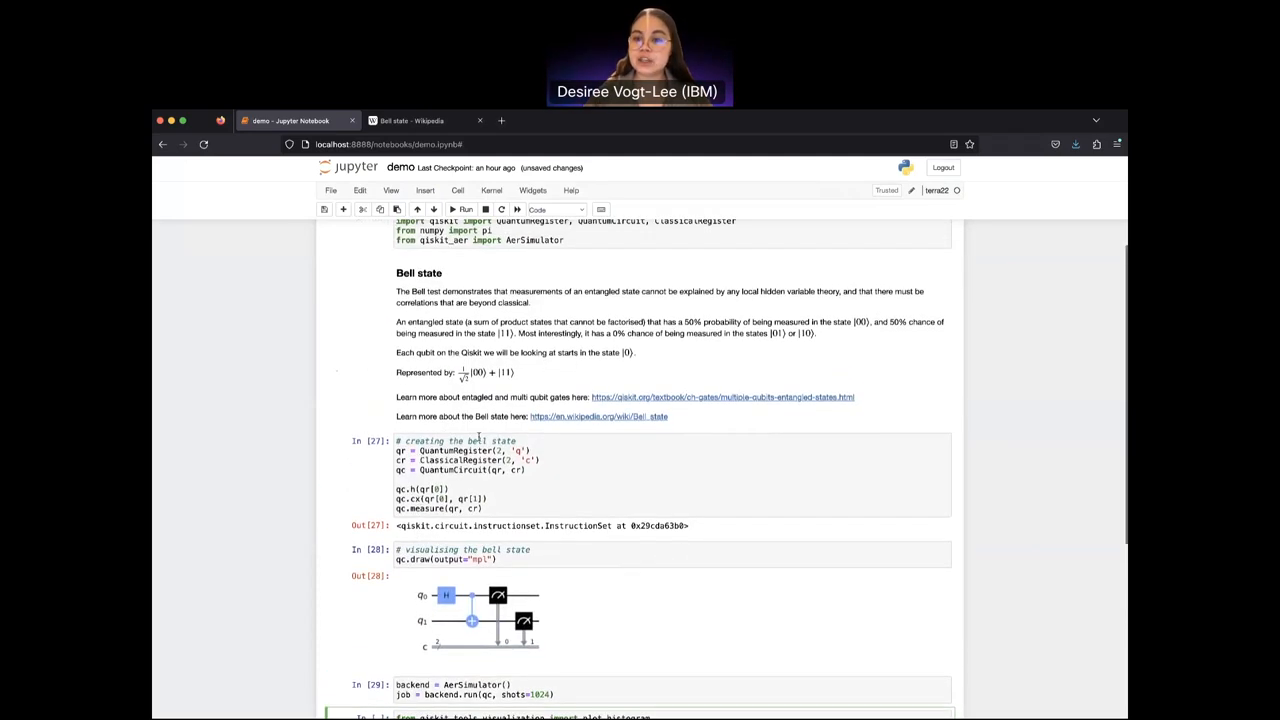
mouse_move(848, 314)
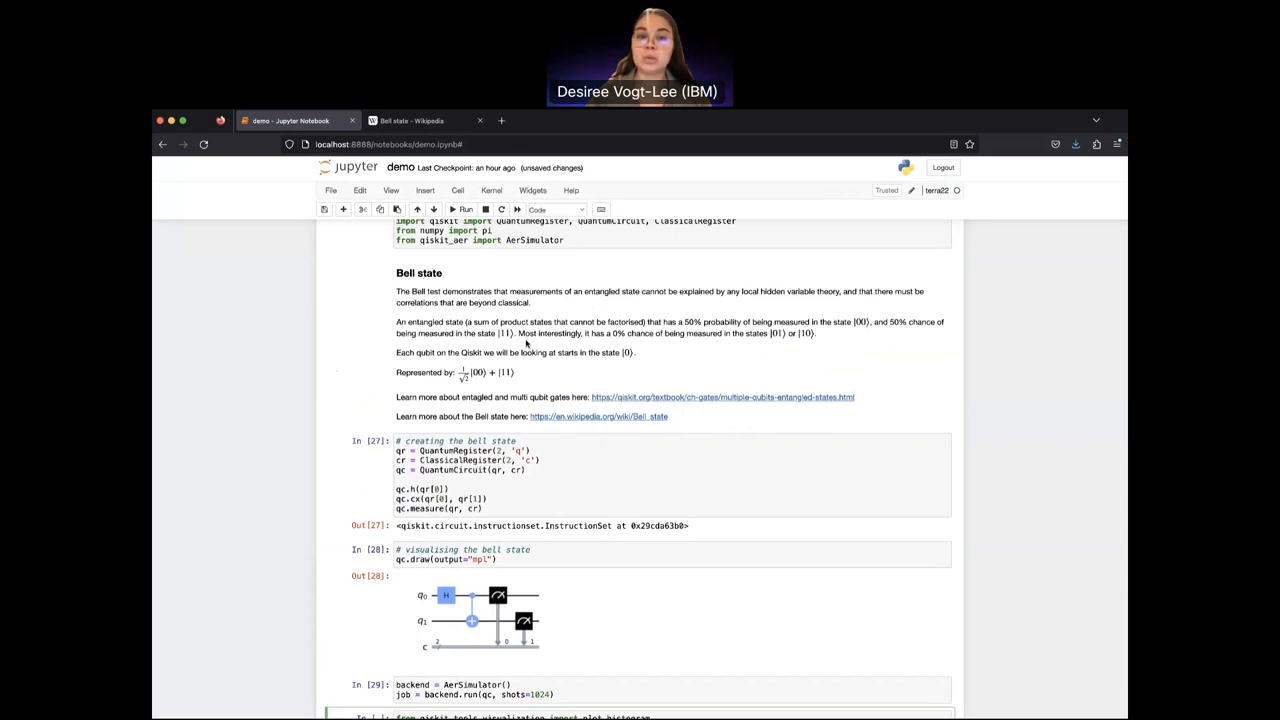
scroll("down", 3)
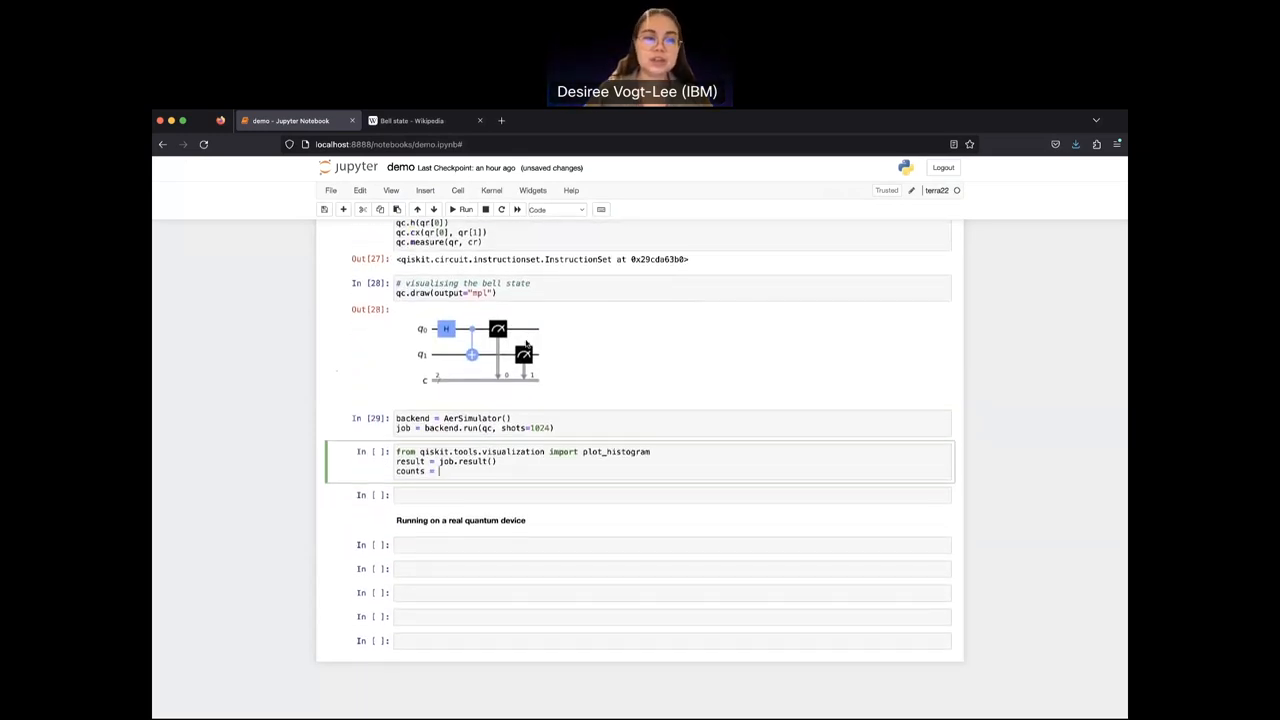
type("result.g")
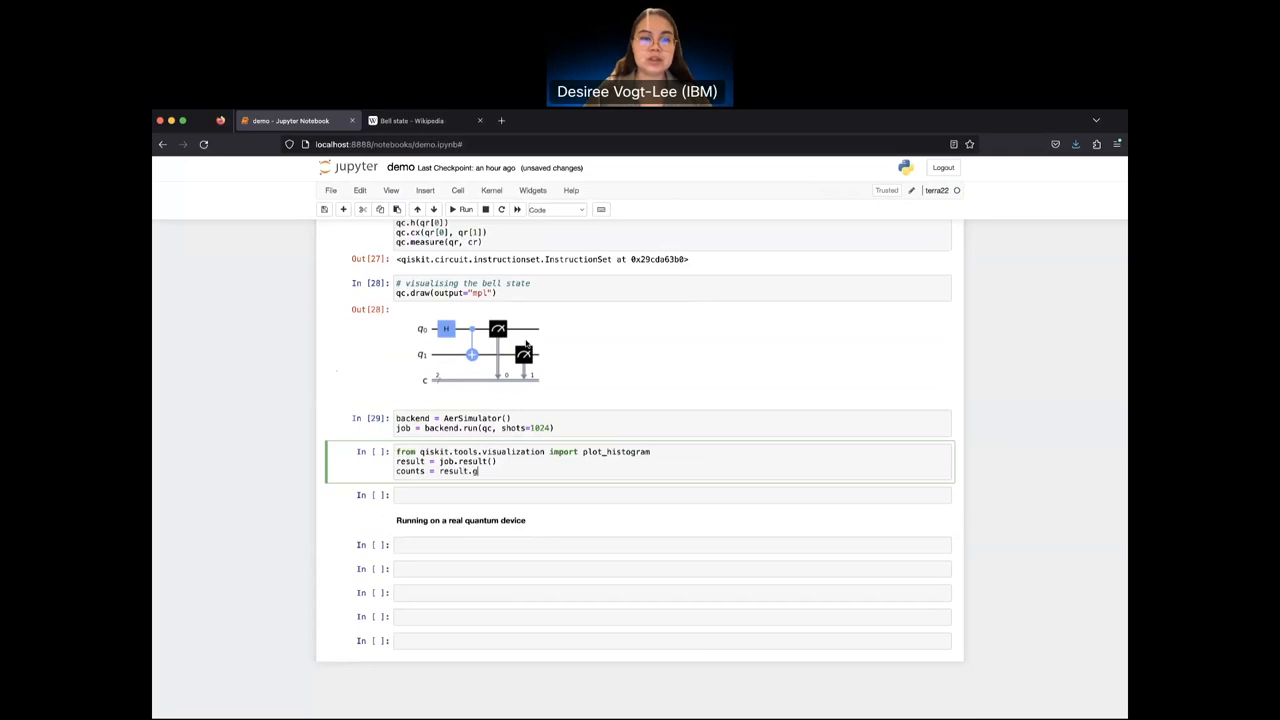
type("et_counts()")
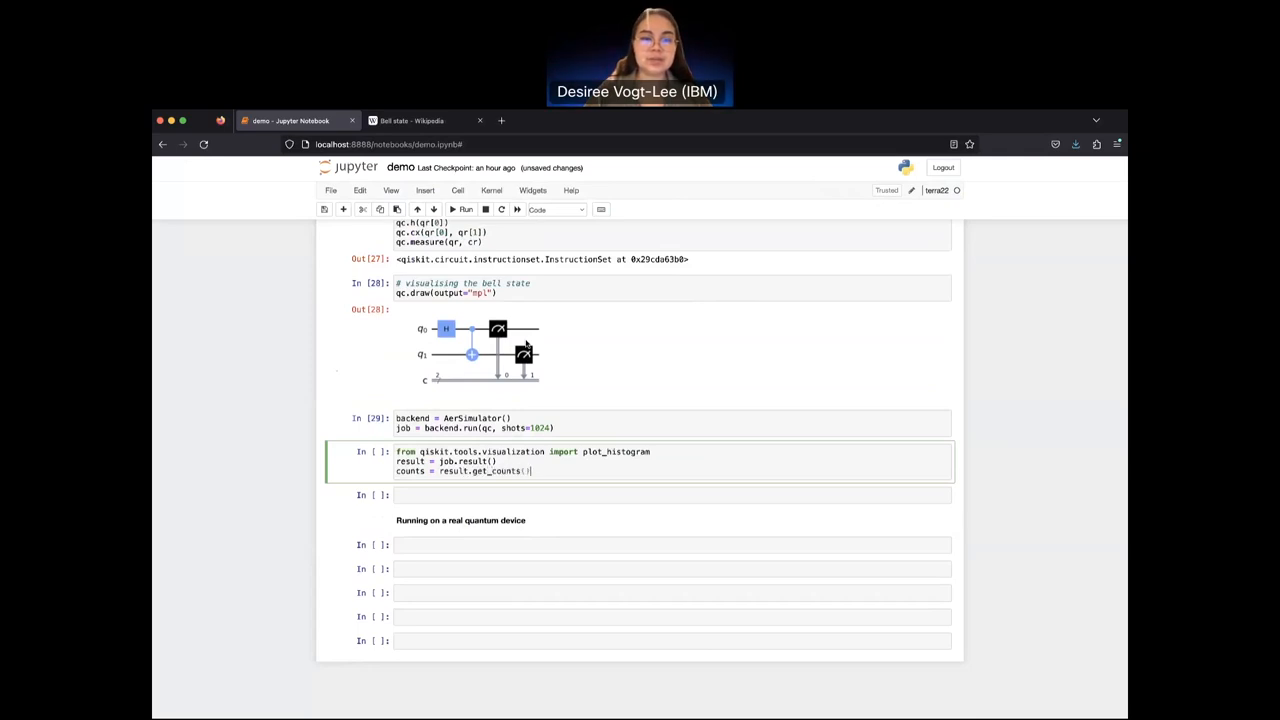
type("plot_histogra")
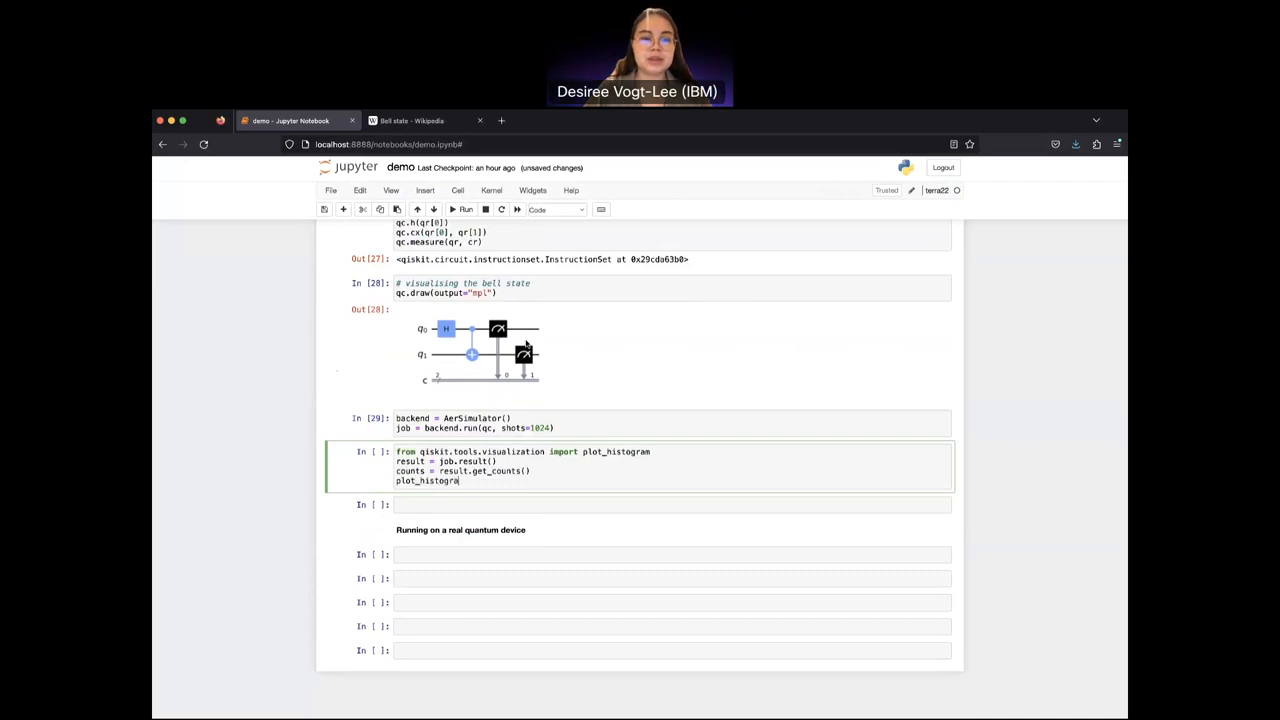
left_click(465, 209)
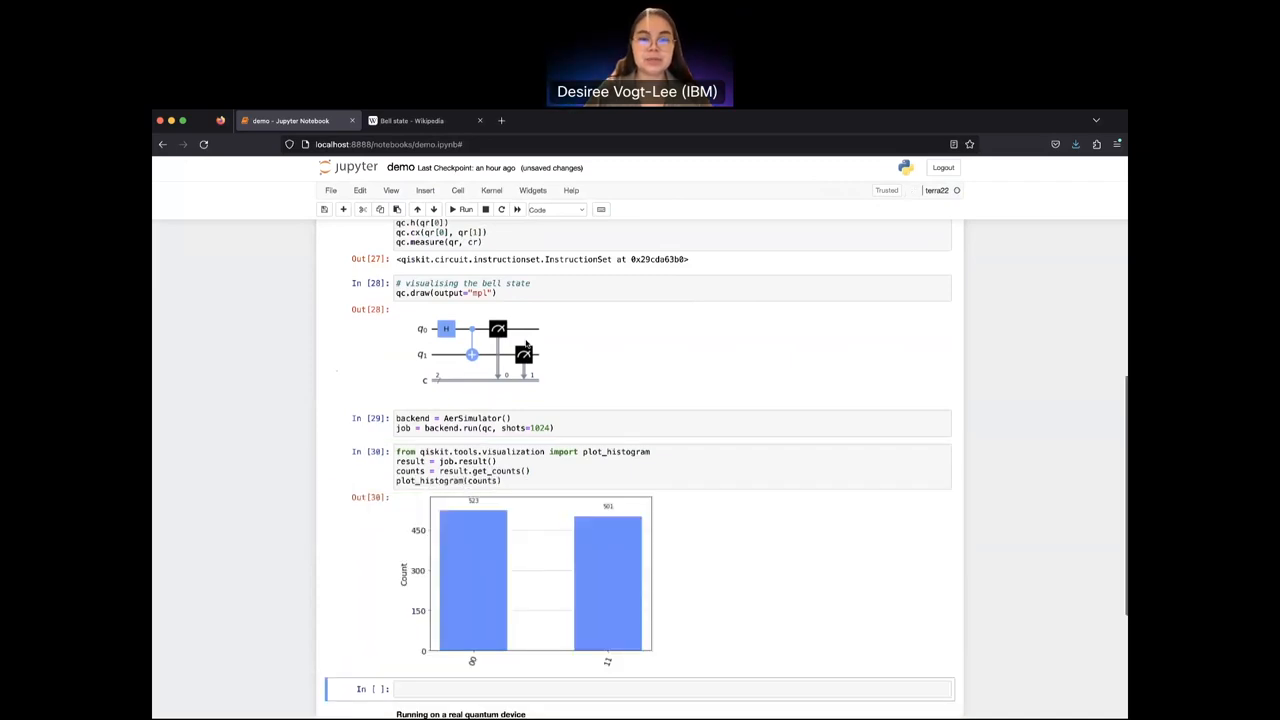
scroll("down", 3)
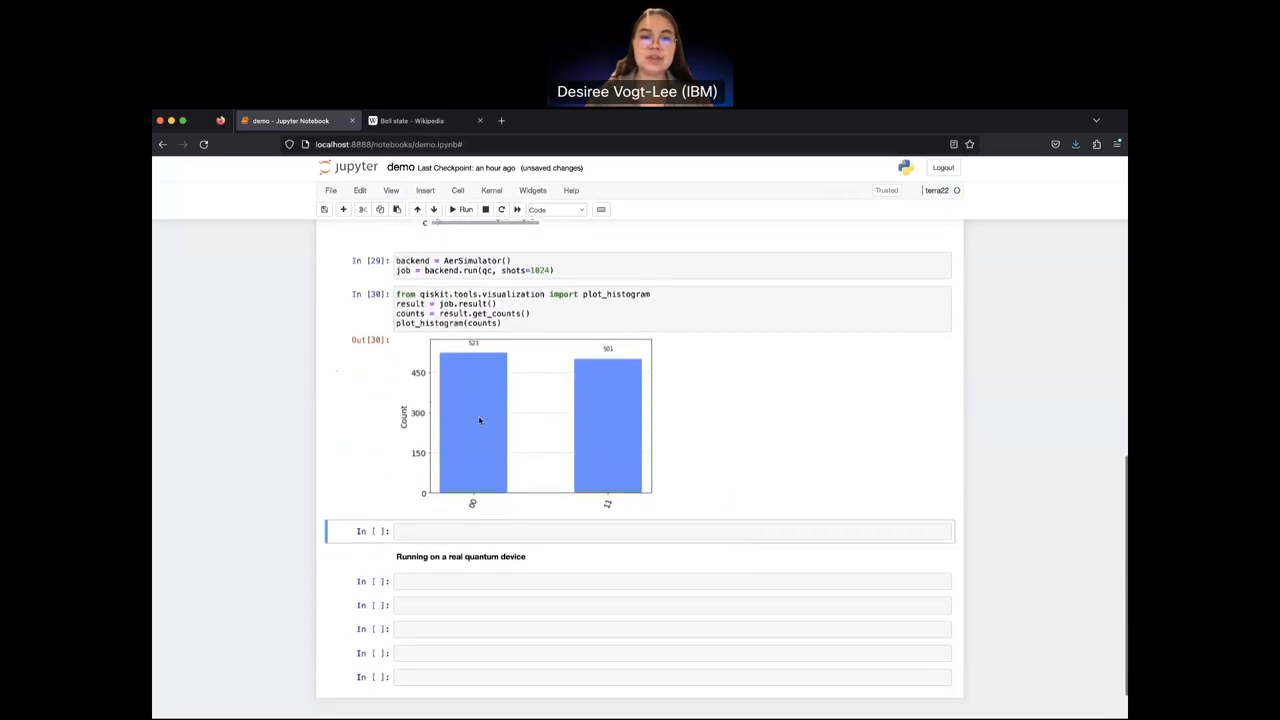
mouse_move(504, 492)
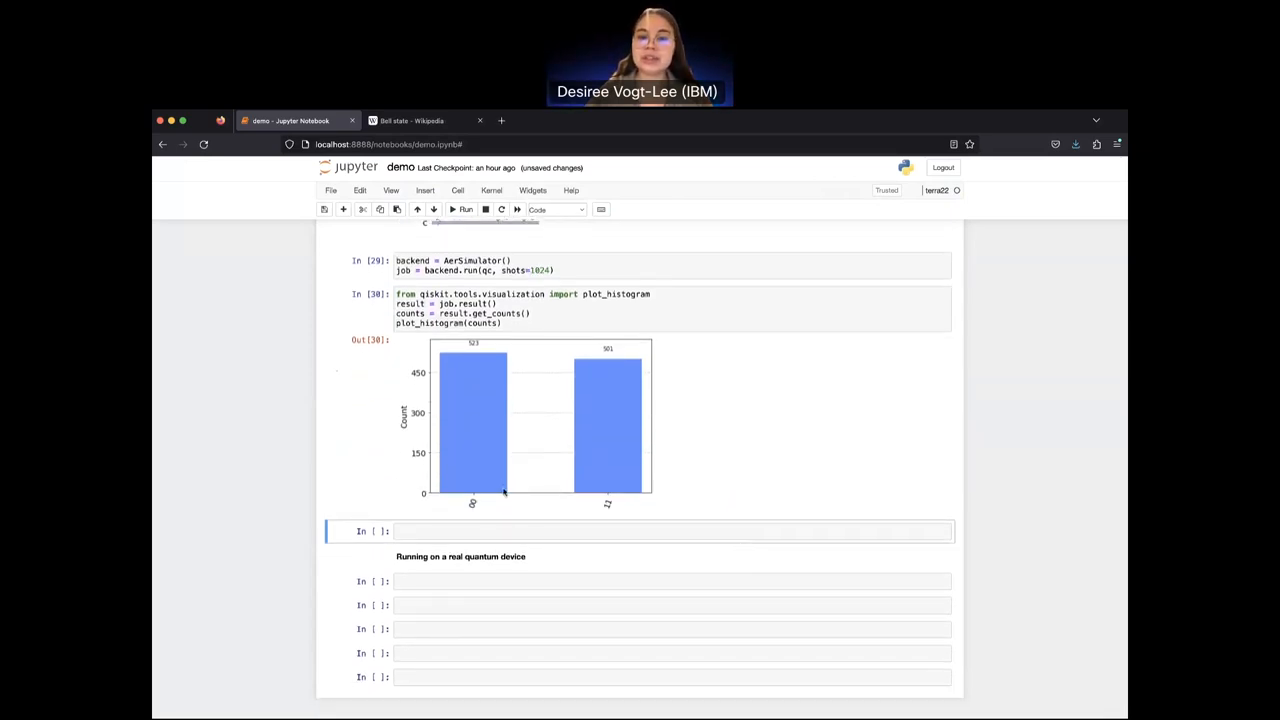
scroll("up", 3)
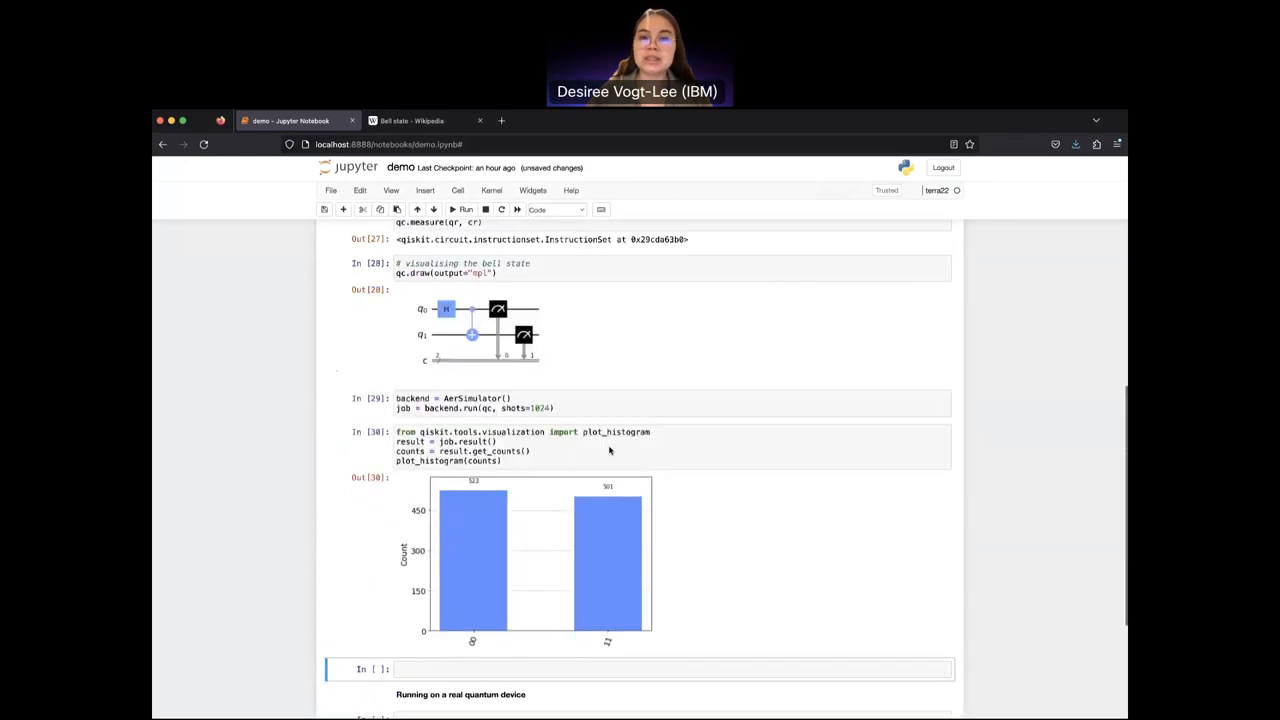
scroll("up", 3)
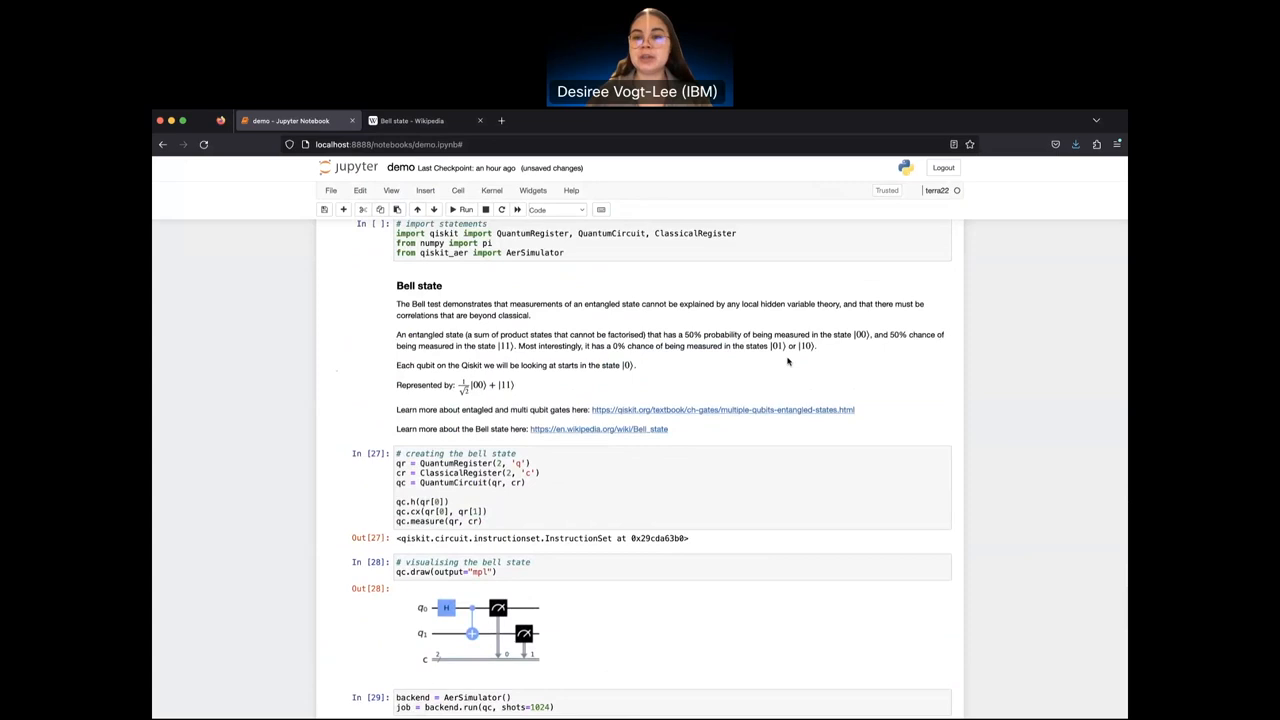
scroll("down", 3)
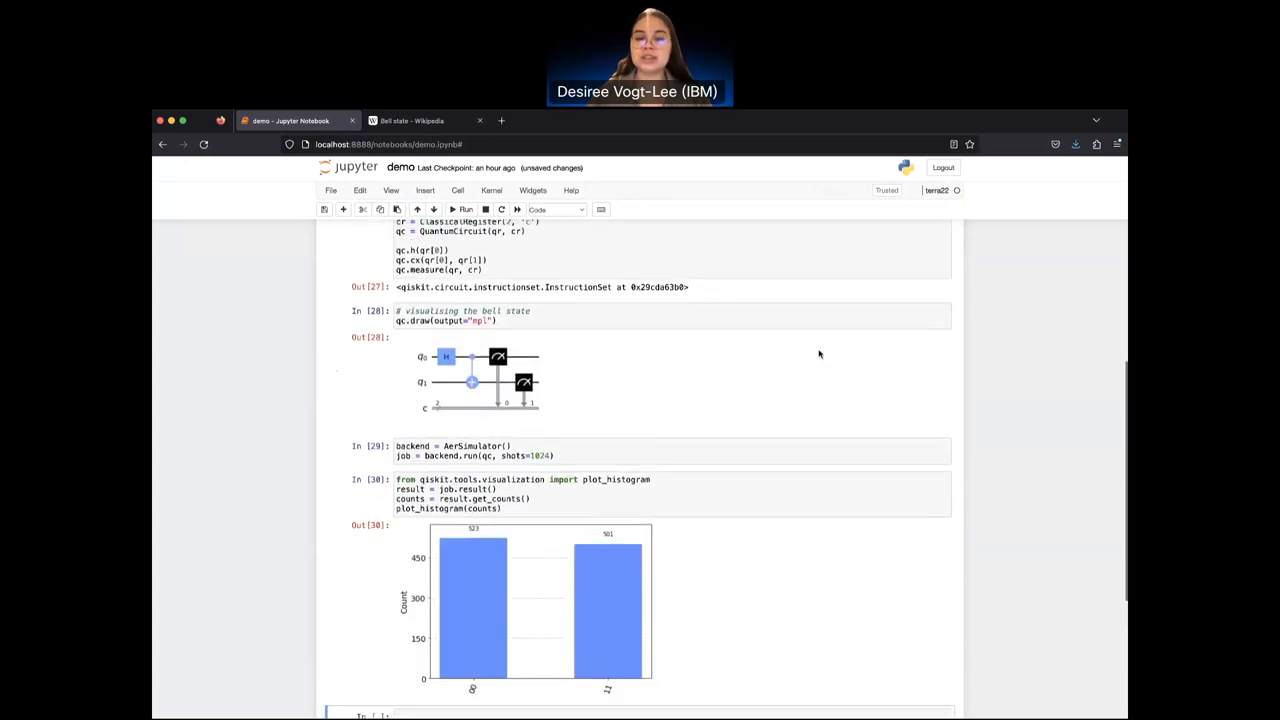
scroll("down", 3)
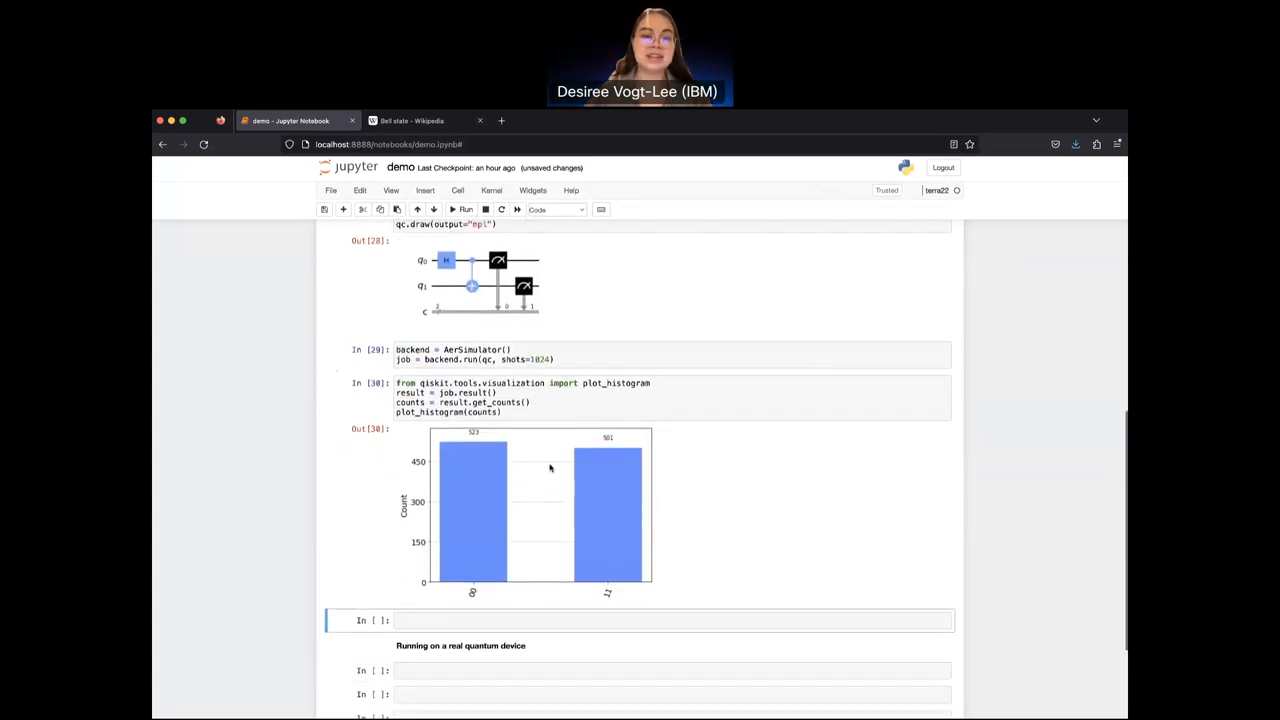
scroll("down", 3)
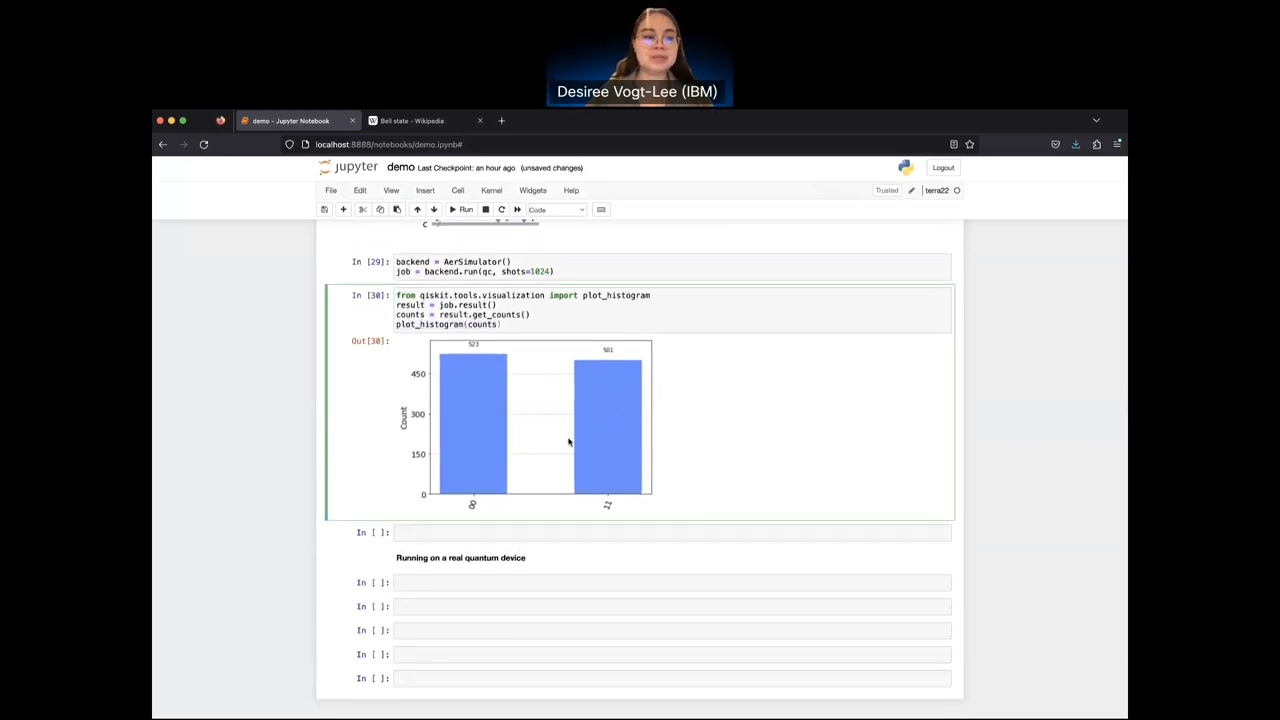
Step: Select and delete the empty cell above the 'Running on a real quantum device' heading
left_click(670, 532)
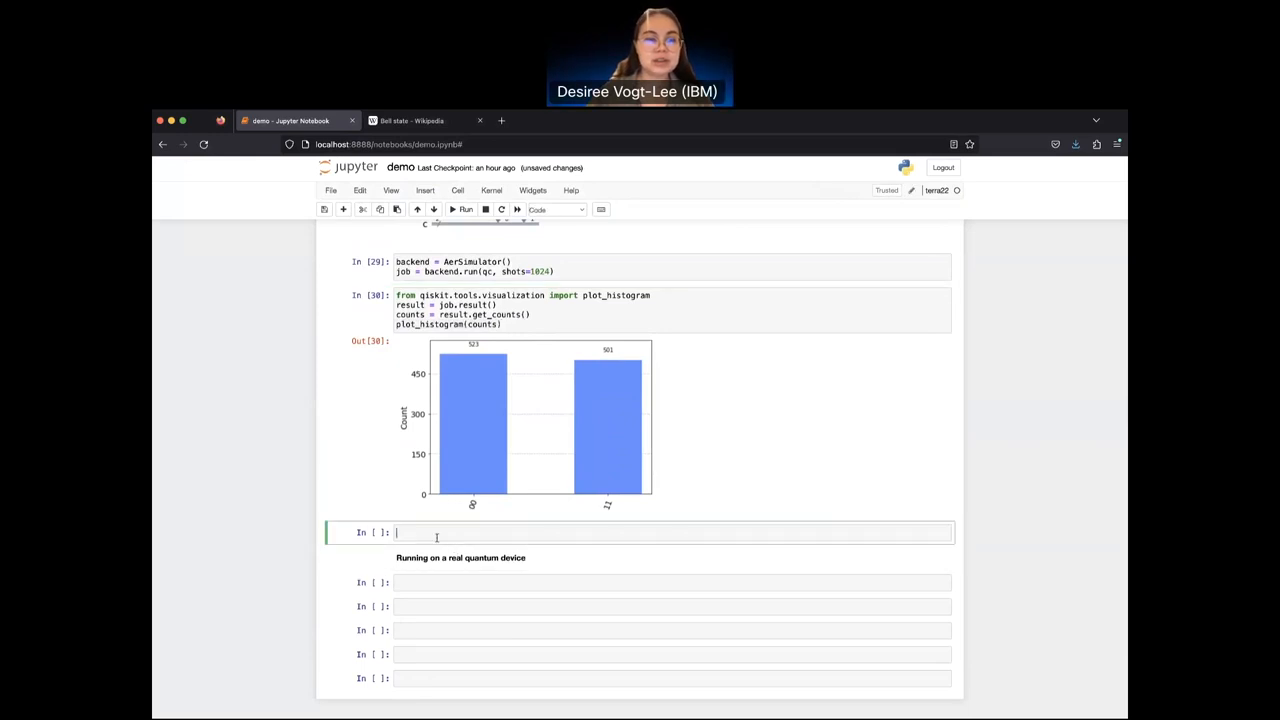
scroll("down", 3)
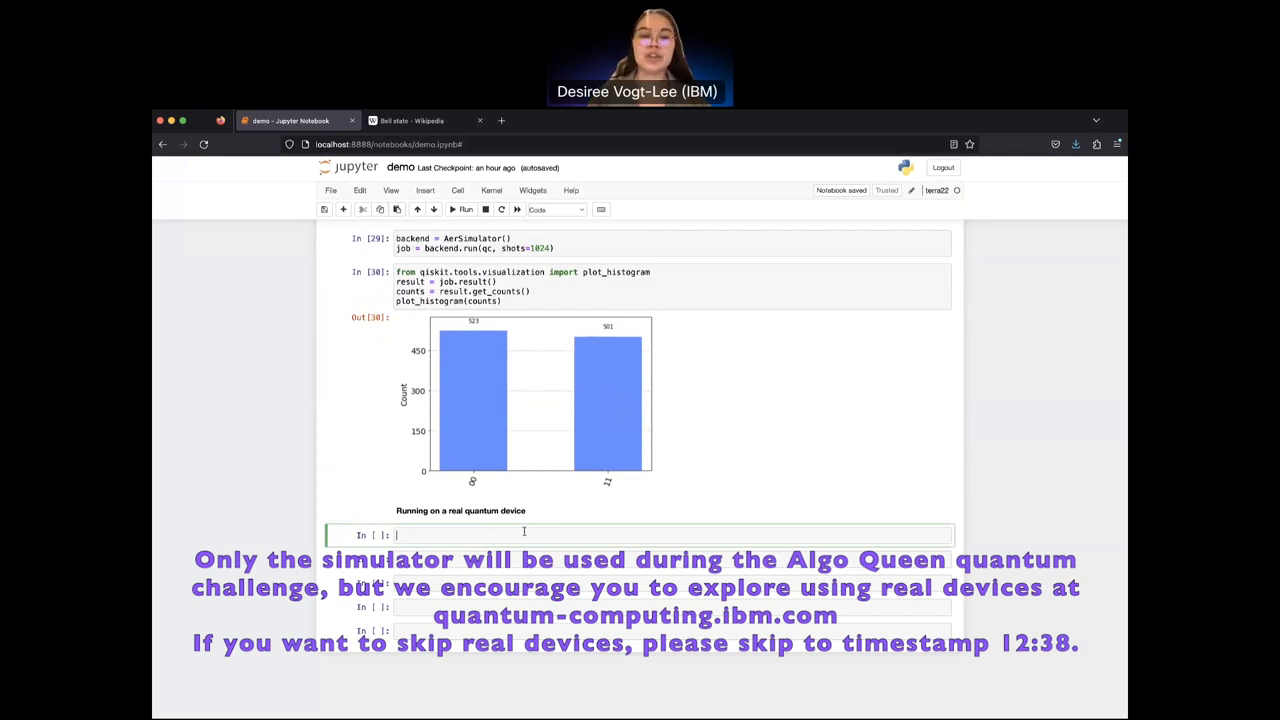
mouse_move(665, 350)
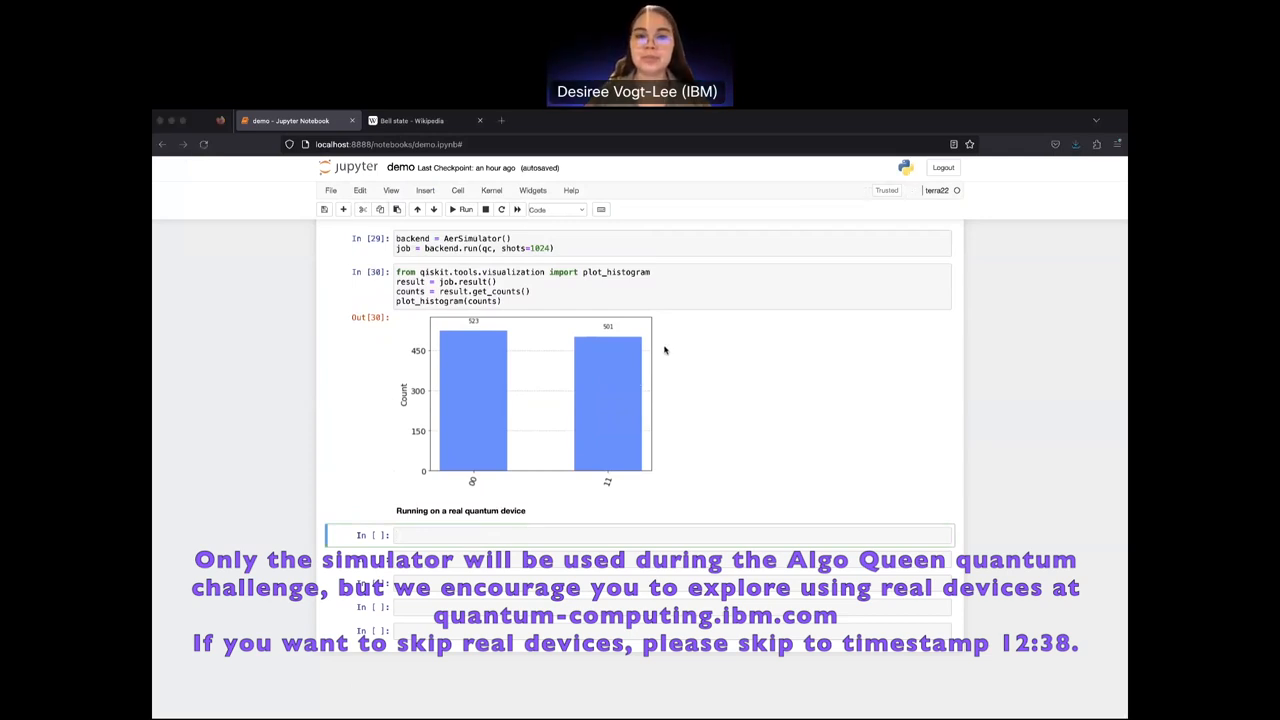
mouse_move(780, 480)
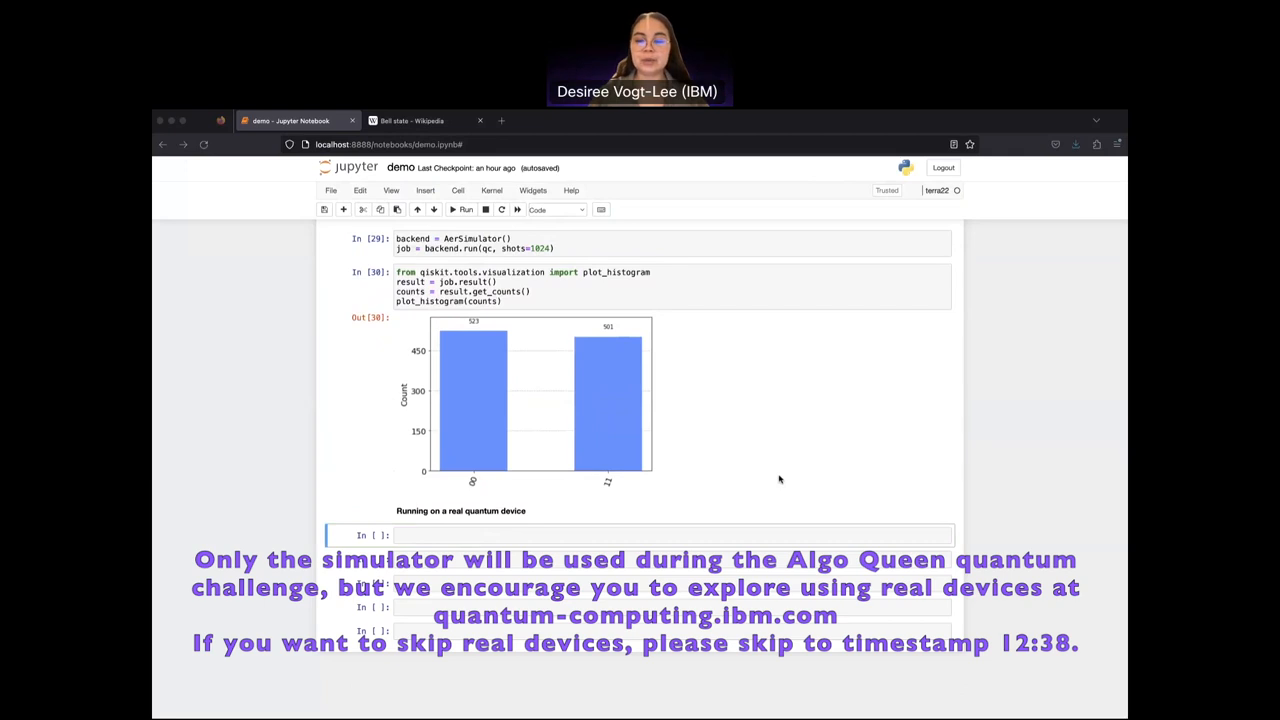
mouse_move(592, 539)
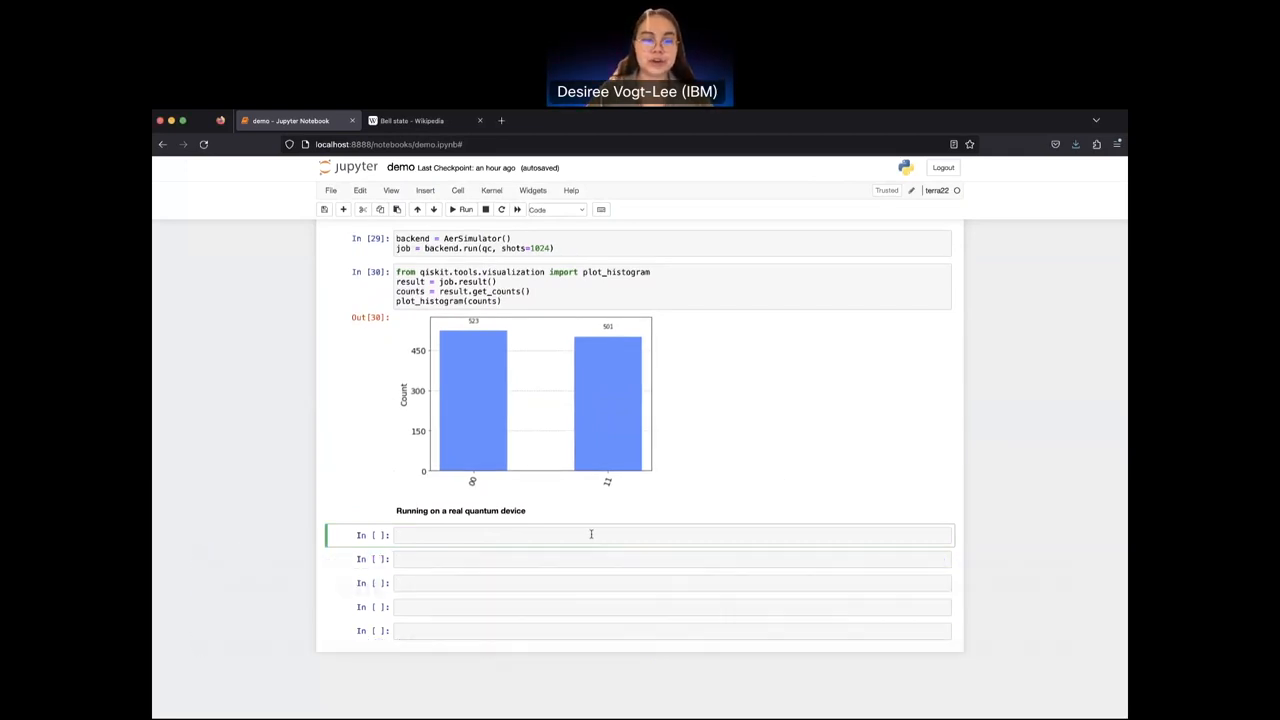
Step: Run 'from qiskit import IBMQ' and enter provider = IBMQ.load_account() in the next cell
type("from")
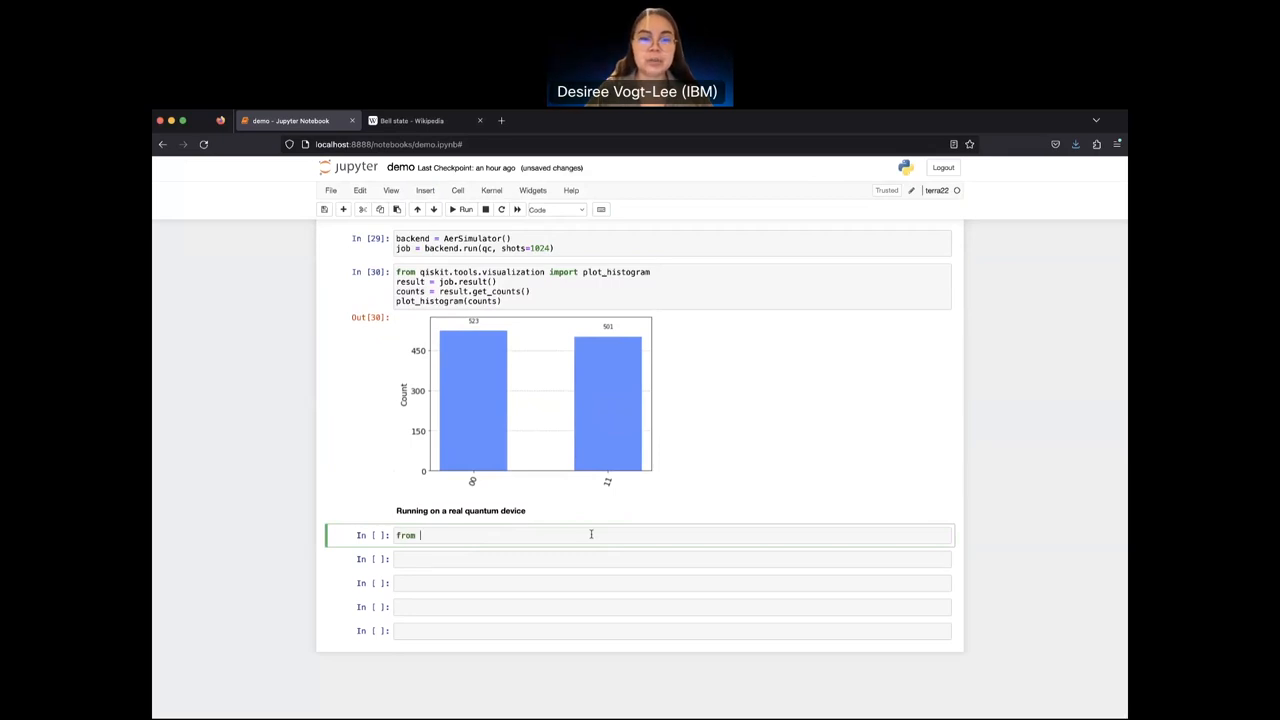
type("qiskit import")
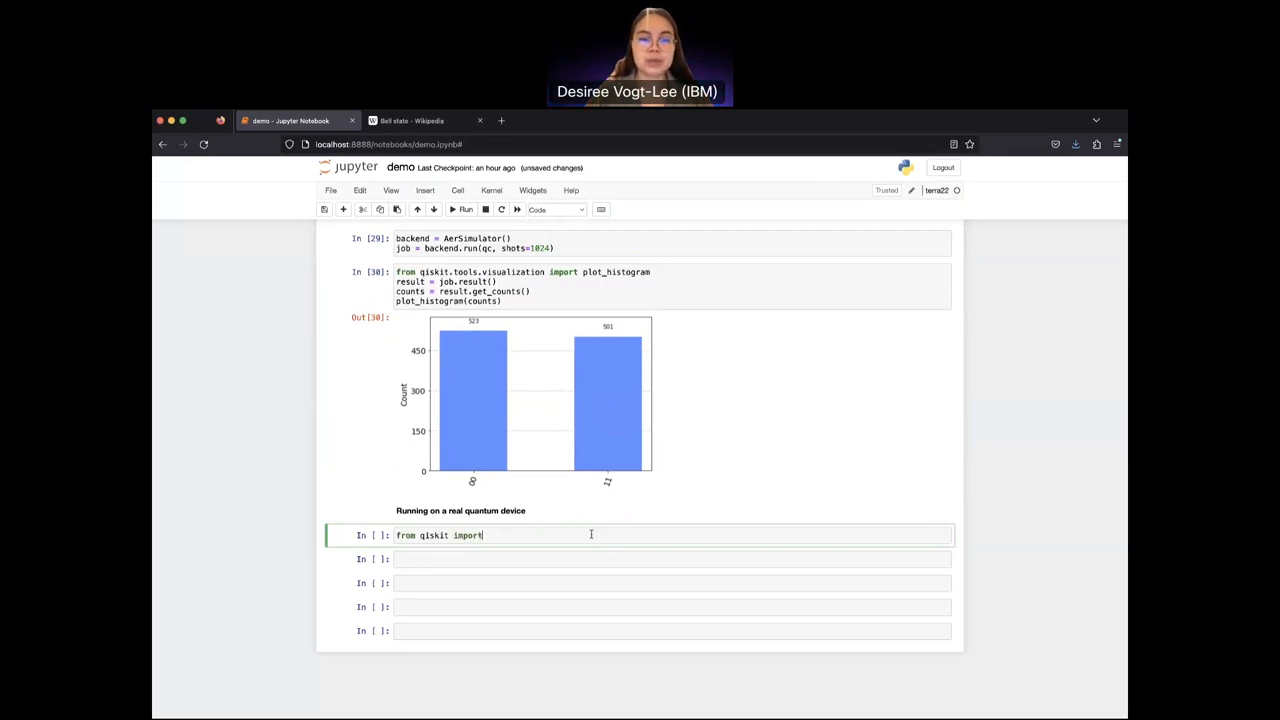
type("IBMQ")
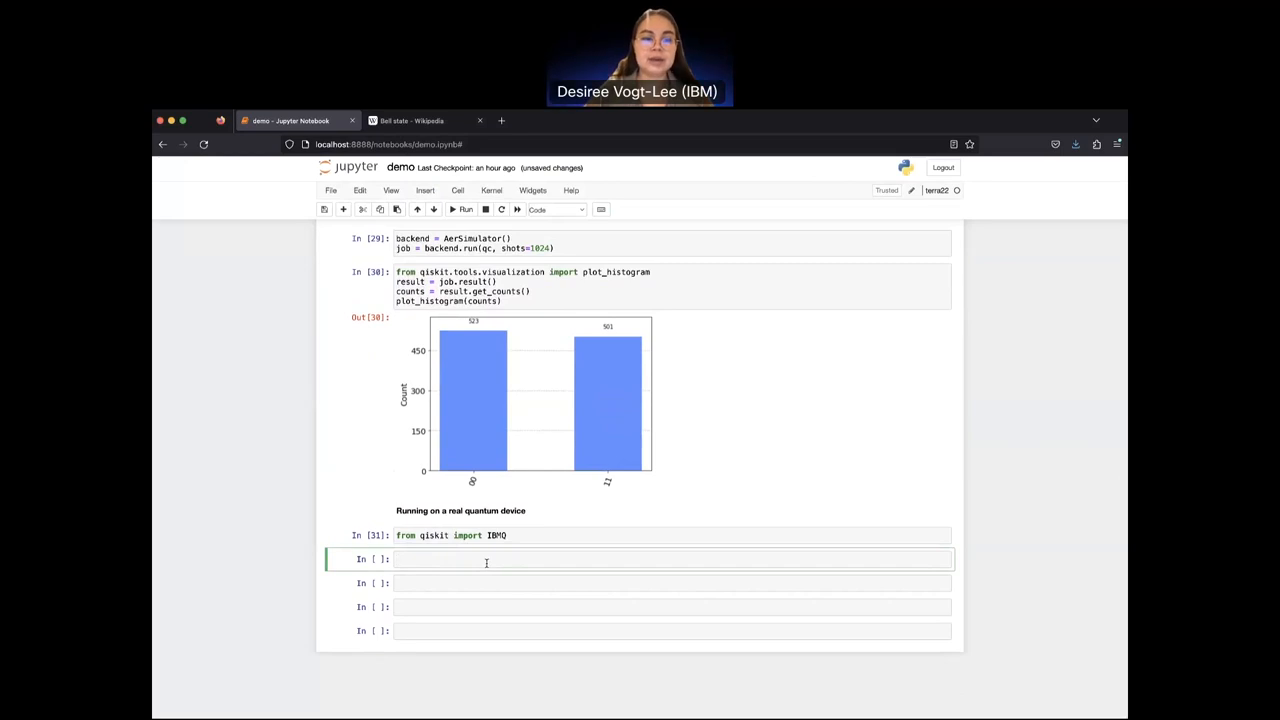
type("provider = IBMQ.load")
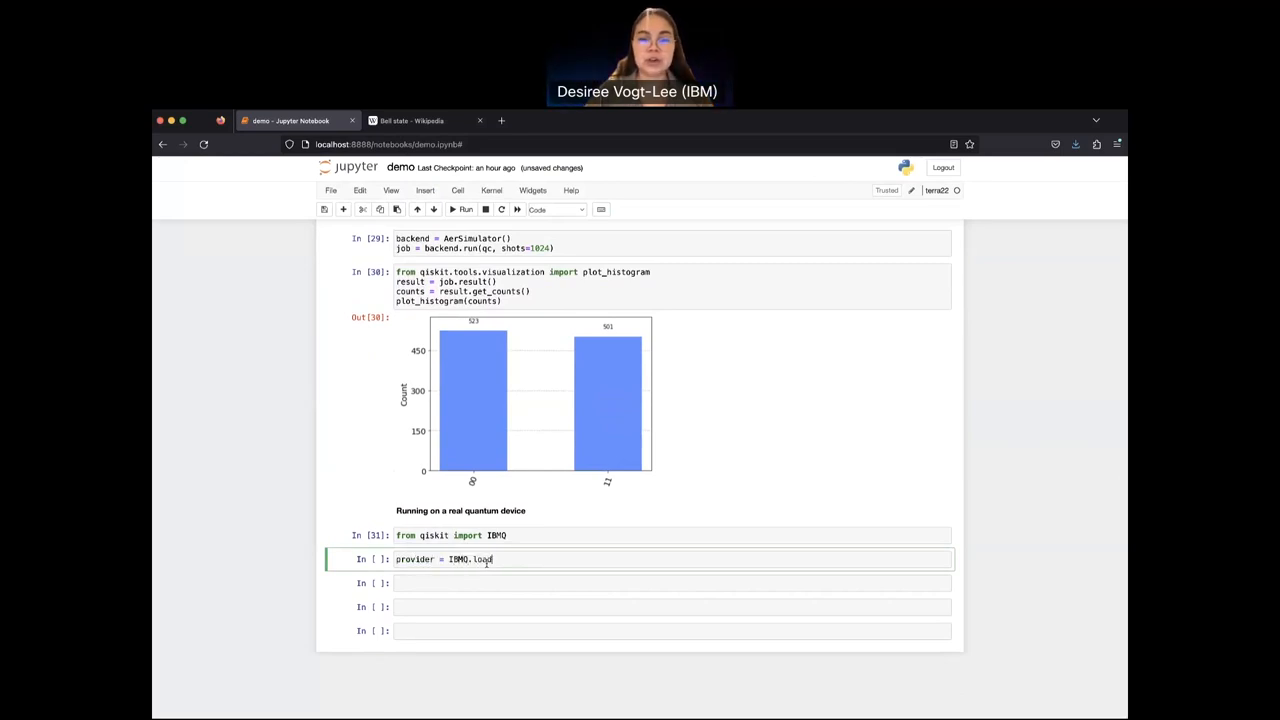
type("_account")
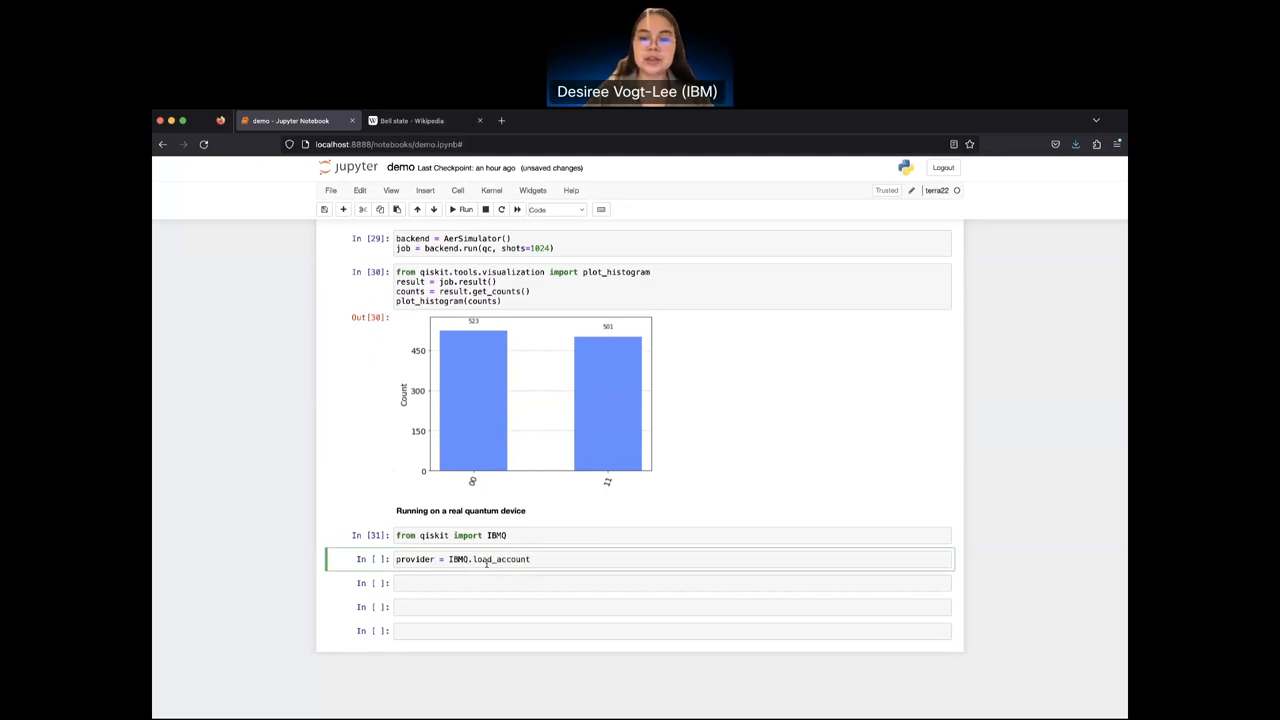
type("()")
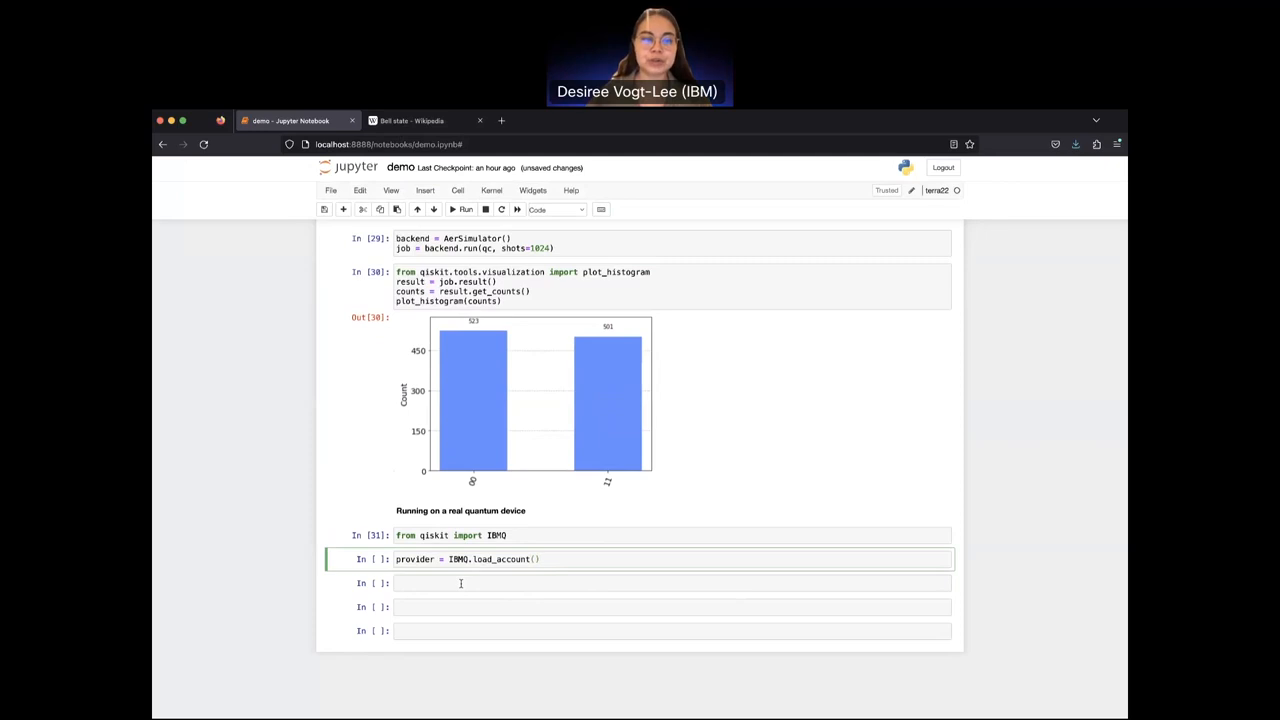
Step: Create and run provider_backend = IBMQ.get_provider(hub='ibm-q', group='open', project='main')
left_click(460, 583)
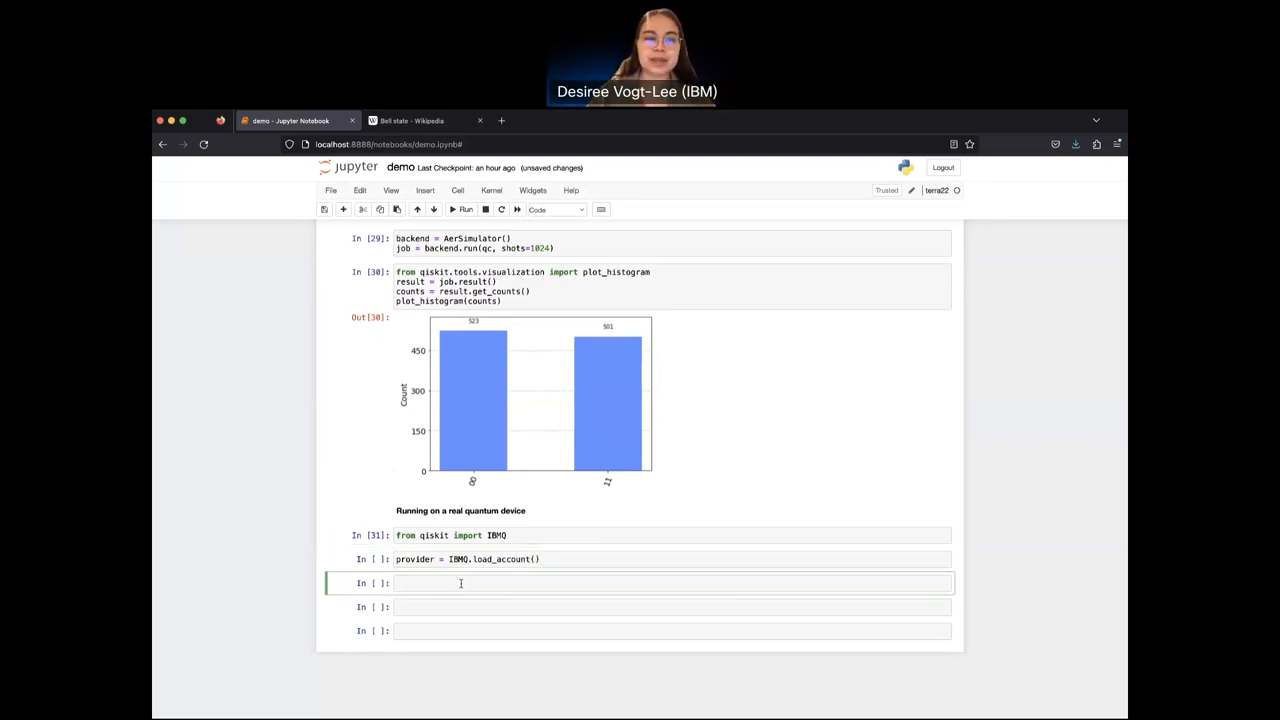
type("provider_backend")
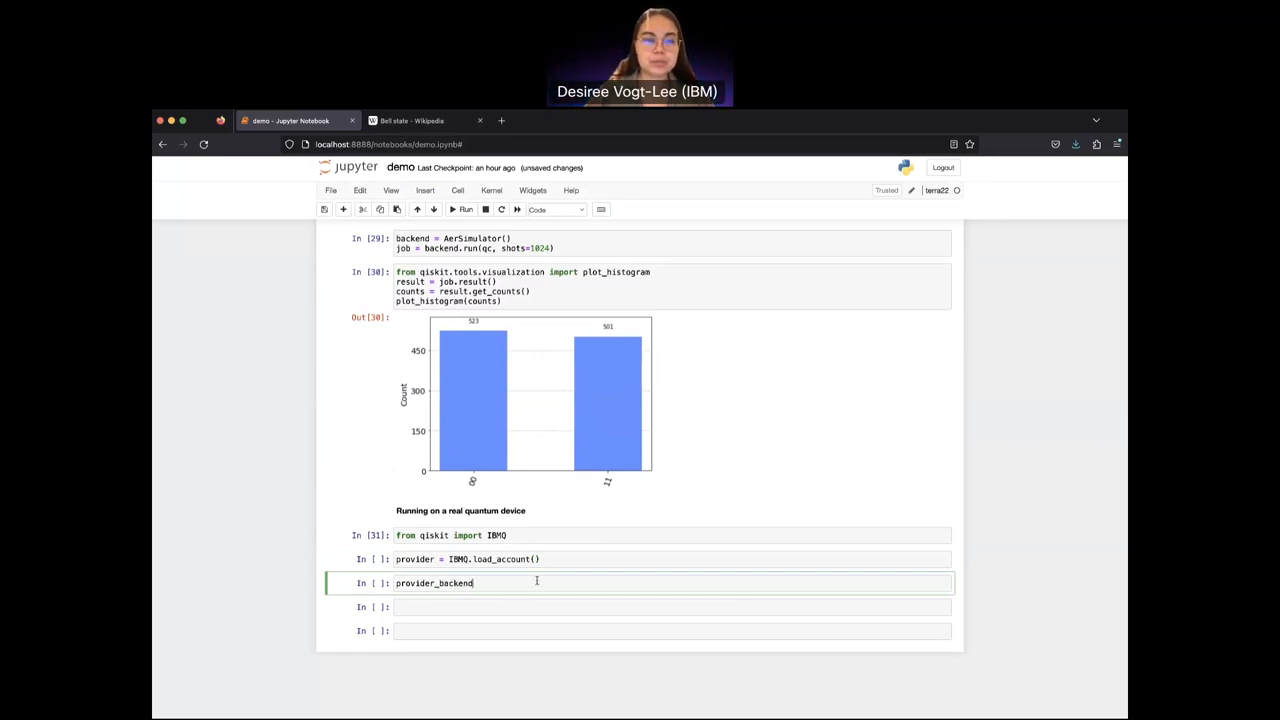
type("= IBM")
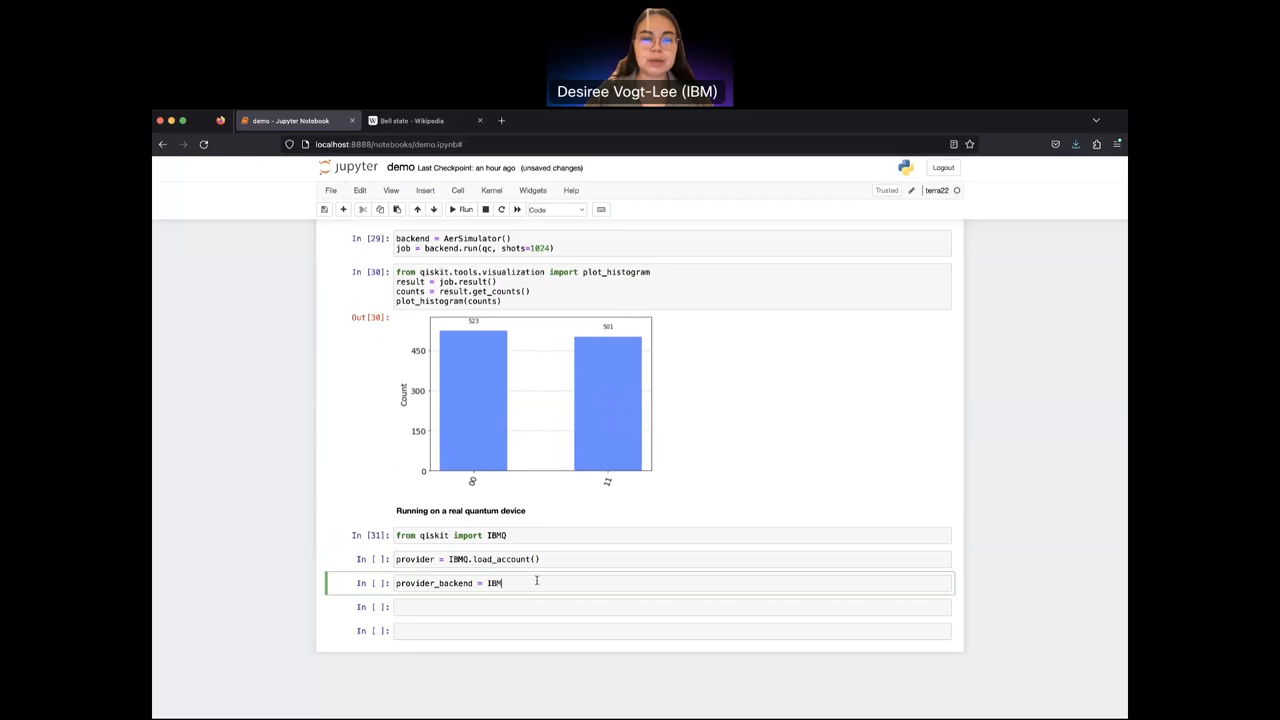
type(".get_prov")
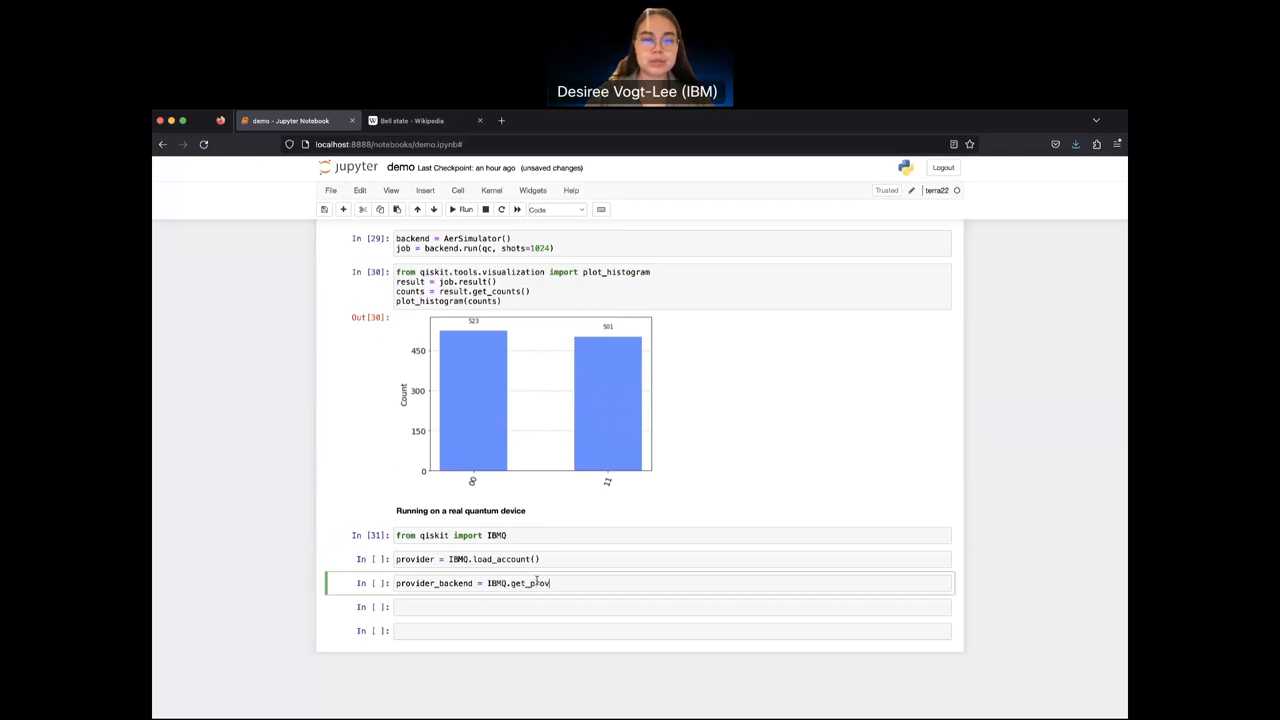
type("ider(hub)")
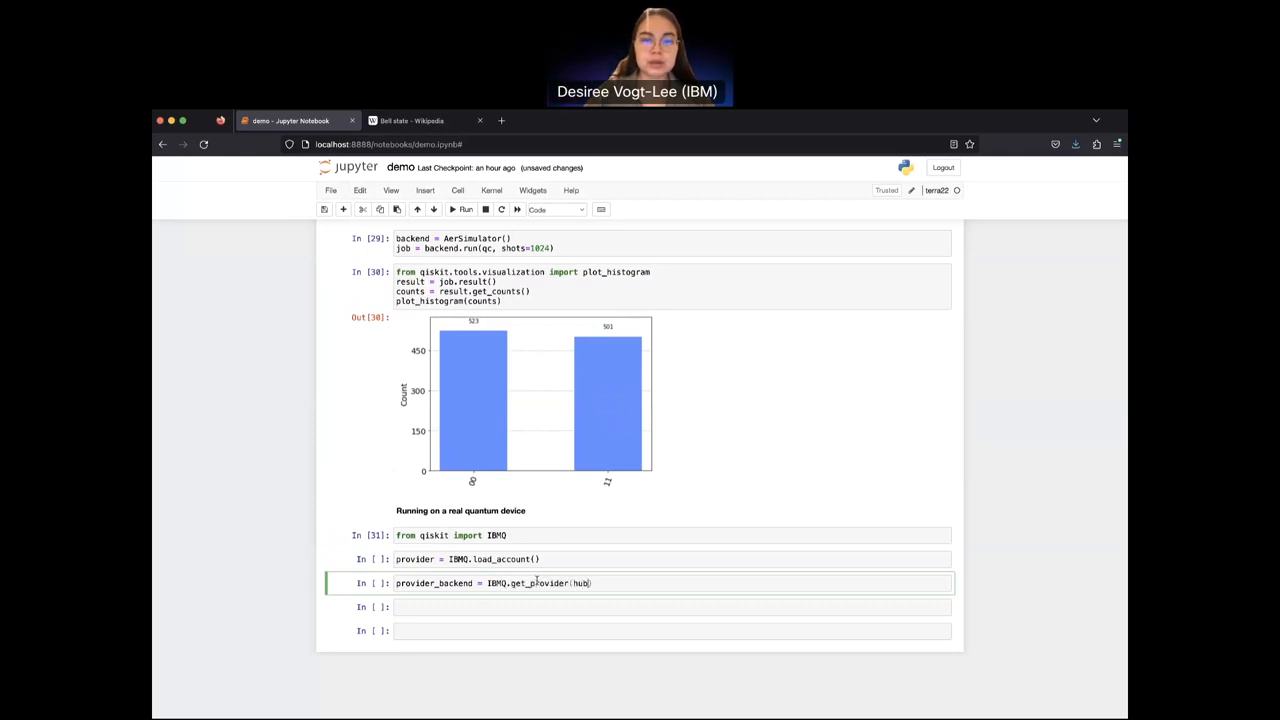
type("='ibm'")
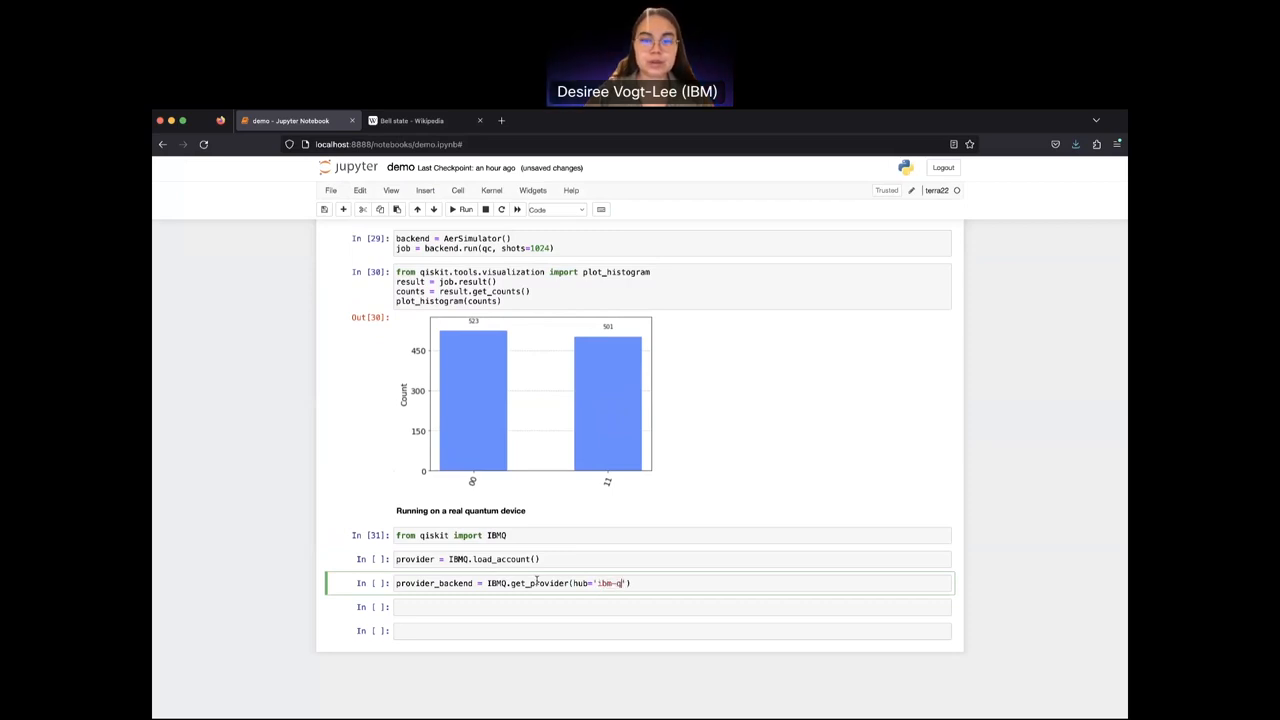
type("', group='open'")
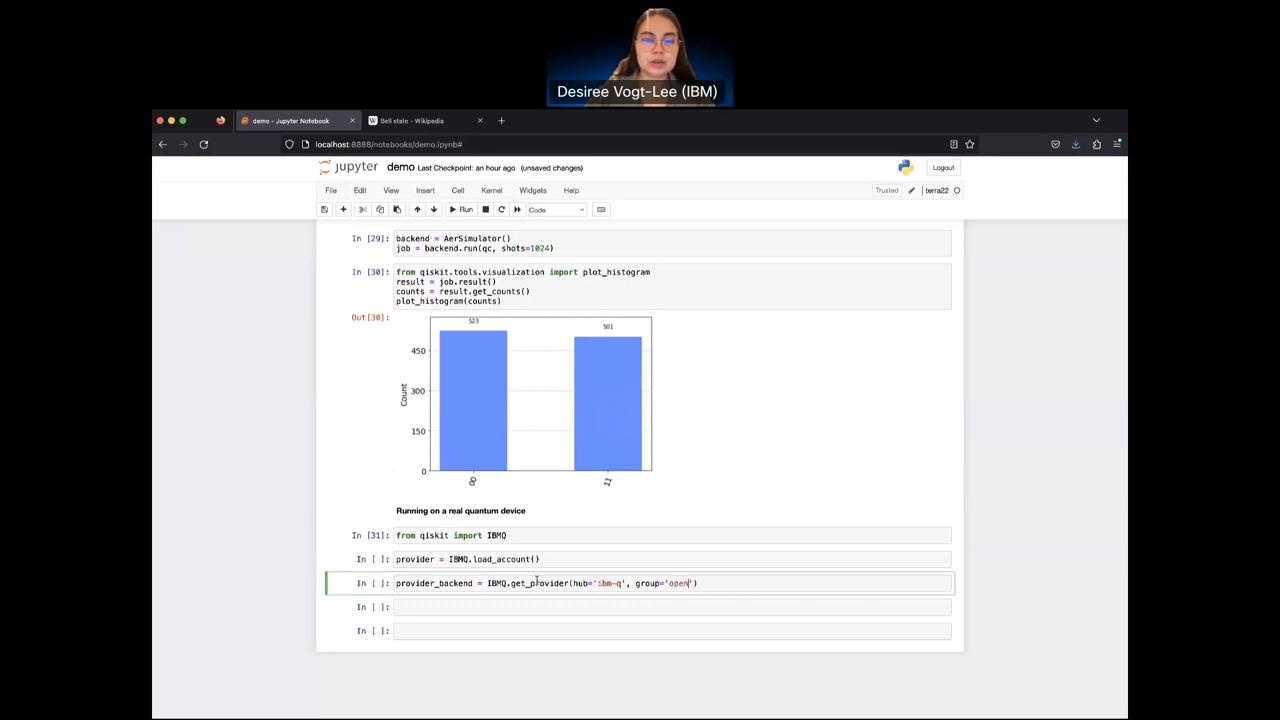
type(", po")
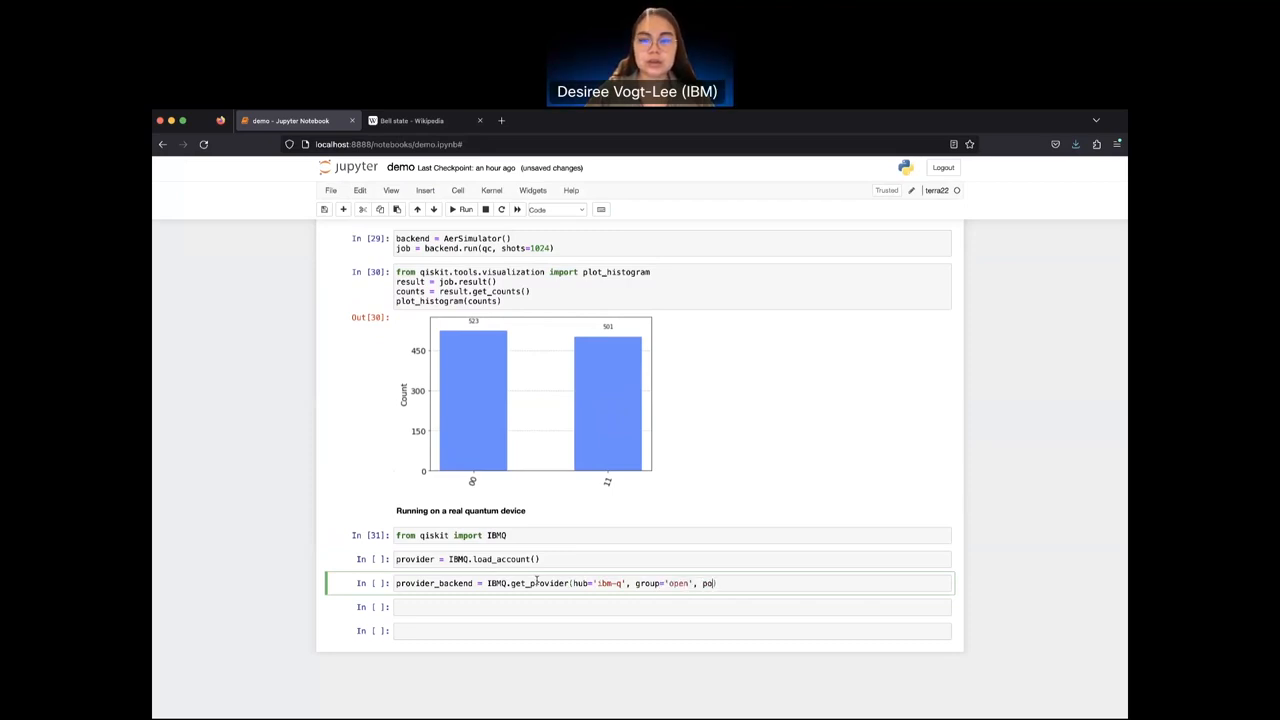
type("project='main'")
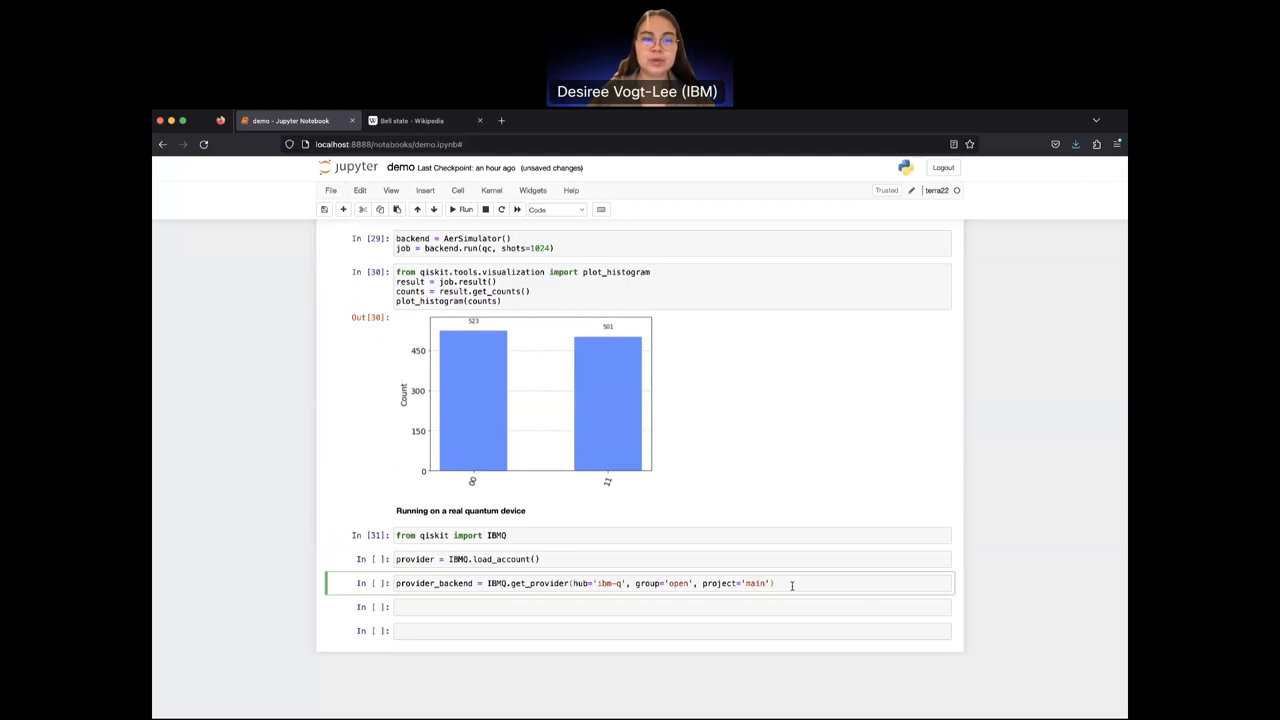
left_click(452, 209)
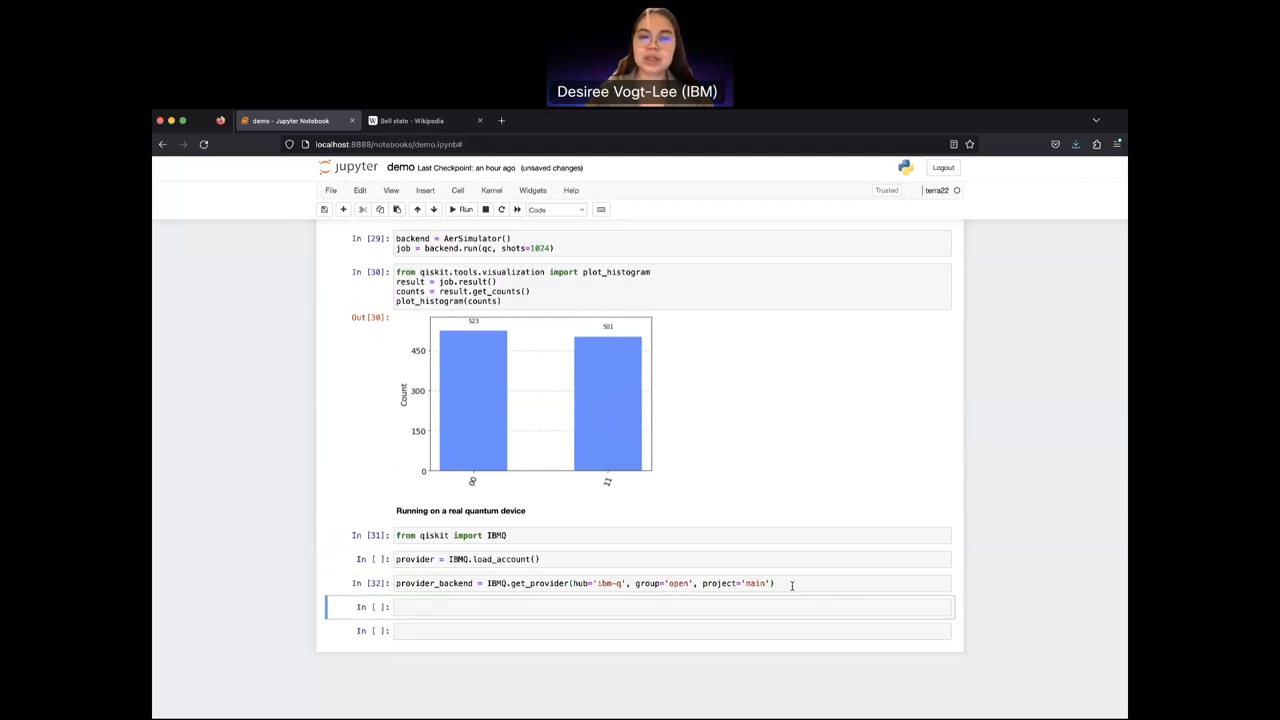
left_click(792, 583)
type("backend =")
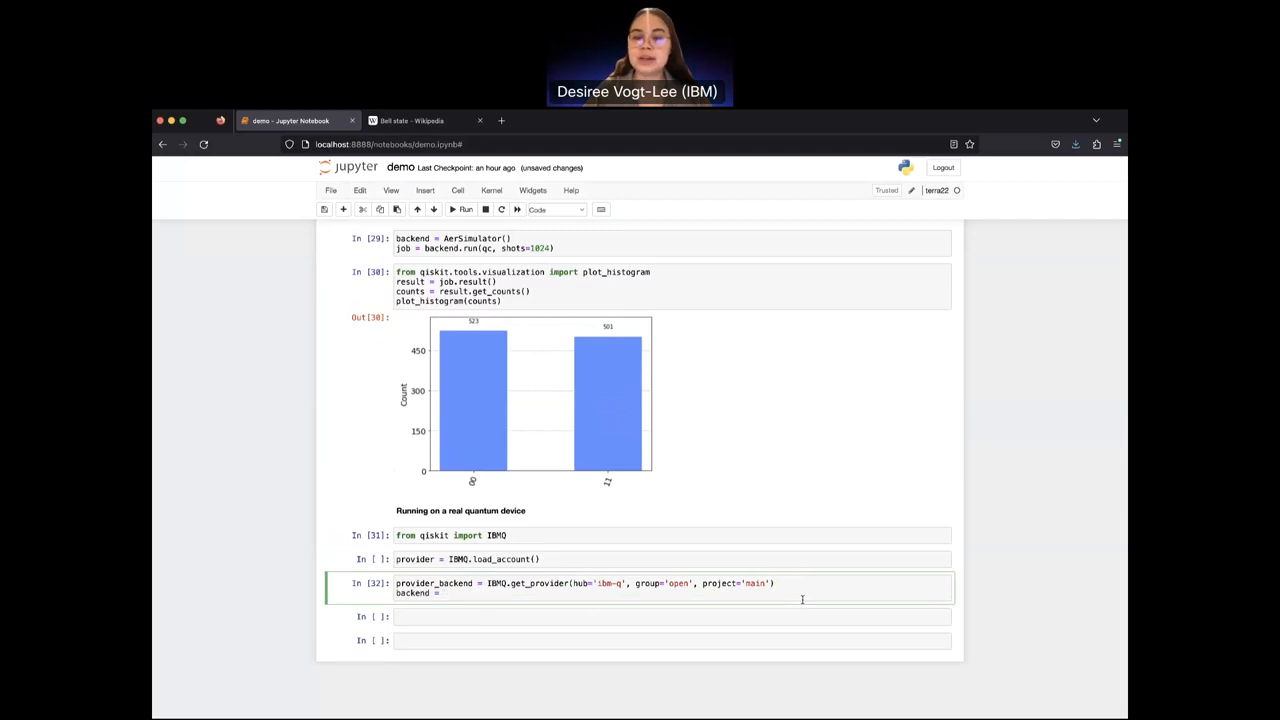
mouse_move(592, 375)
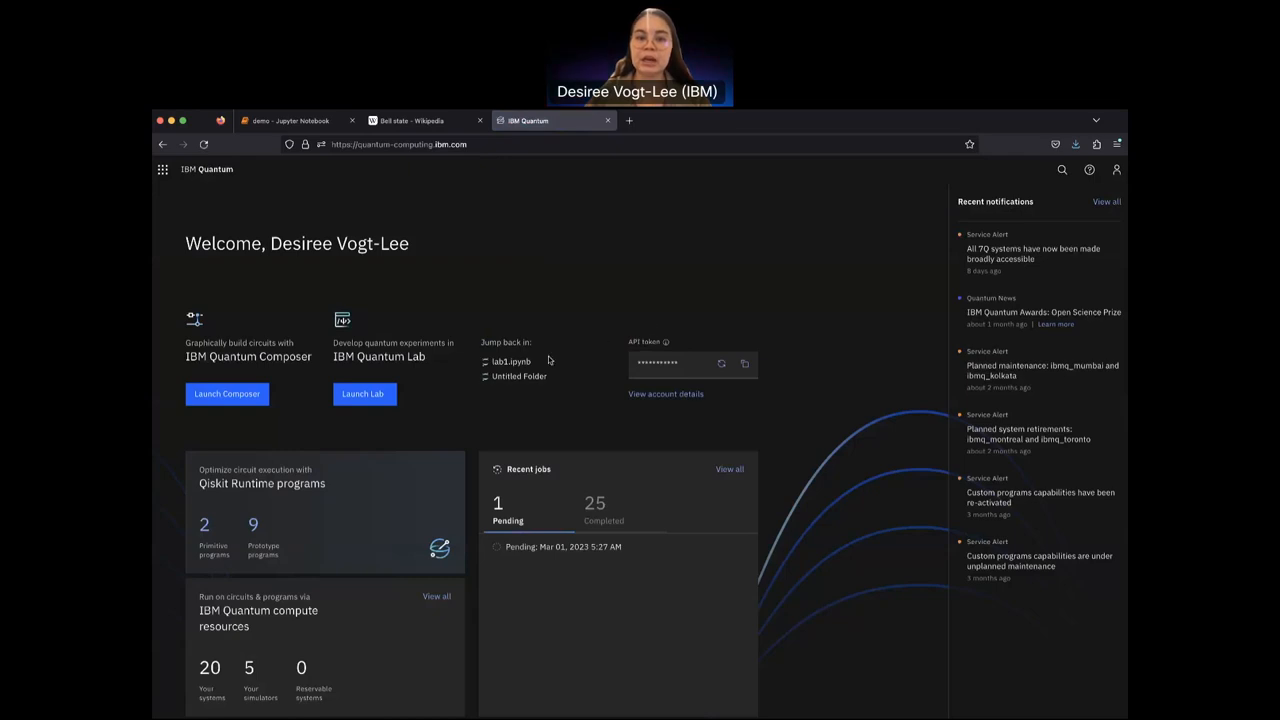
Step: Scroll through the IBM Quantum dashboard's systems and recent jobs, then return to the demo notebook
scroll("down", 3)
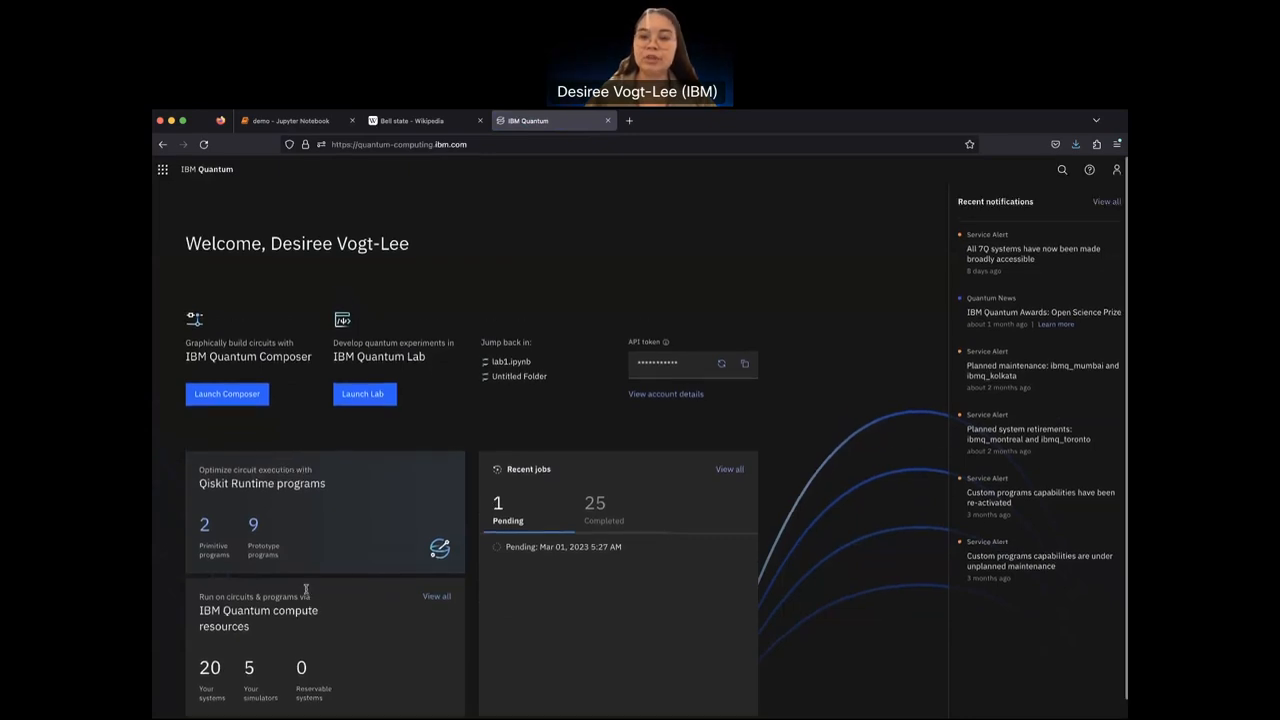
mouse_move(477, 398)
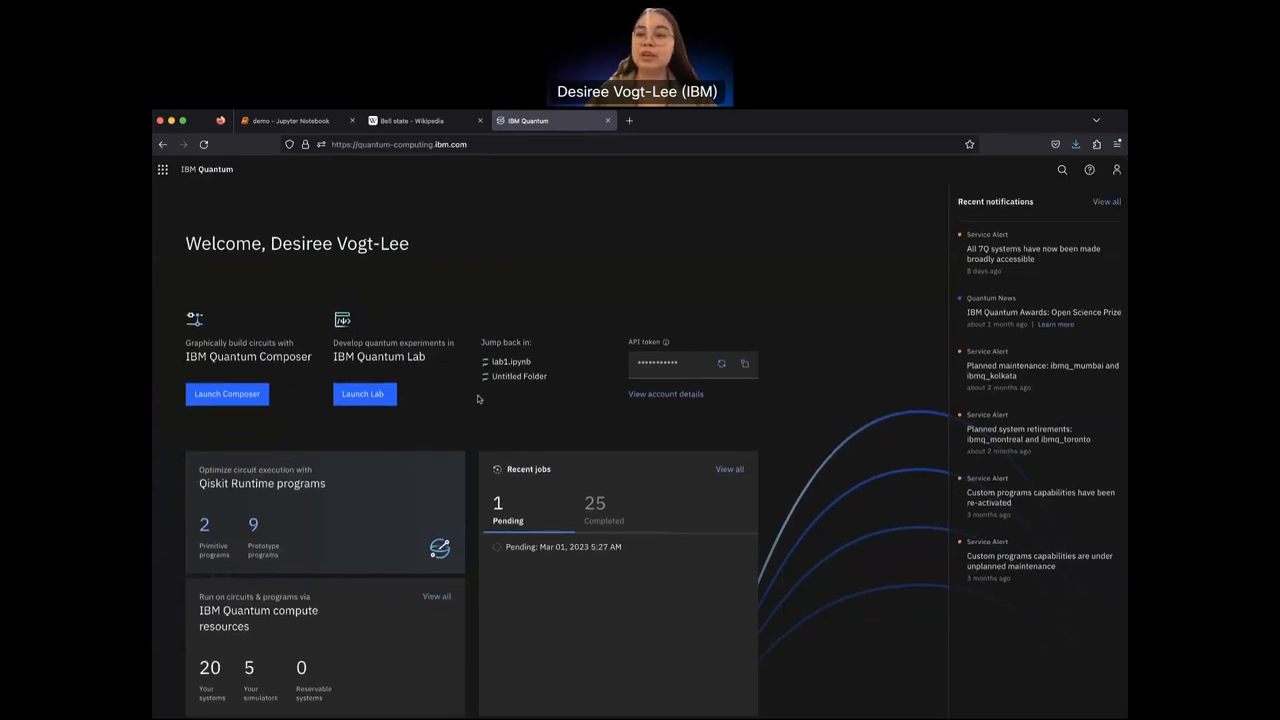
mouse_move(656, 330)
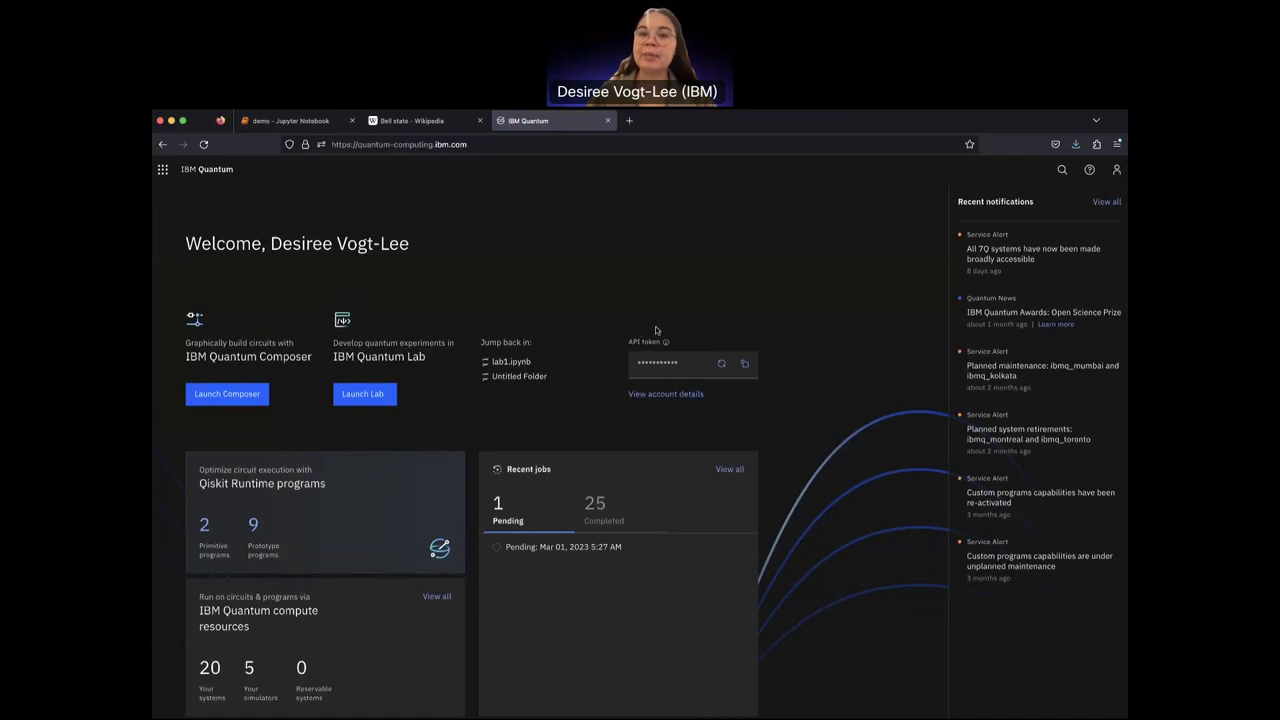
mouse_move(382, 193)
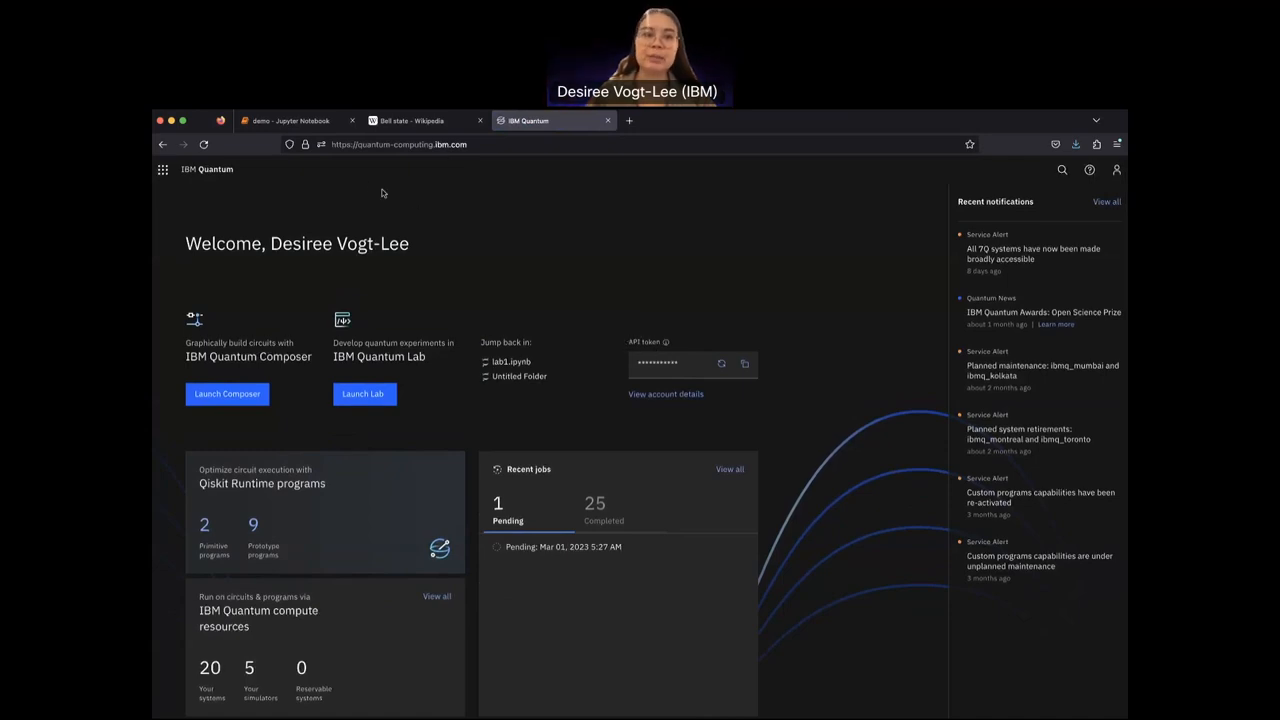
left_click(290, 120)
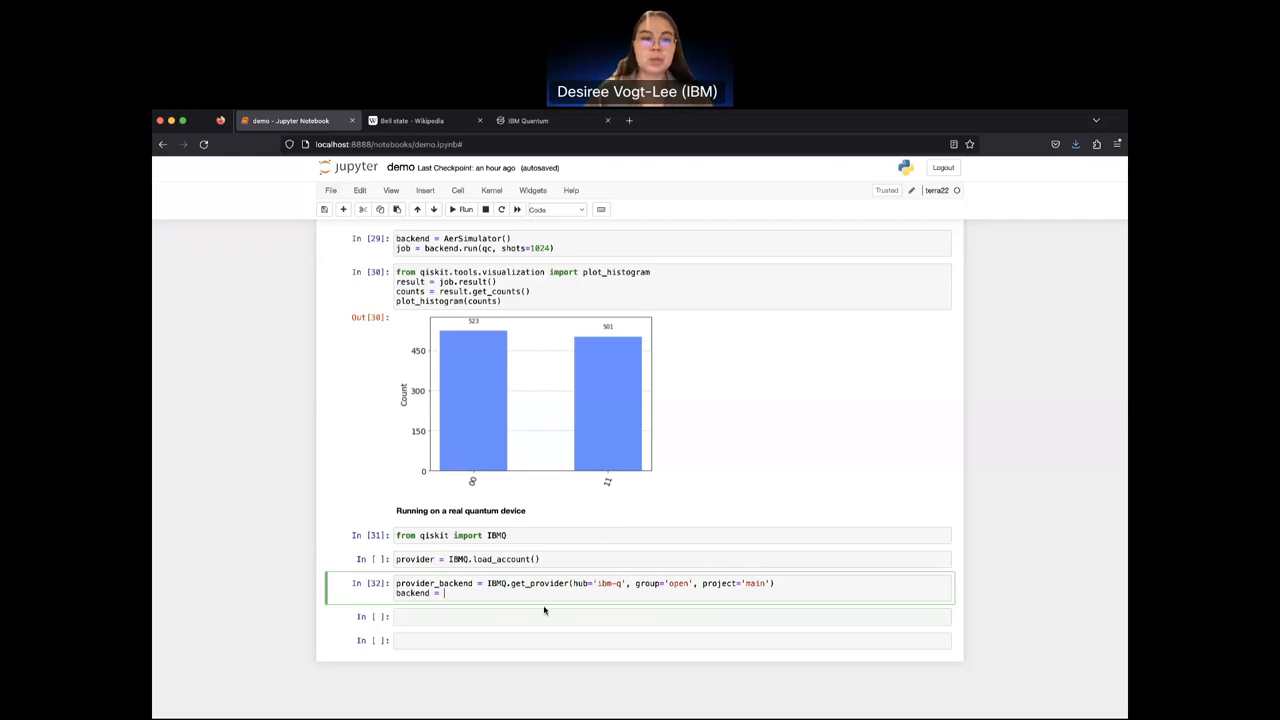
Step: Complete backend = provider.get_backend('ibmq_quito') and run the cell
type("provider.gr")
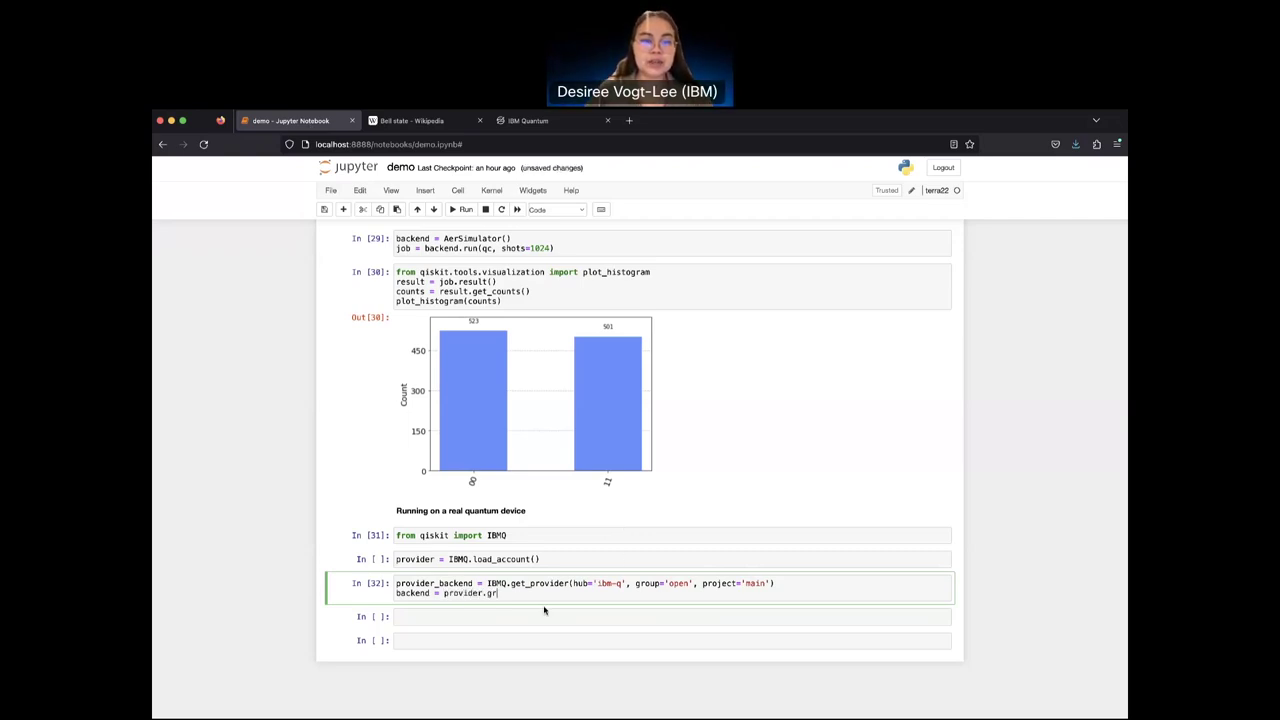
type("et")
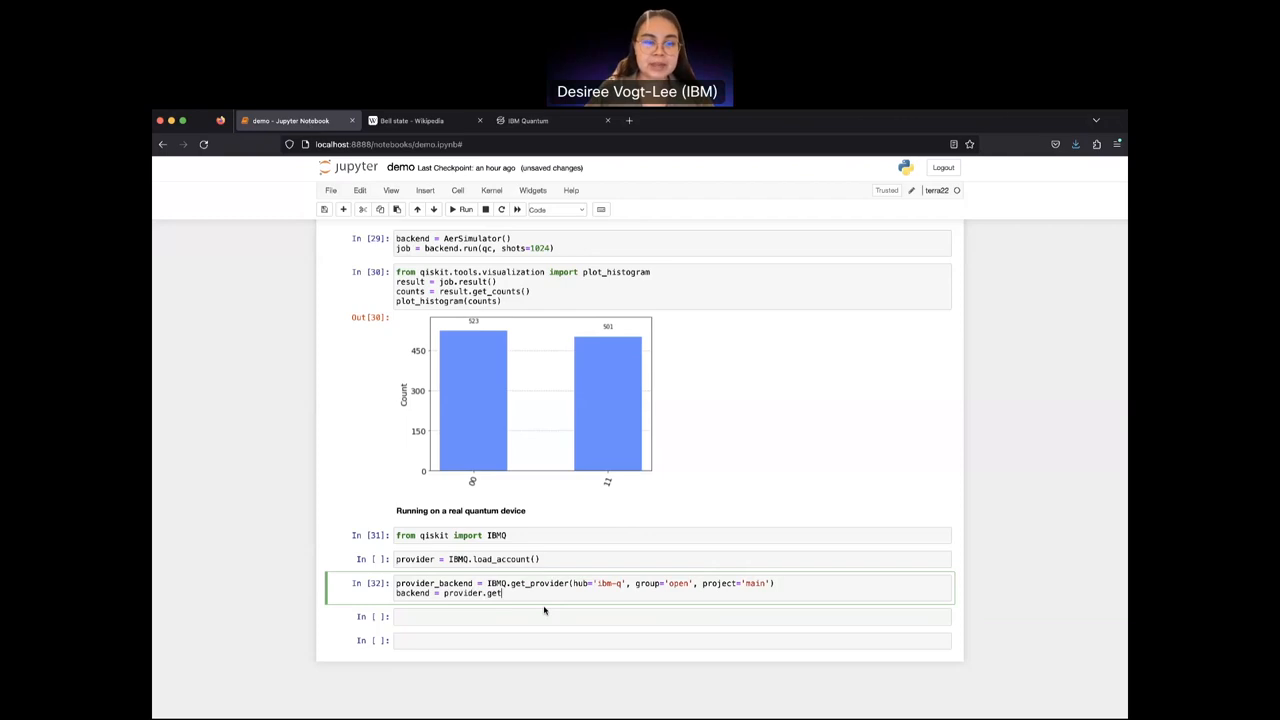
type("_backend()")
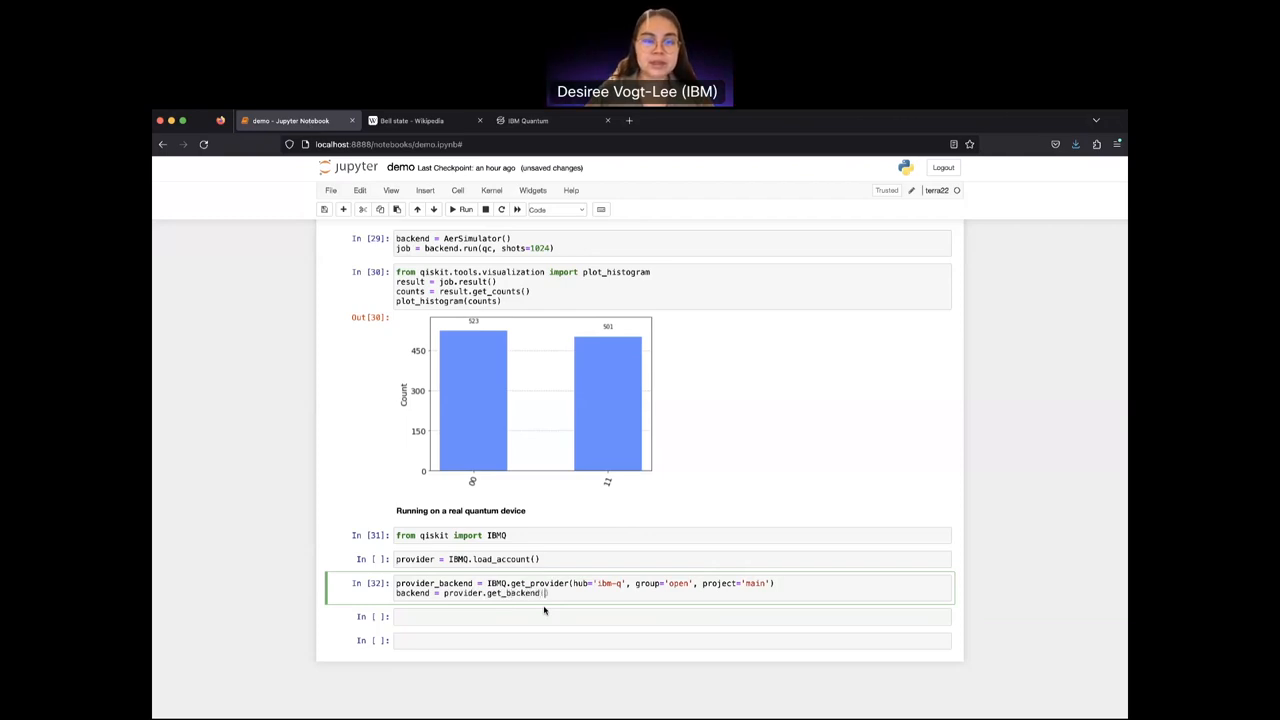
type("'ibmq'")
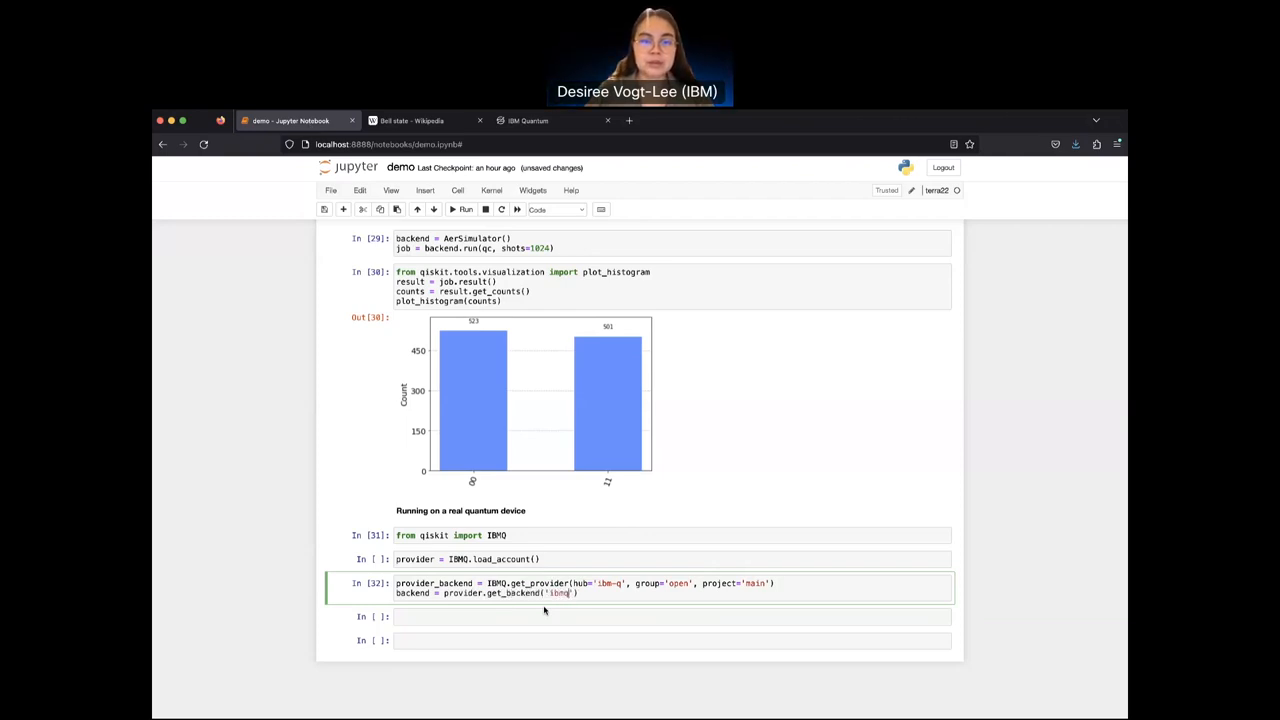
type("_quito")
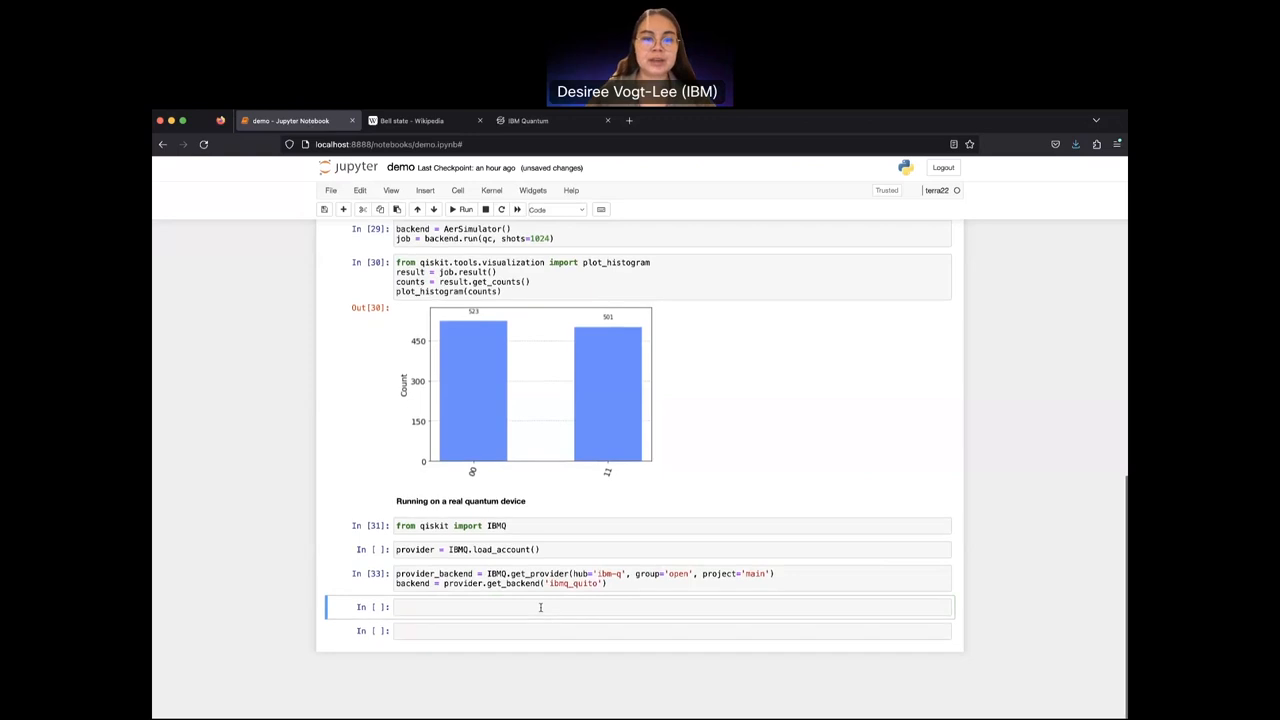
type("mapped")
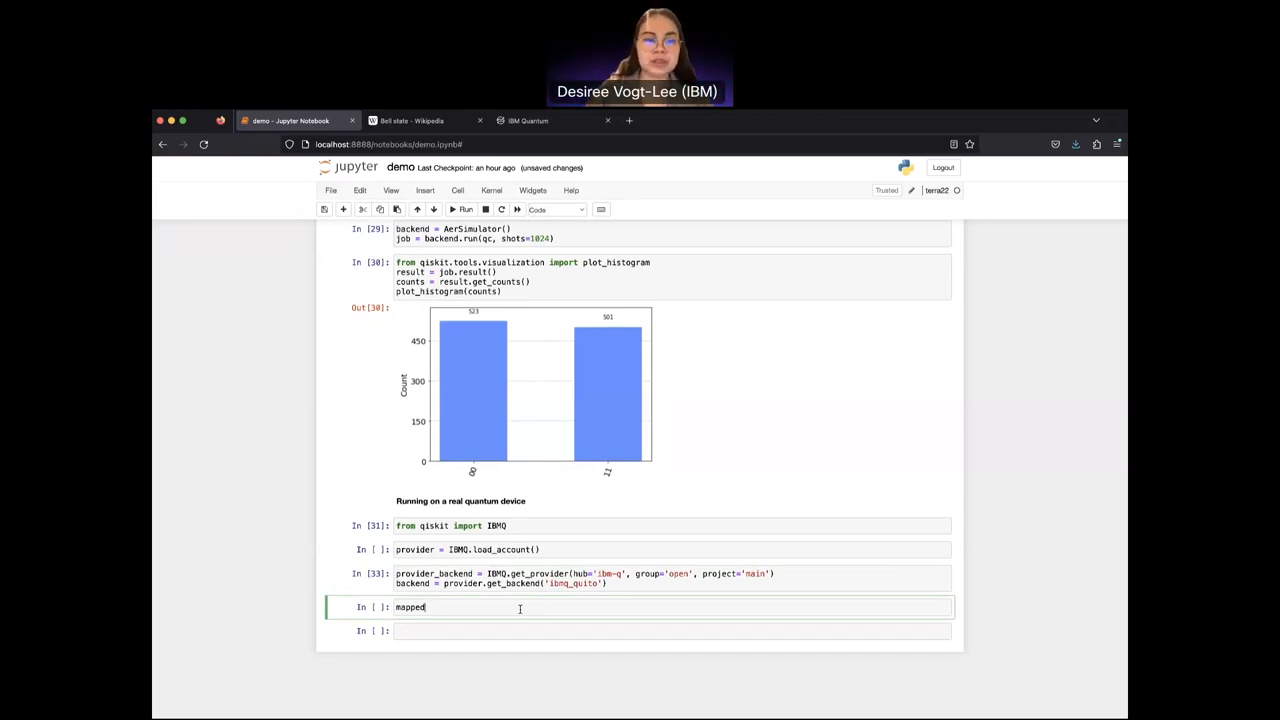
Step: Write mapped_circuit = transpile(...) to transpile the circuit for the backend
type("_circuit =")
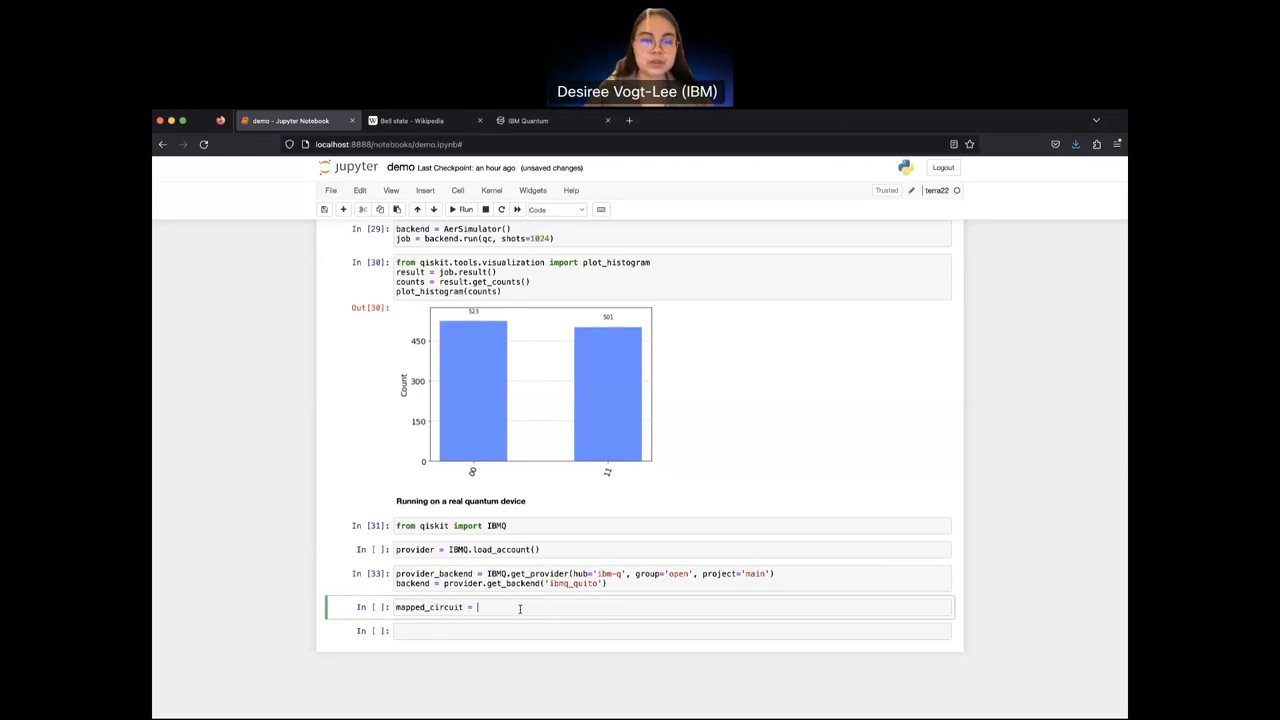
type("transpile()")
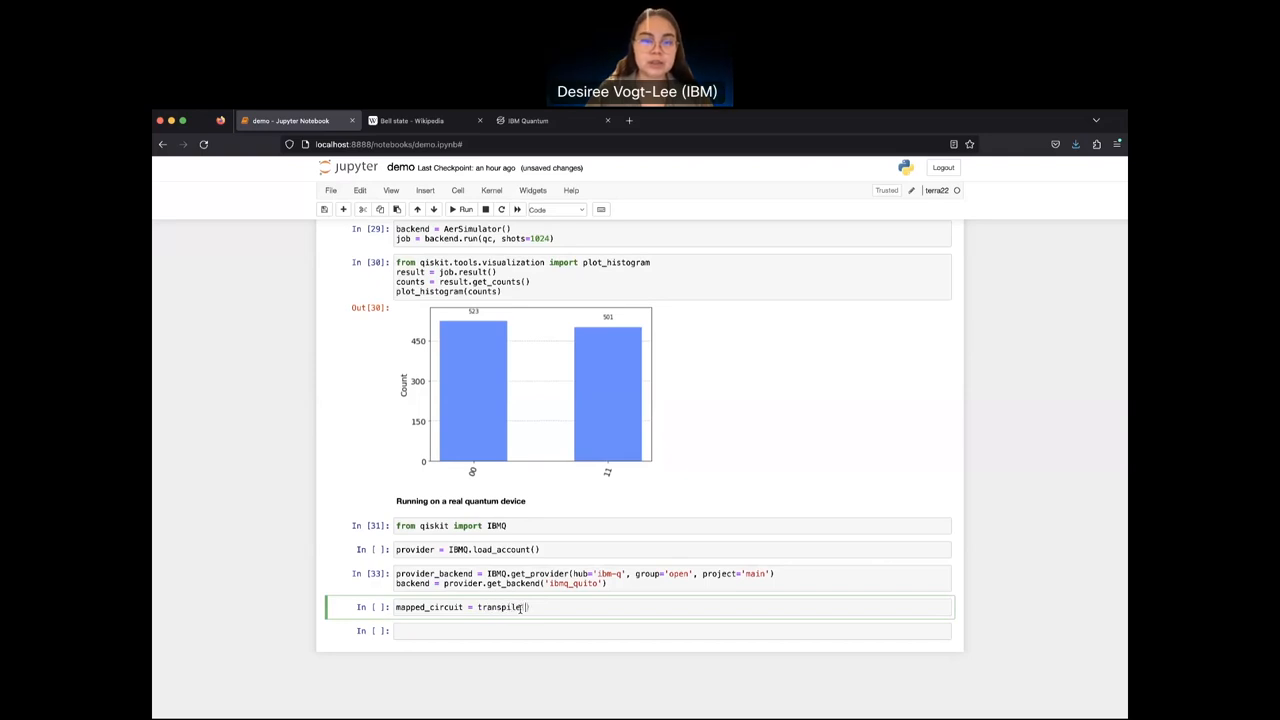
type("circuit, backend=back")
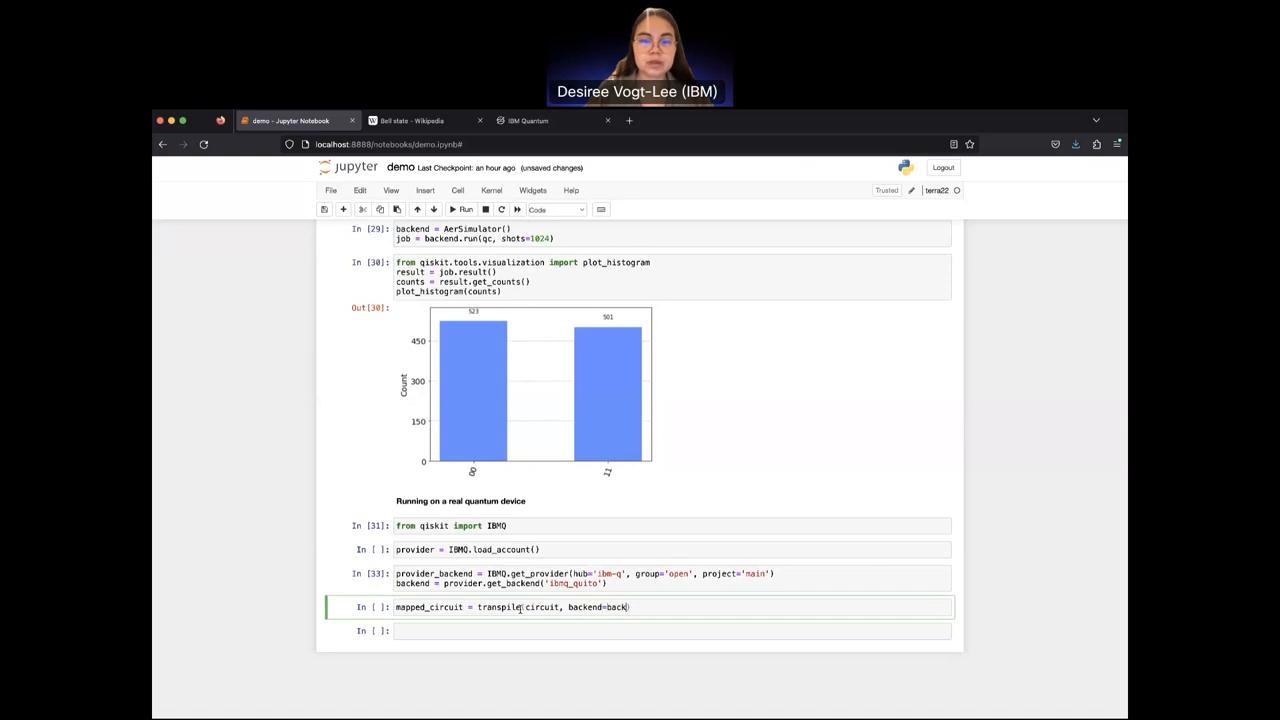
type("end)")
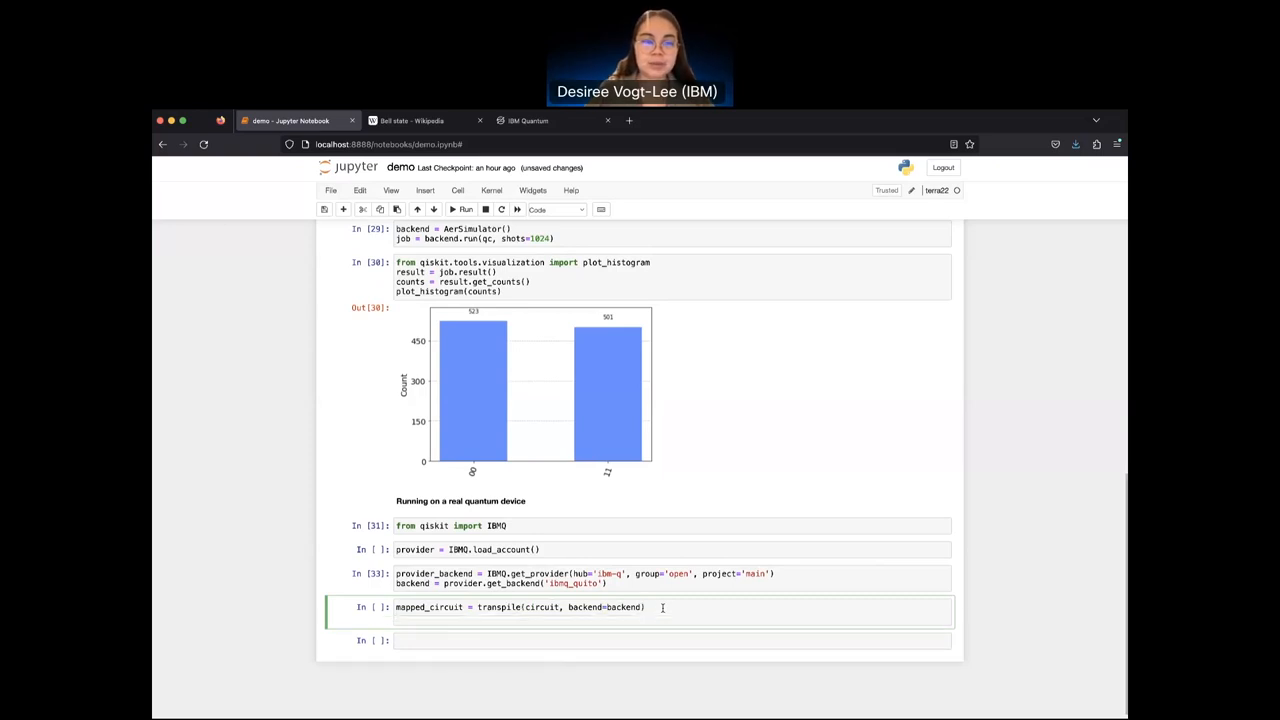
Step: Assemble qobj for the backend with shots=1024 and run the cell
type("qobj = assem")
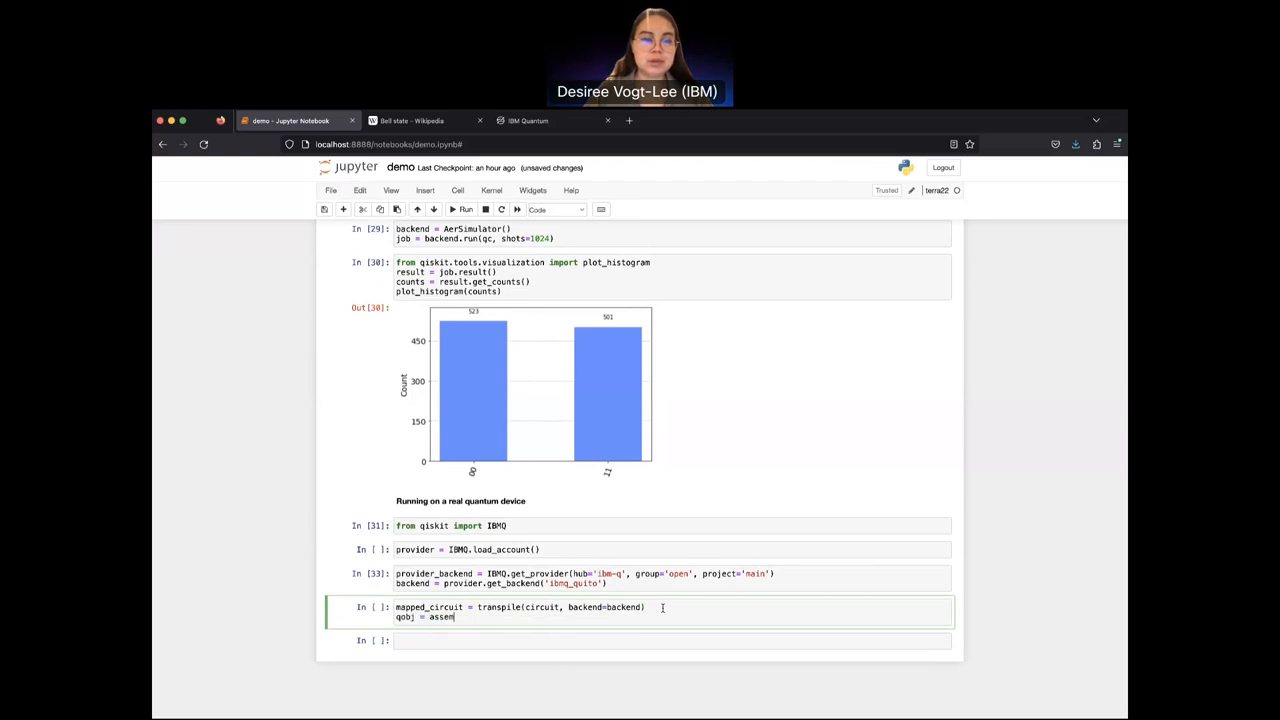
type("ble(mapped_circuit, backend=b)")
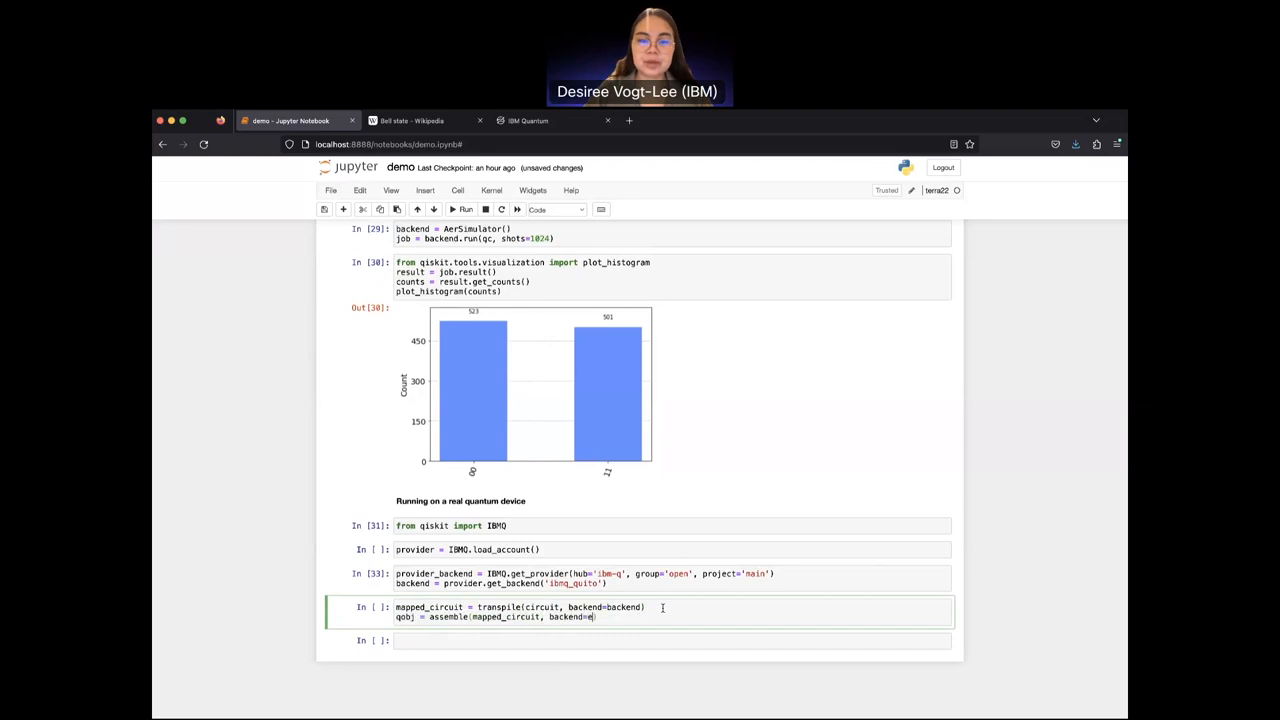
type("backend)")
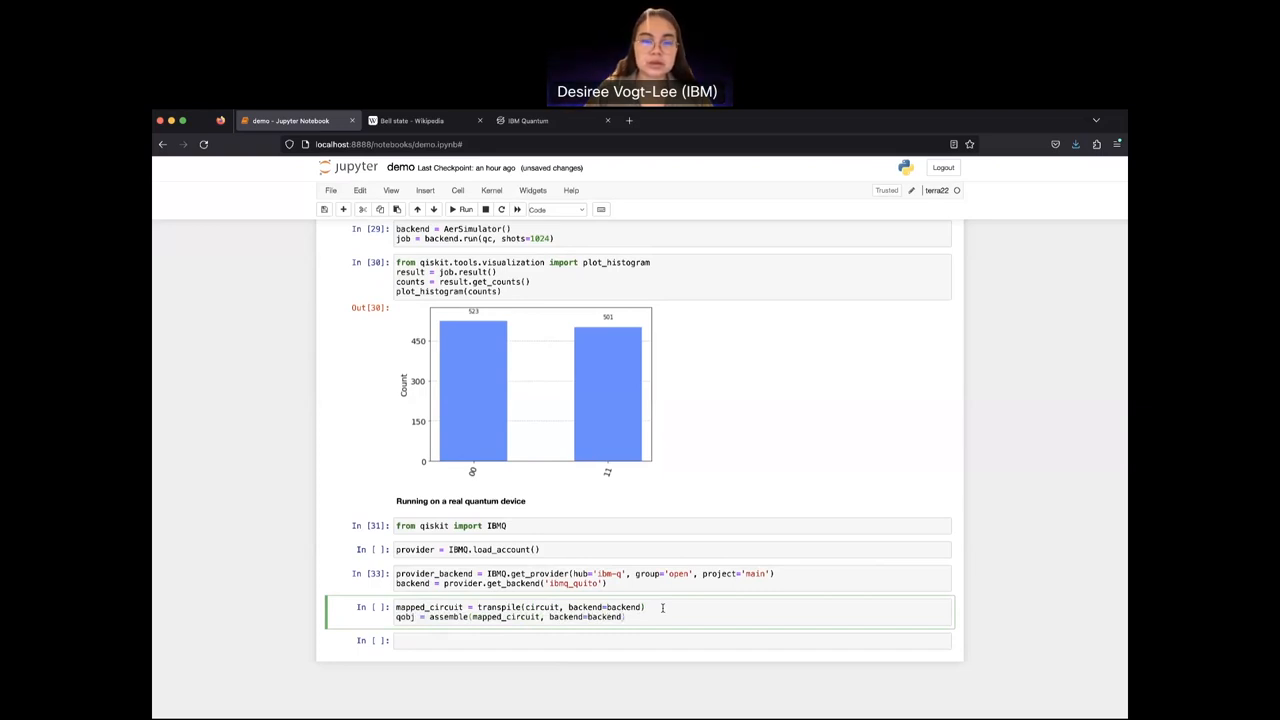
type(", shots=10")
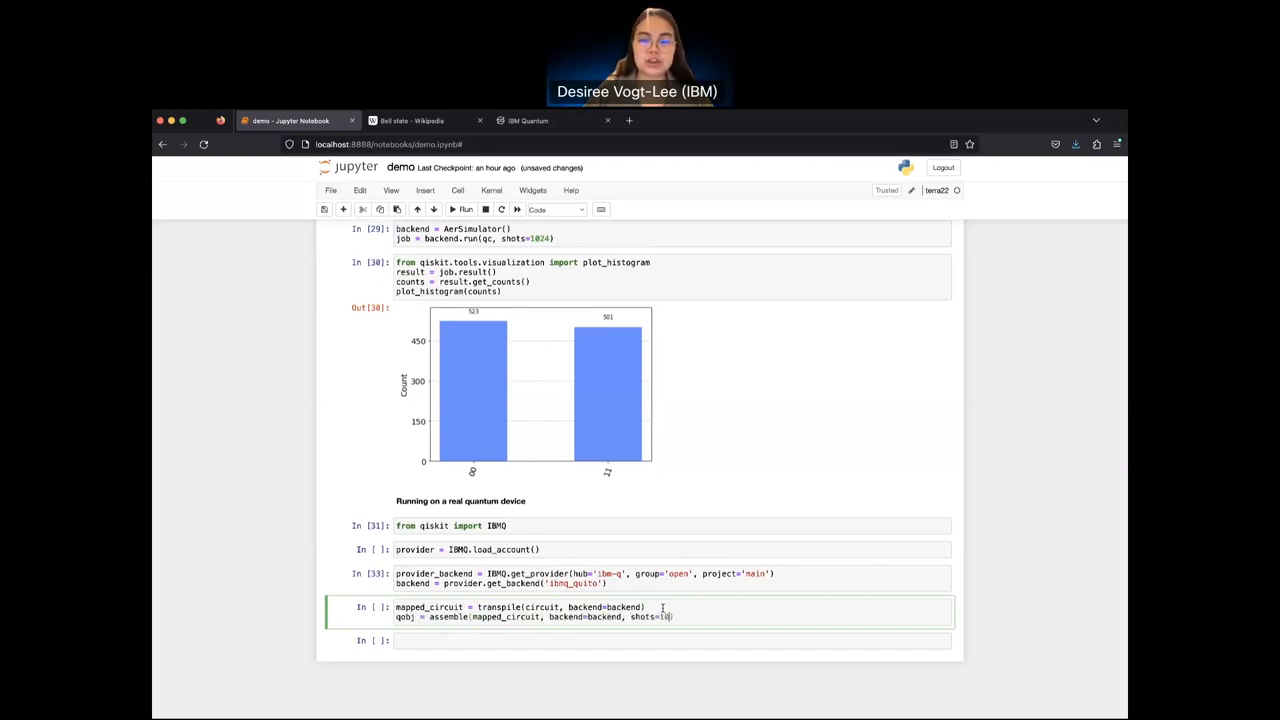
type("24")
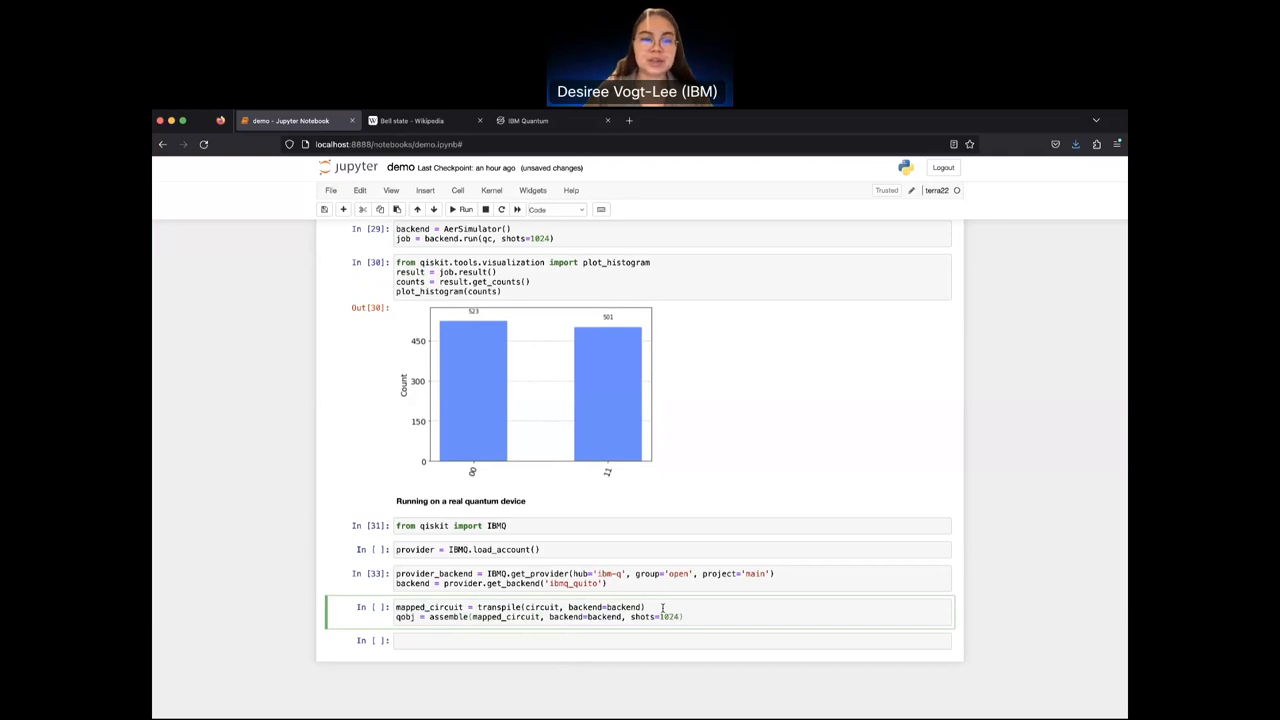
left_click(464, 209)
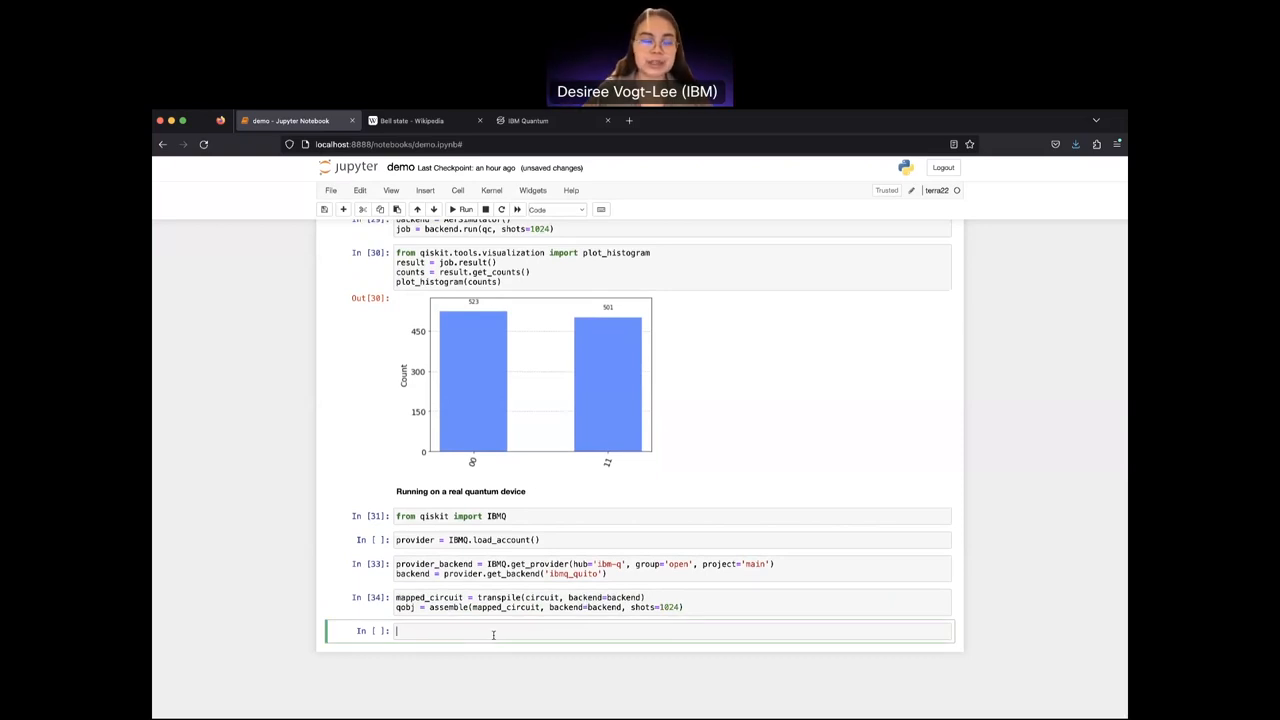
Step: Write job = backend.run(qobj) in the next cell without running it
type("]")
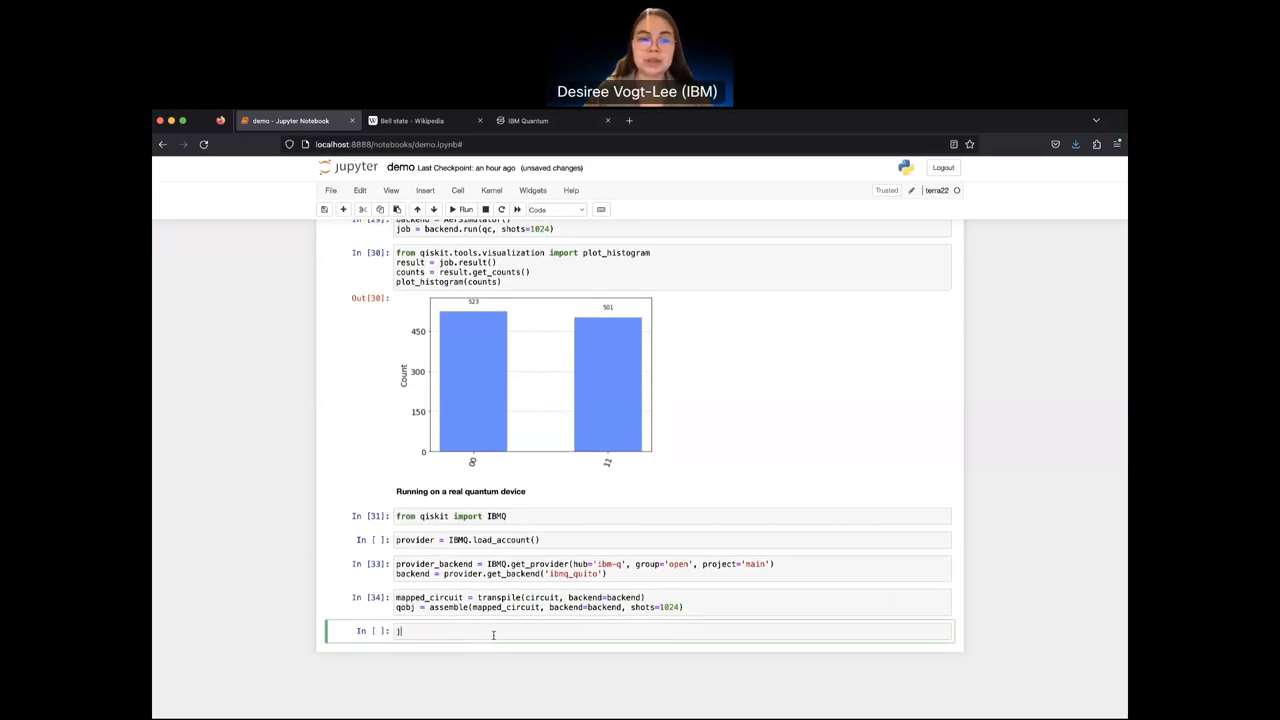
type("job = backe")
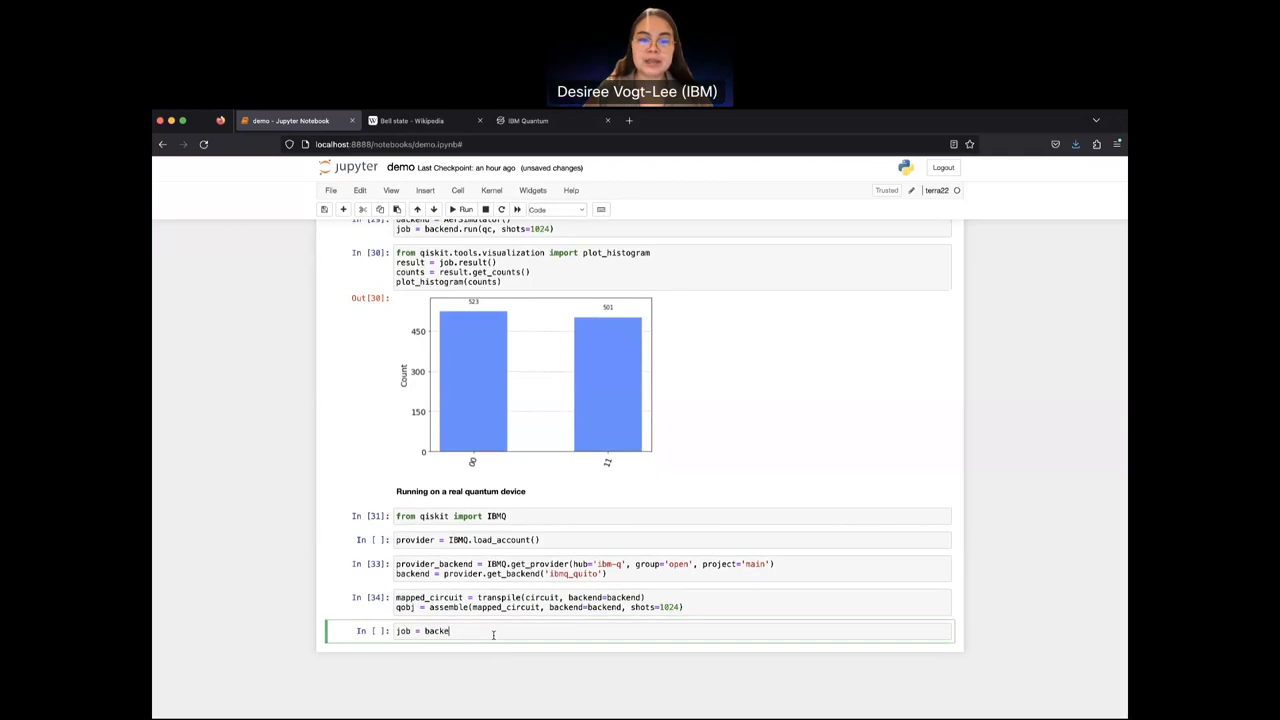
type("nd.run()")
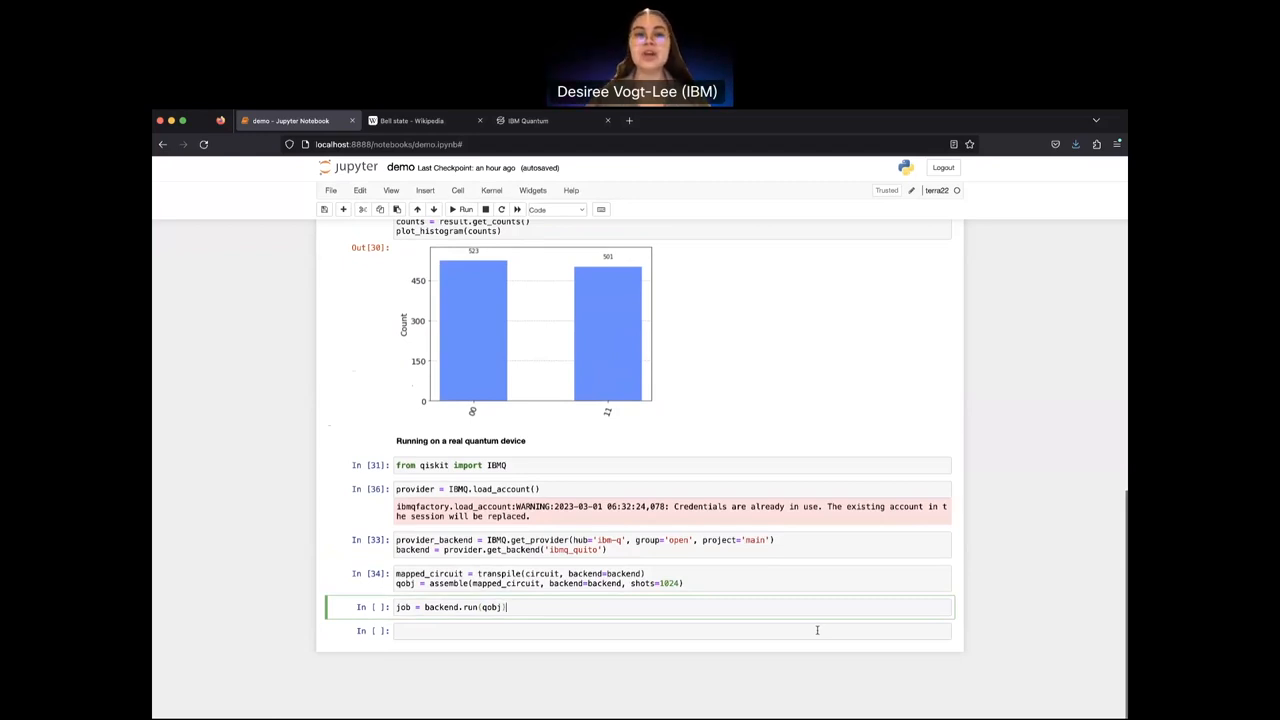
scroll("up", 3)
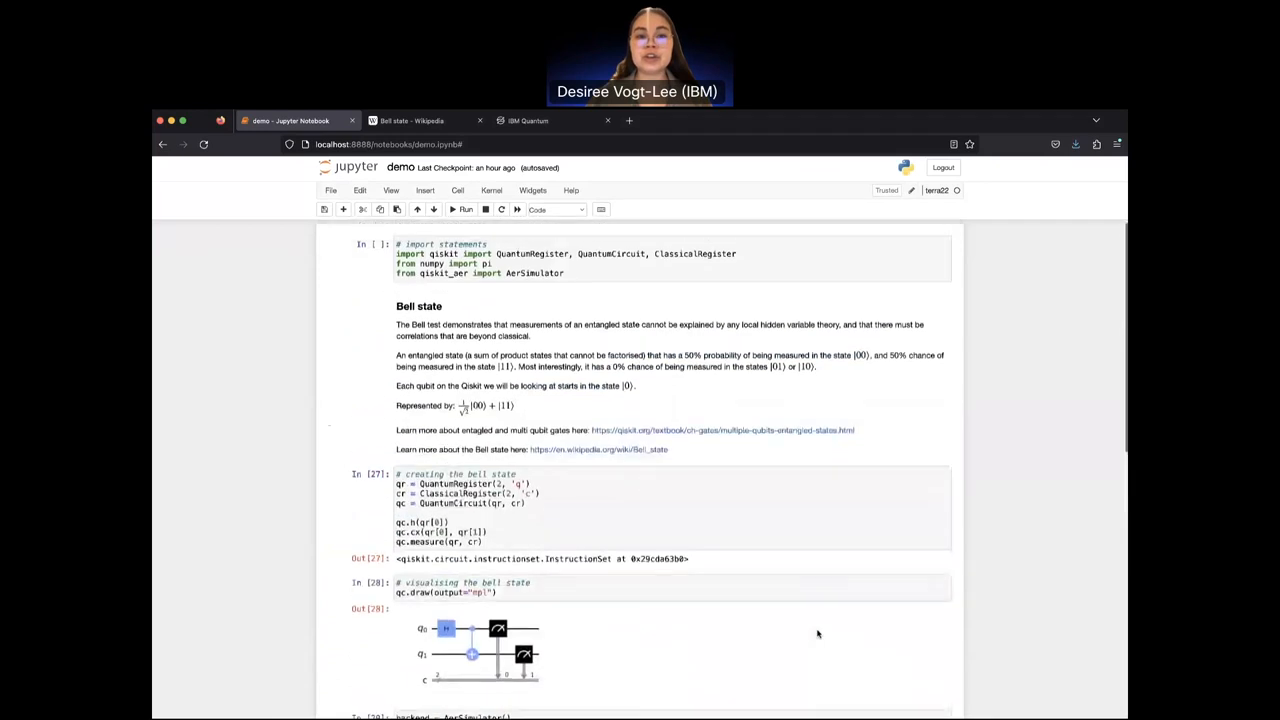
scroll("down", 3)
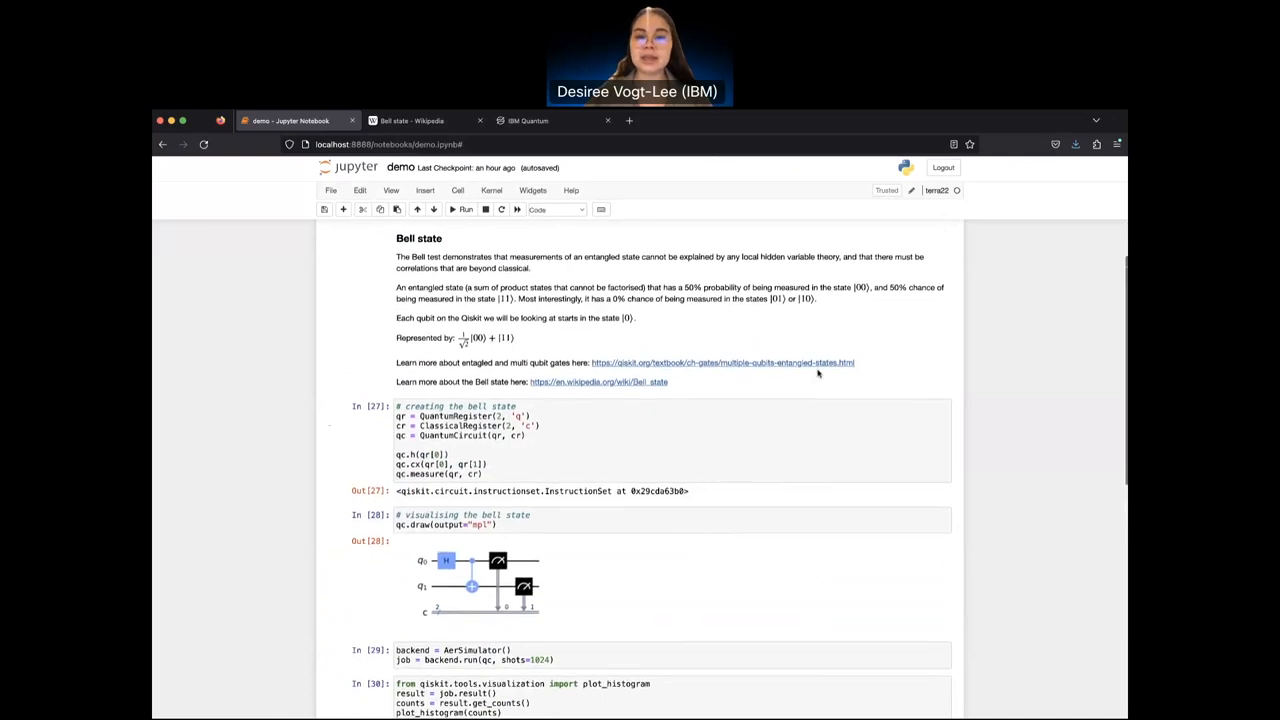
scroll("down", 3)
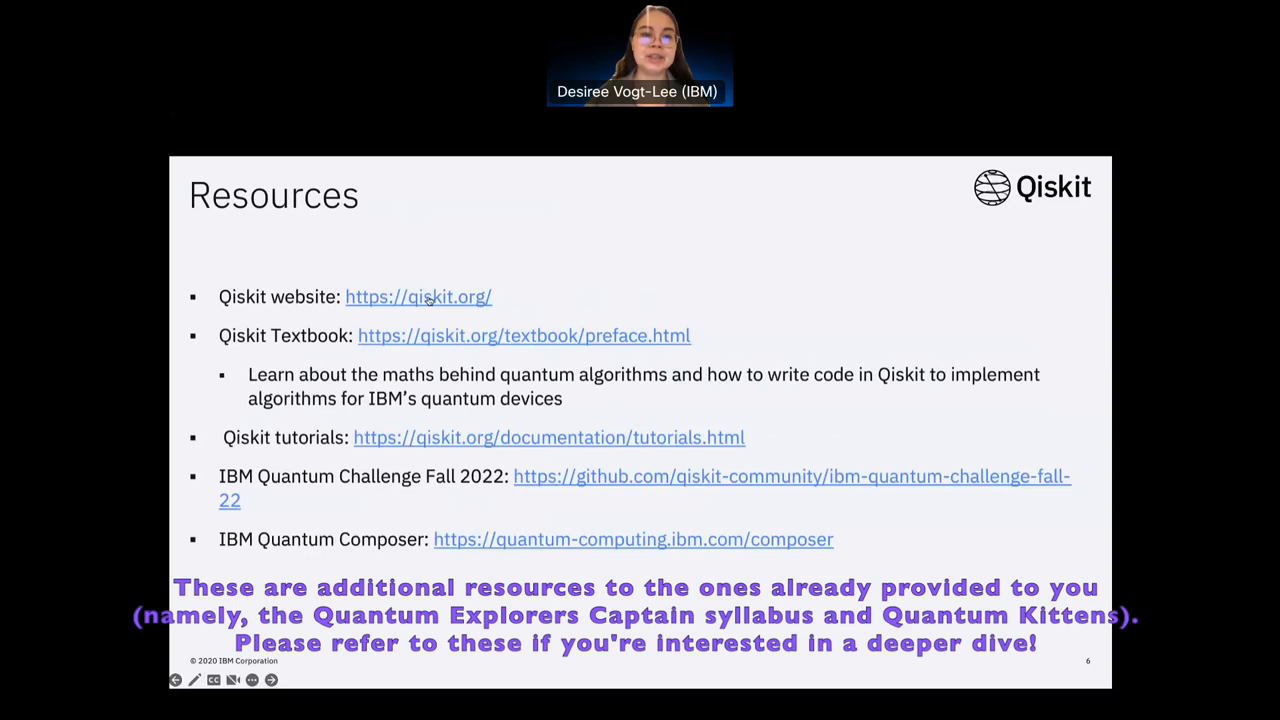
mouse_move(710, 343)
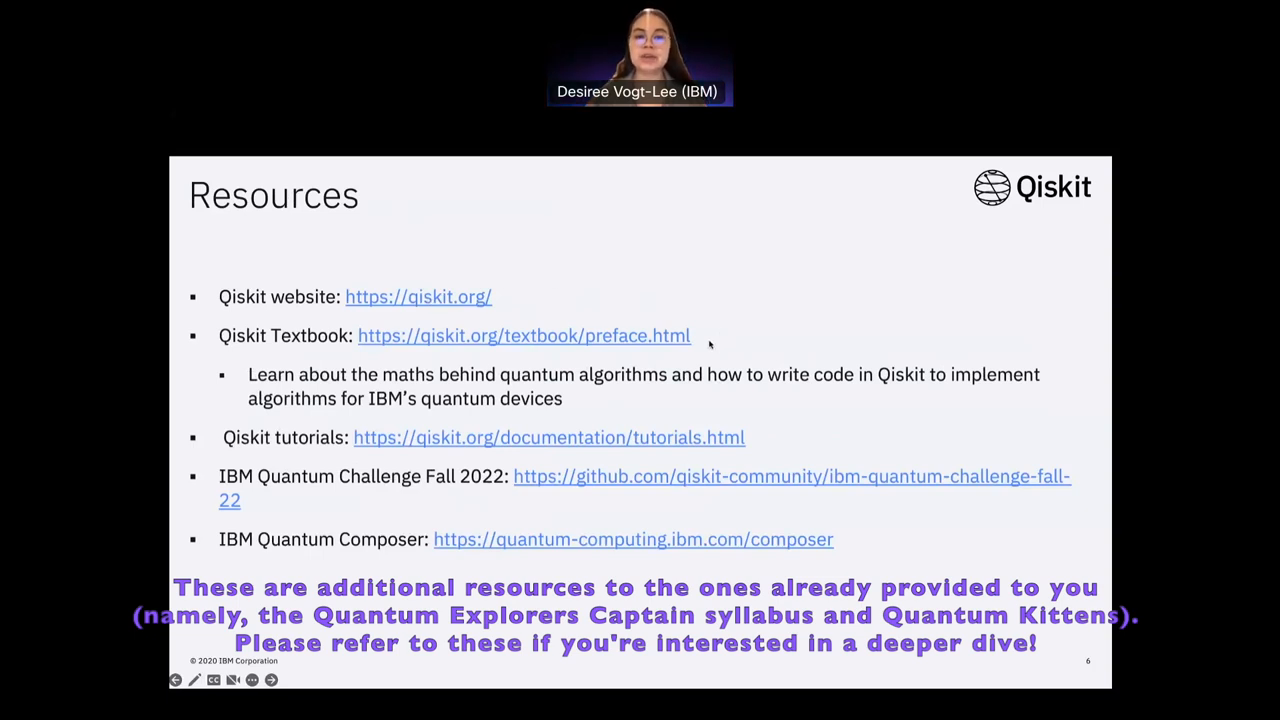